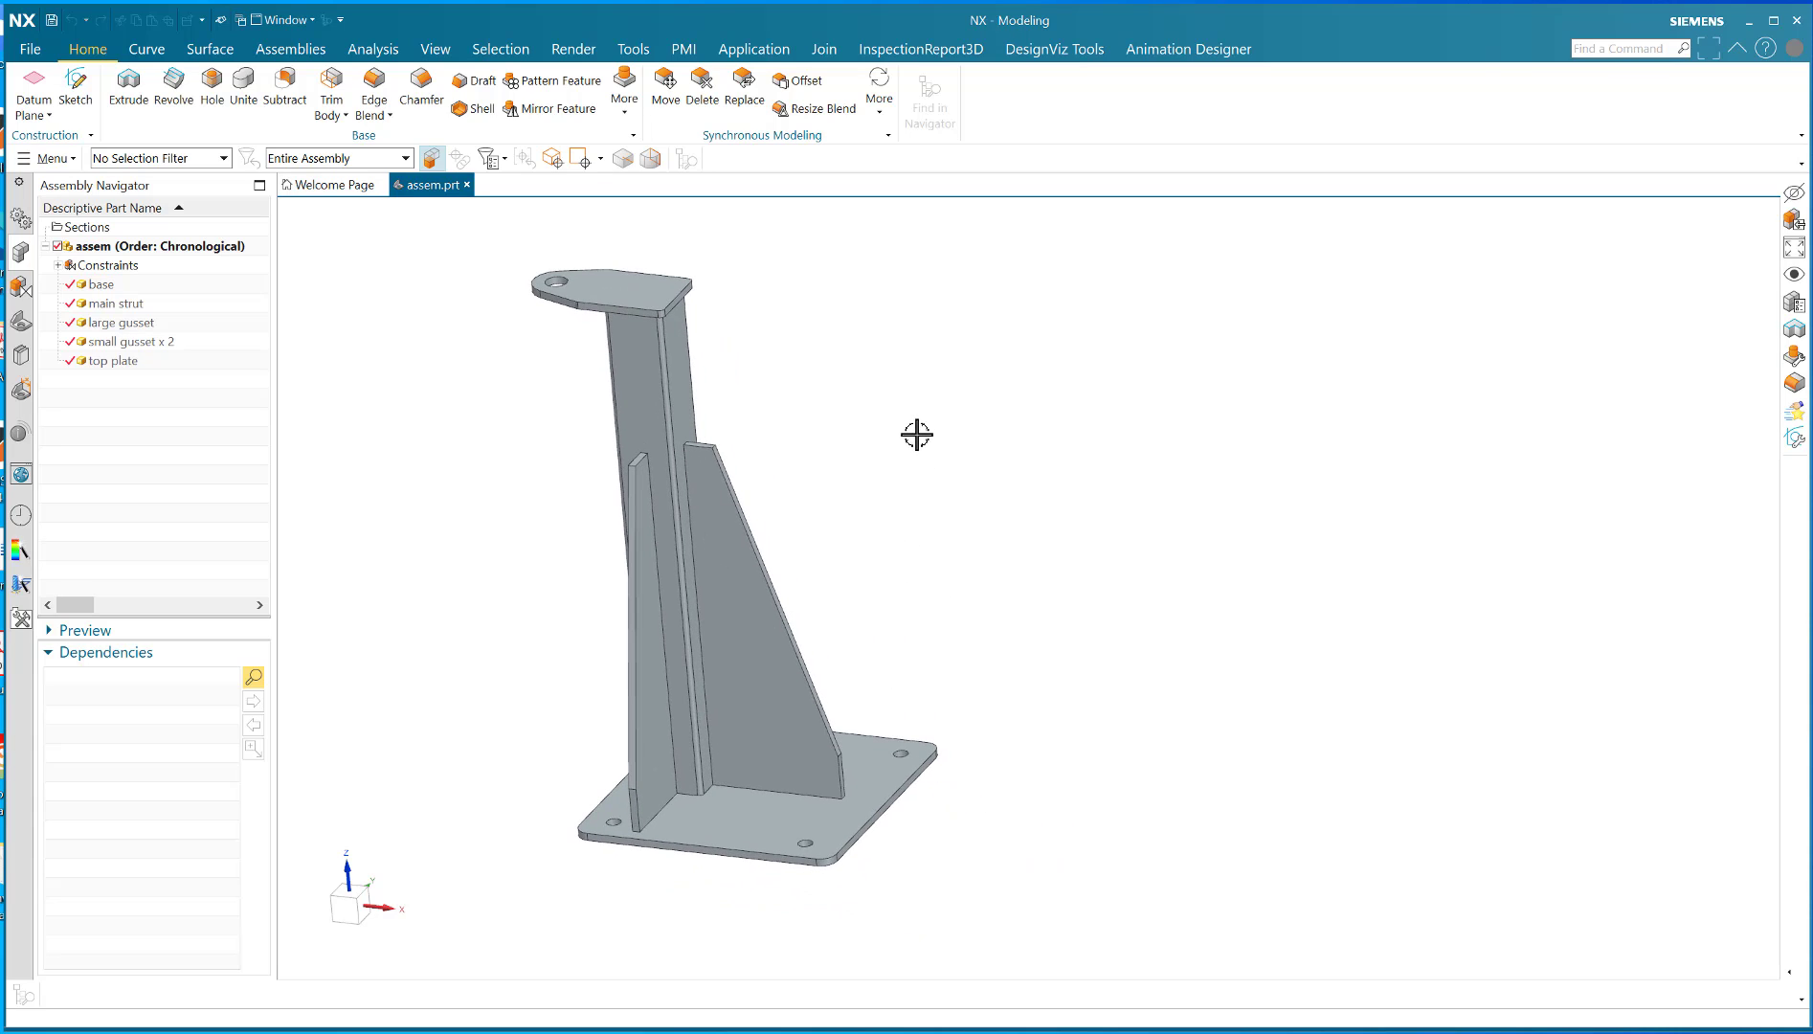
pyautogui.moveTo(648, 546)
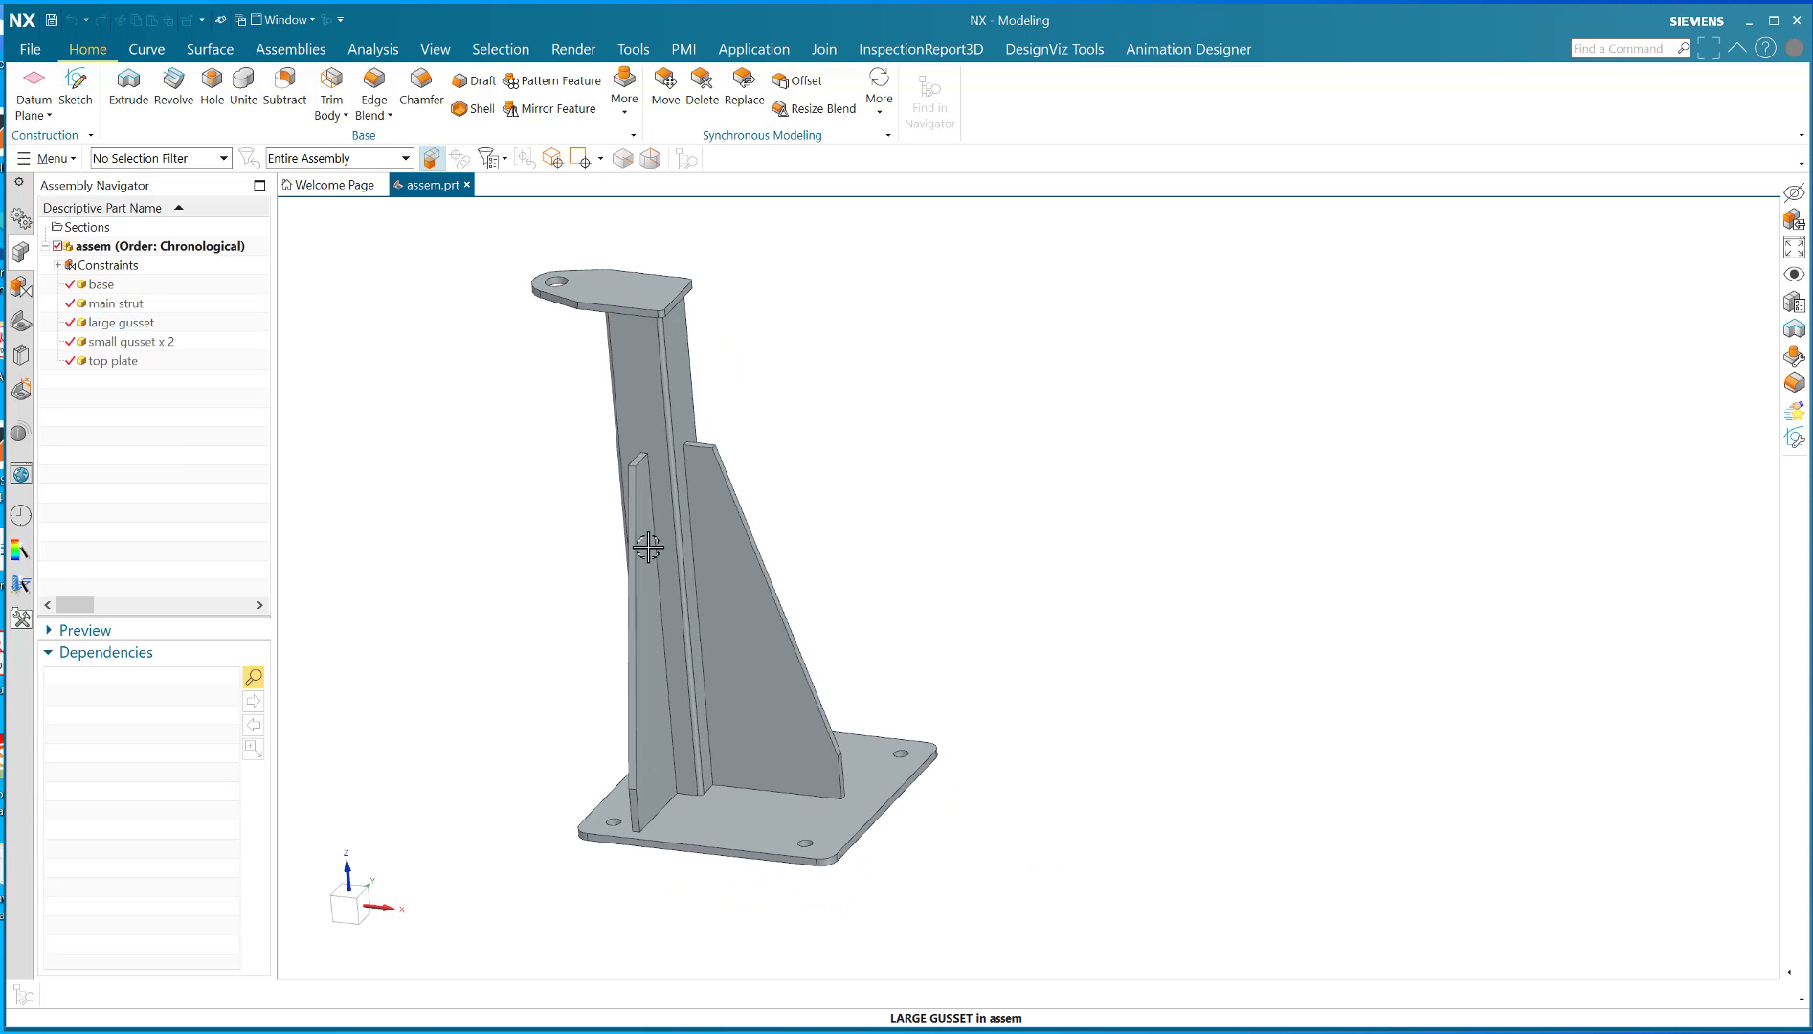
pyautogui.moveTo(885, 726)
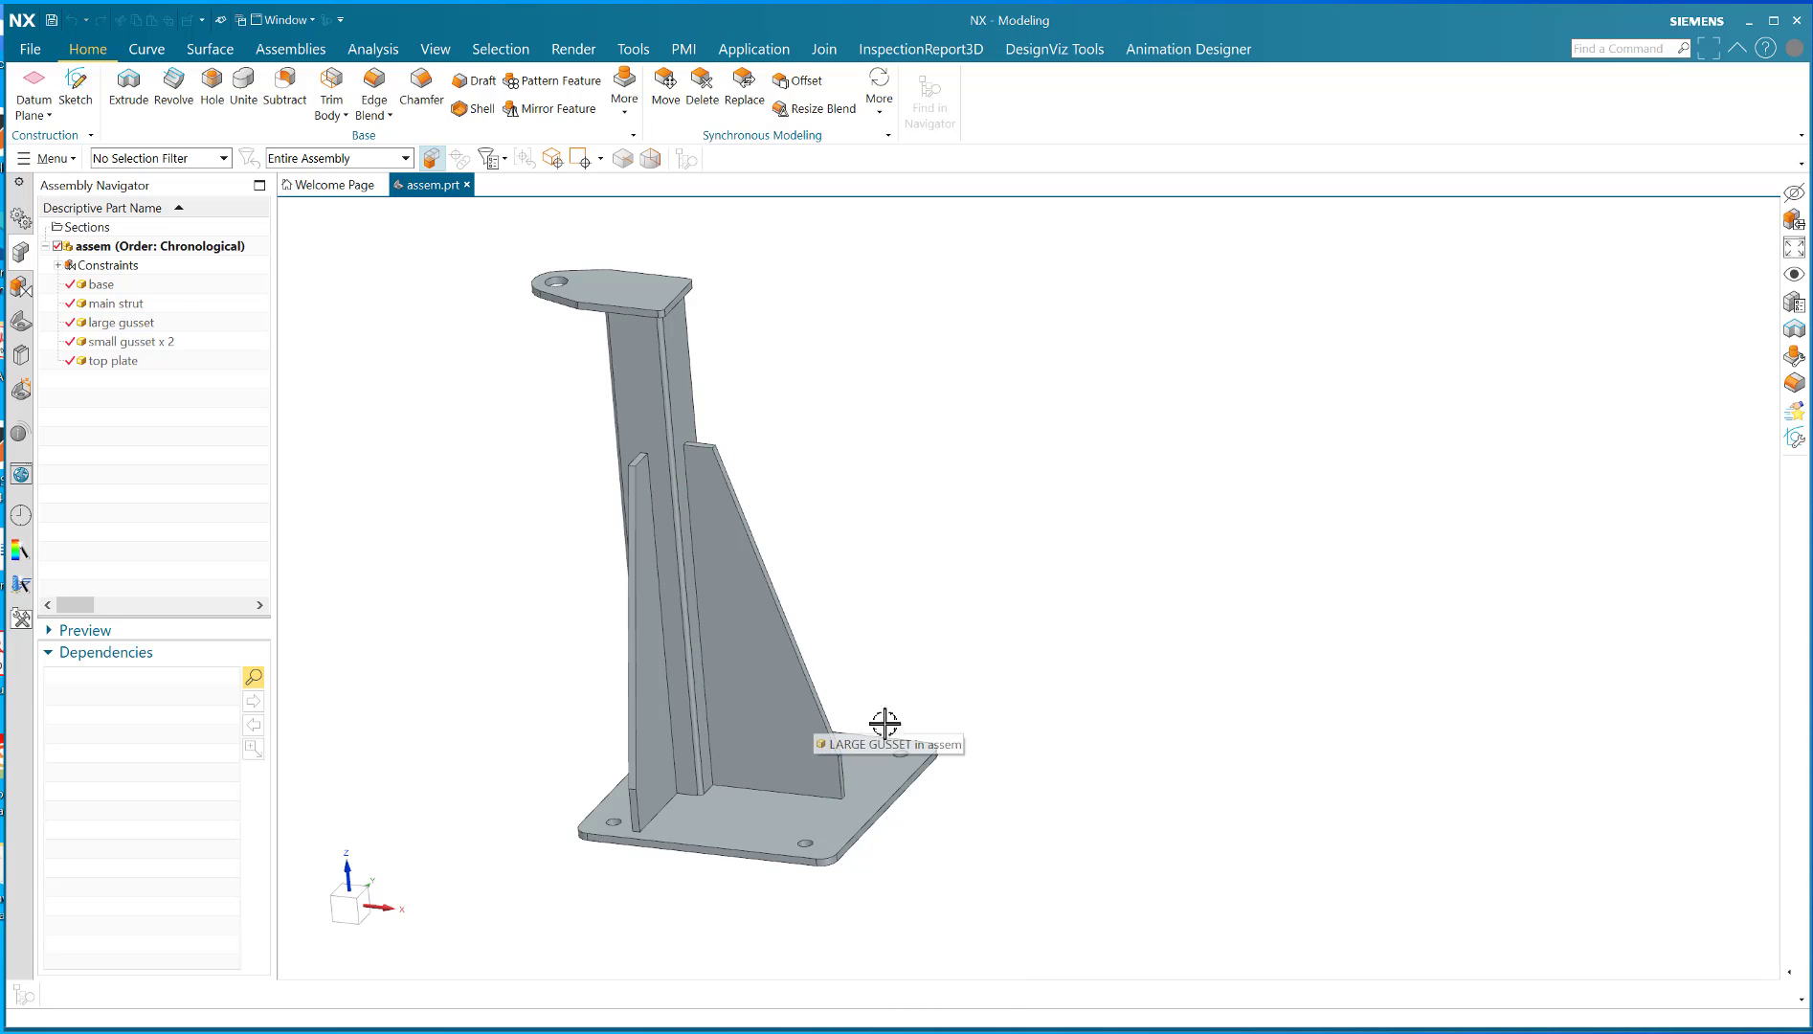
pyautogui.moveTo(605, 349)
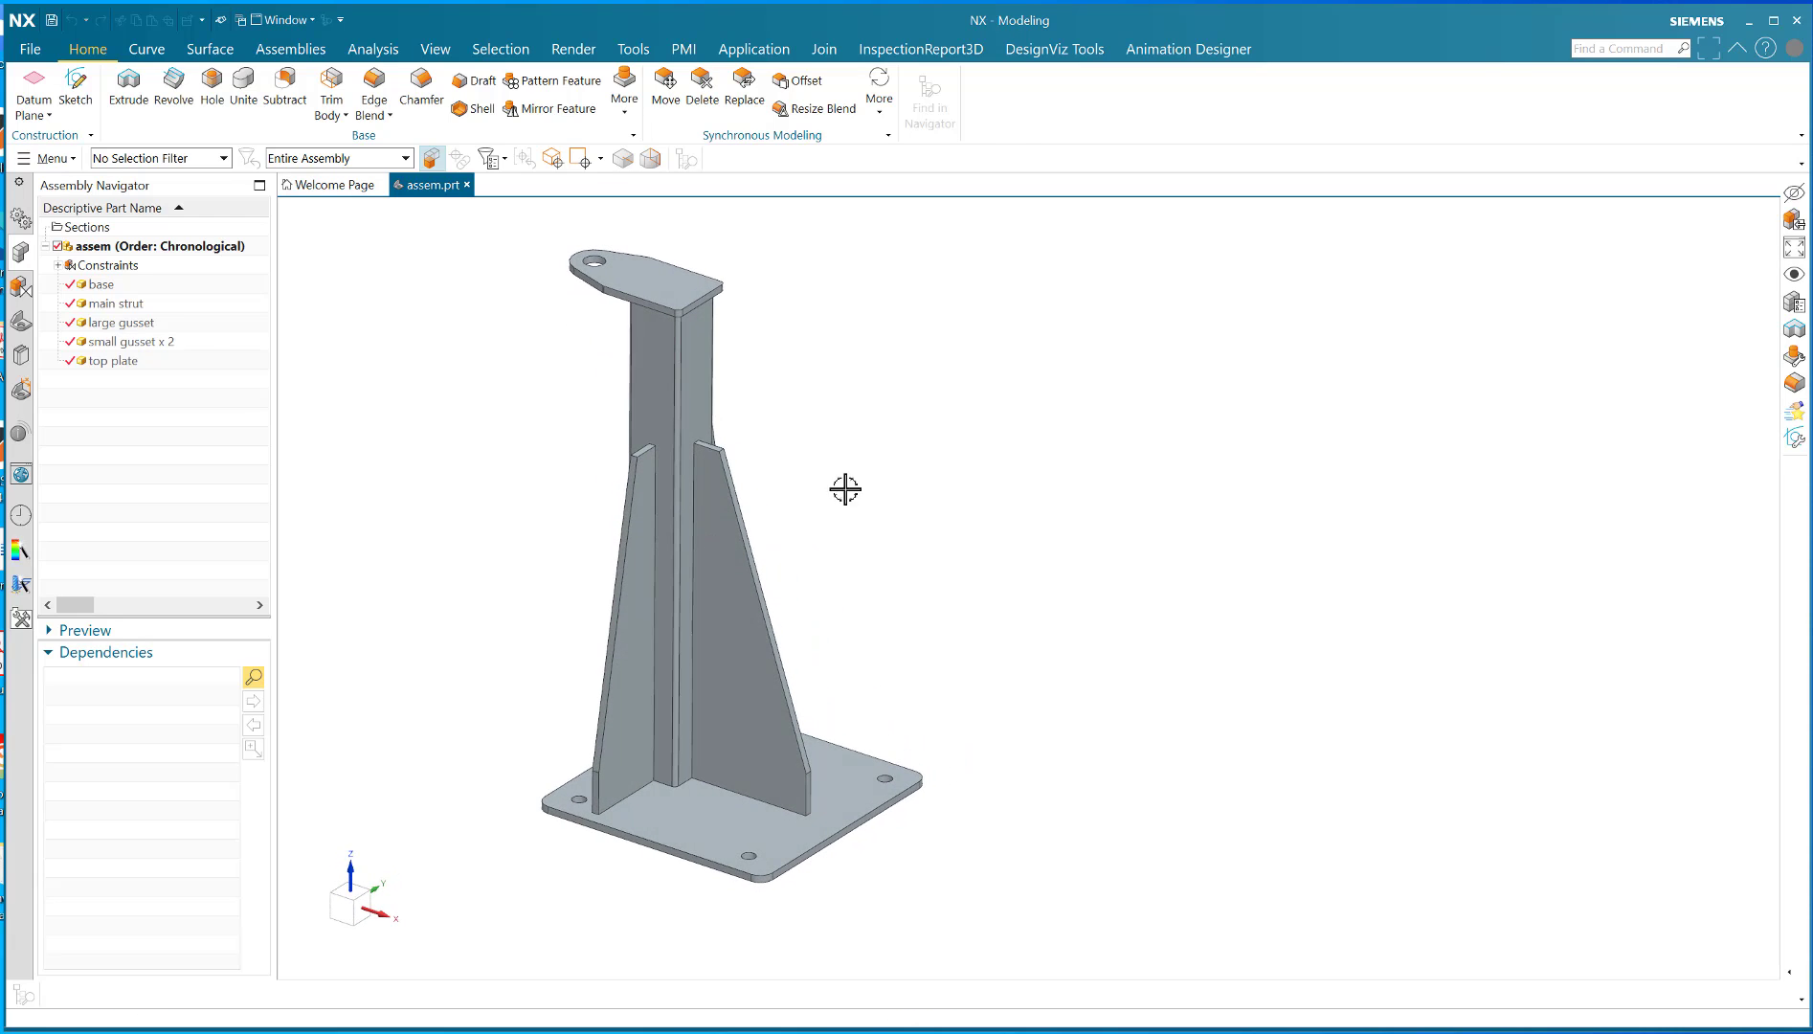
pyautogui.moveTo(624, 354)
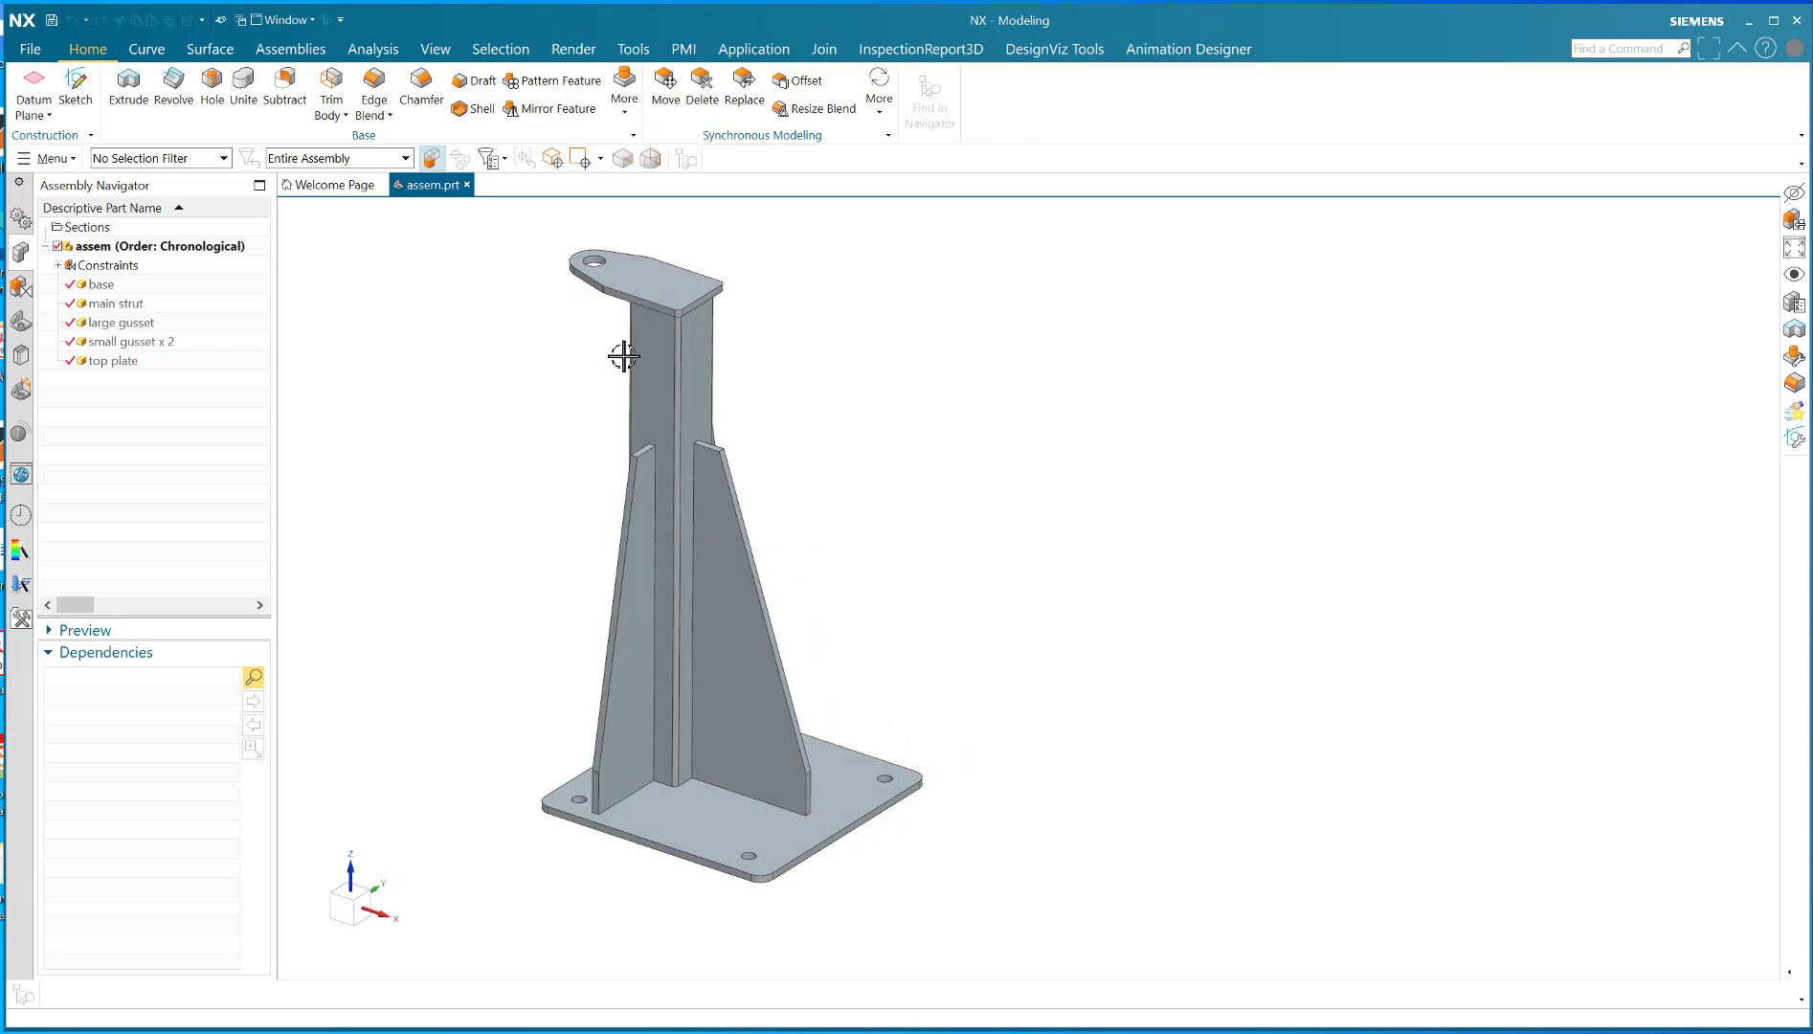
# Start a Fillet Weld from the Weld Assistant commands after checking the main strut
pyautogui.click(115, 302)
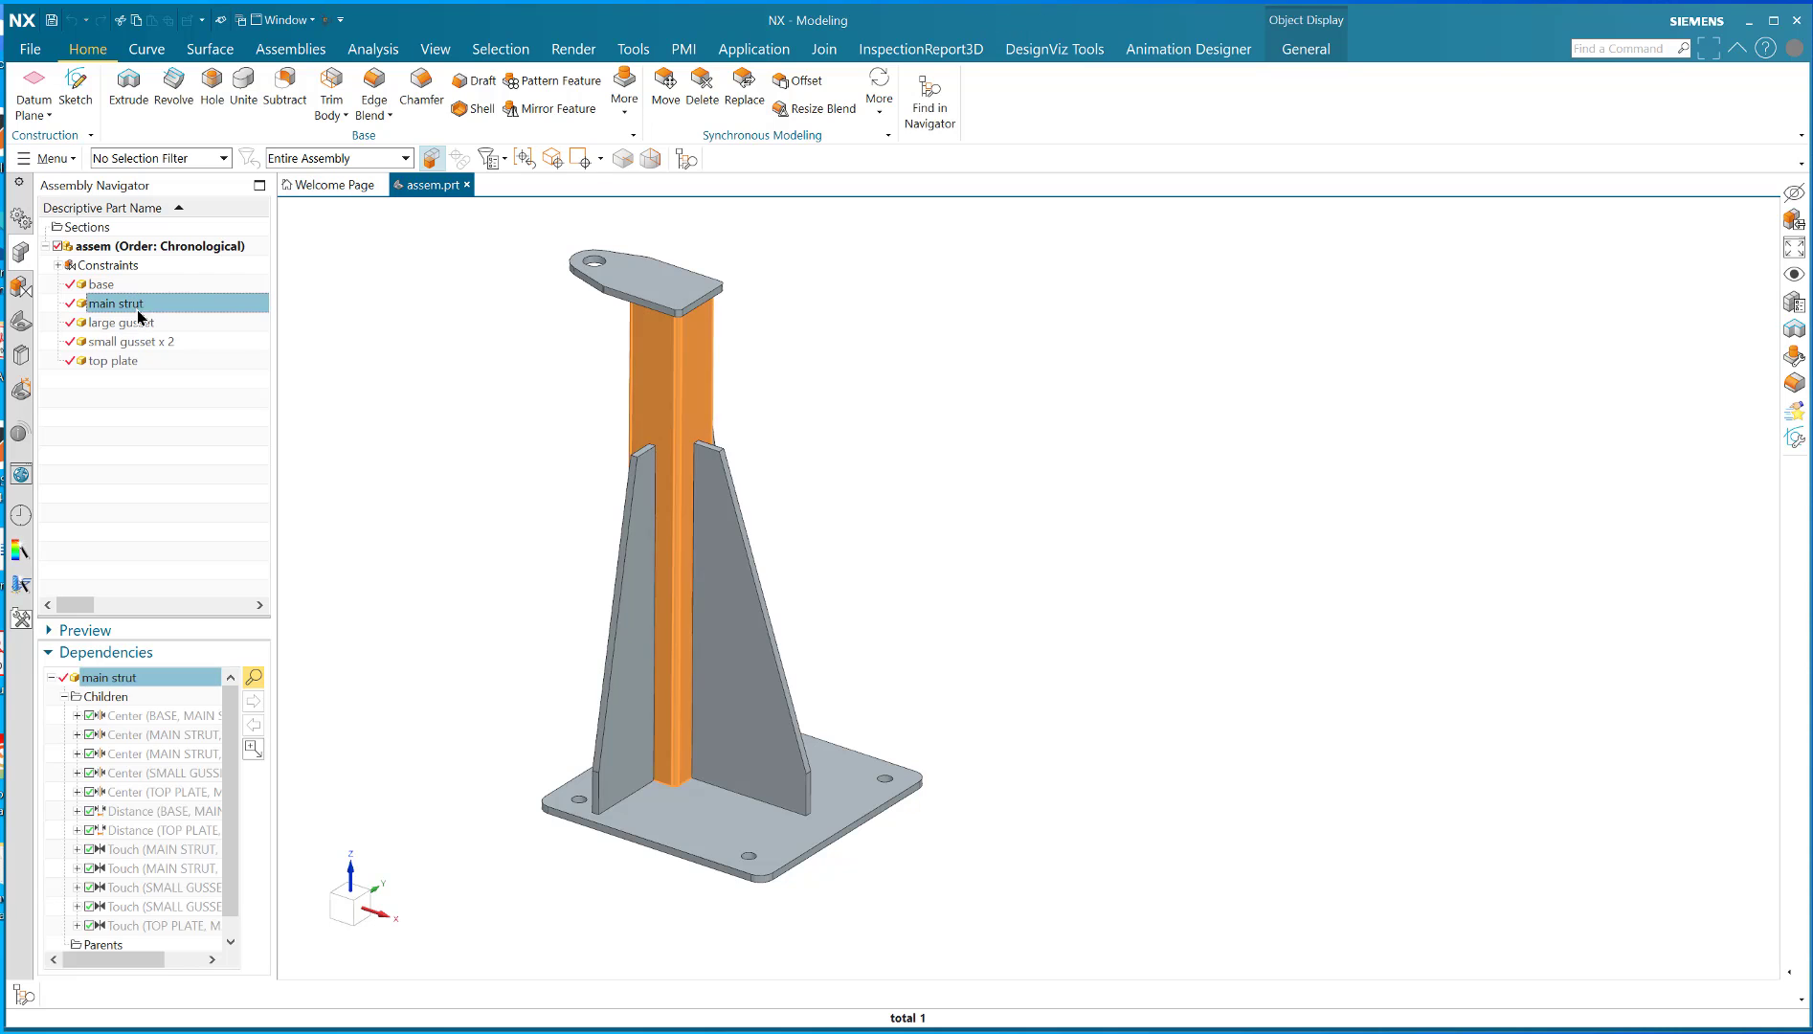
pyautogui.click(111, 360)
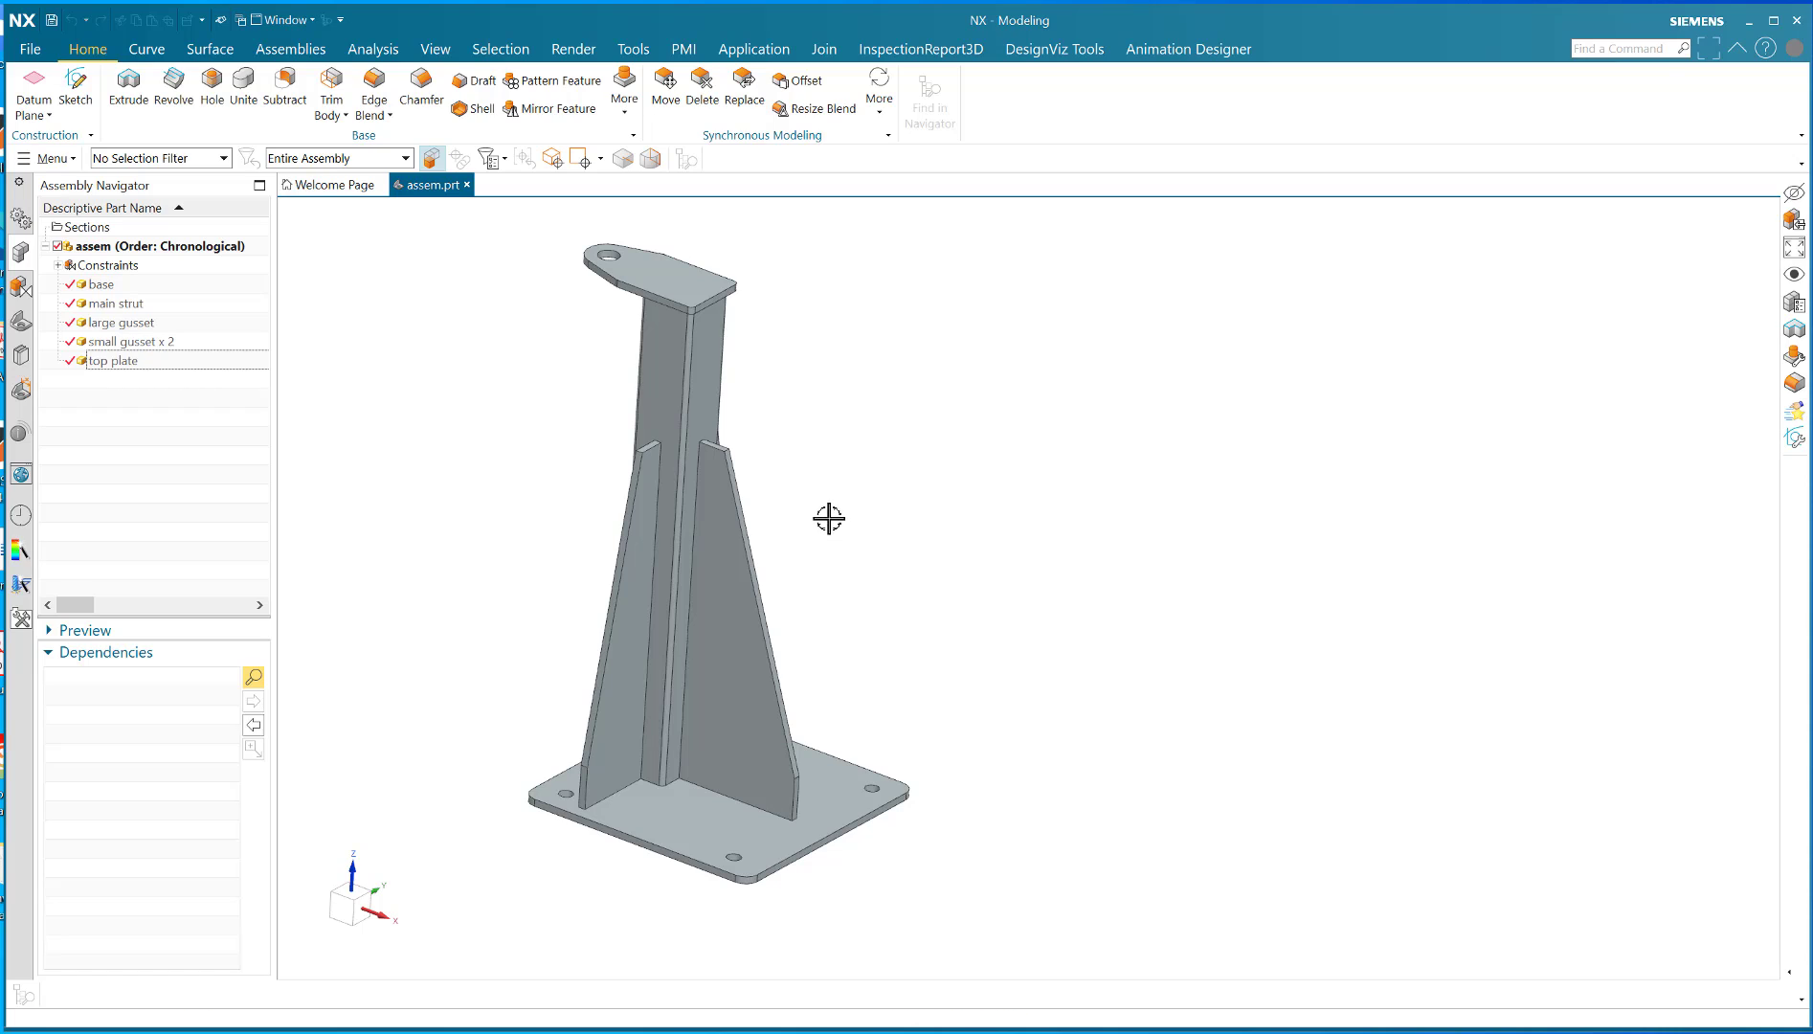
pyautogui.moveTo(821, 494)
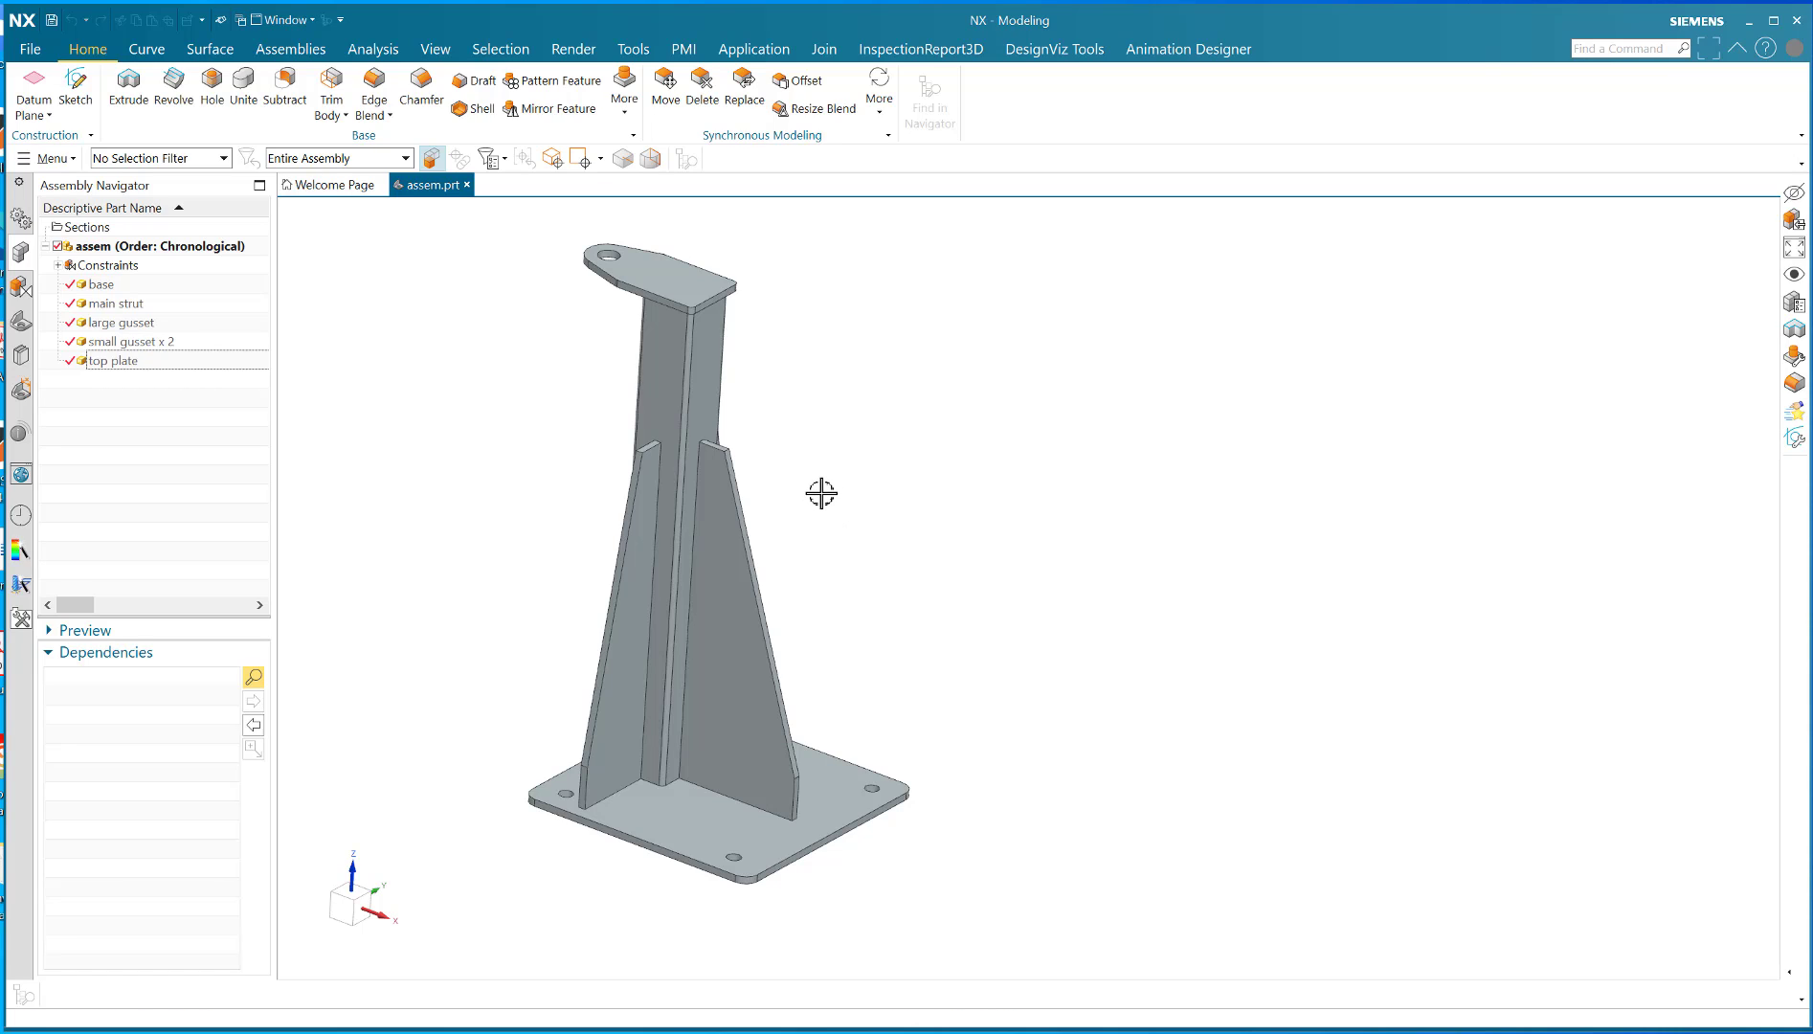
pyautogui.moveTo(821, 517)
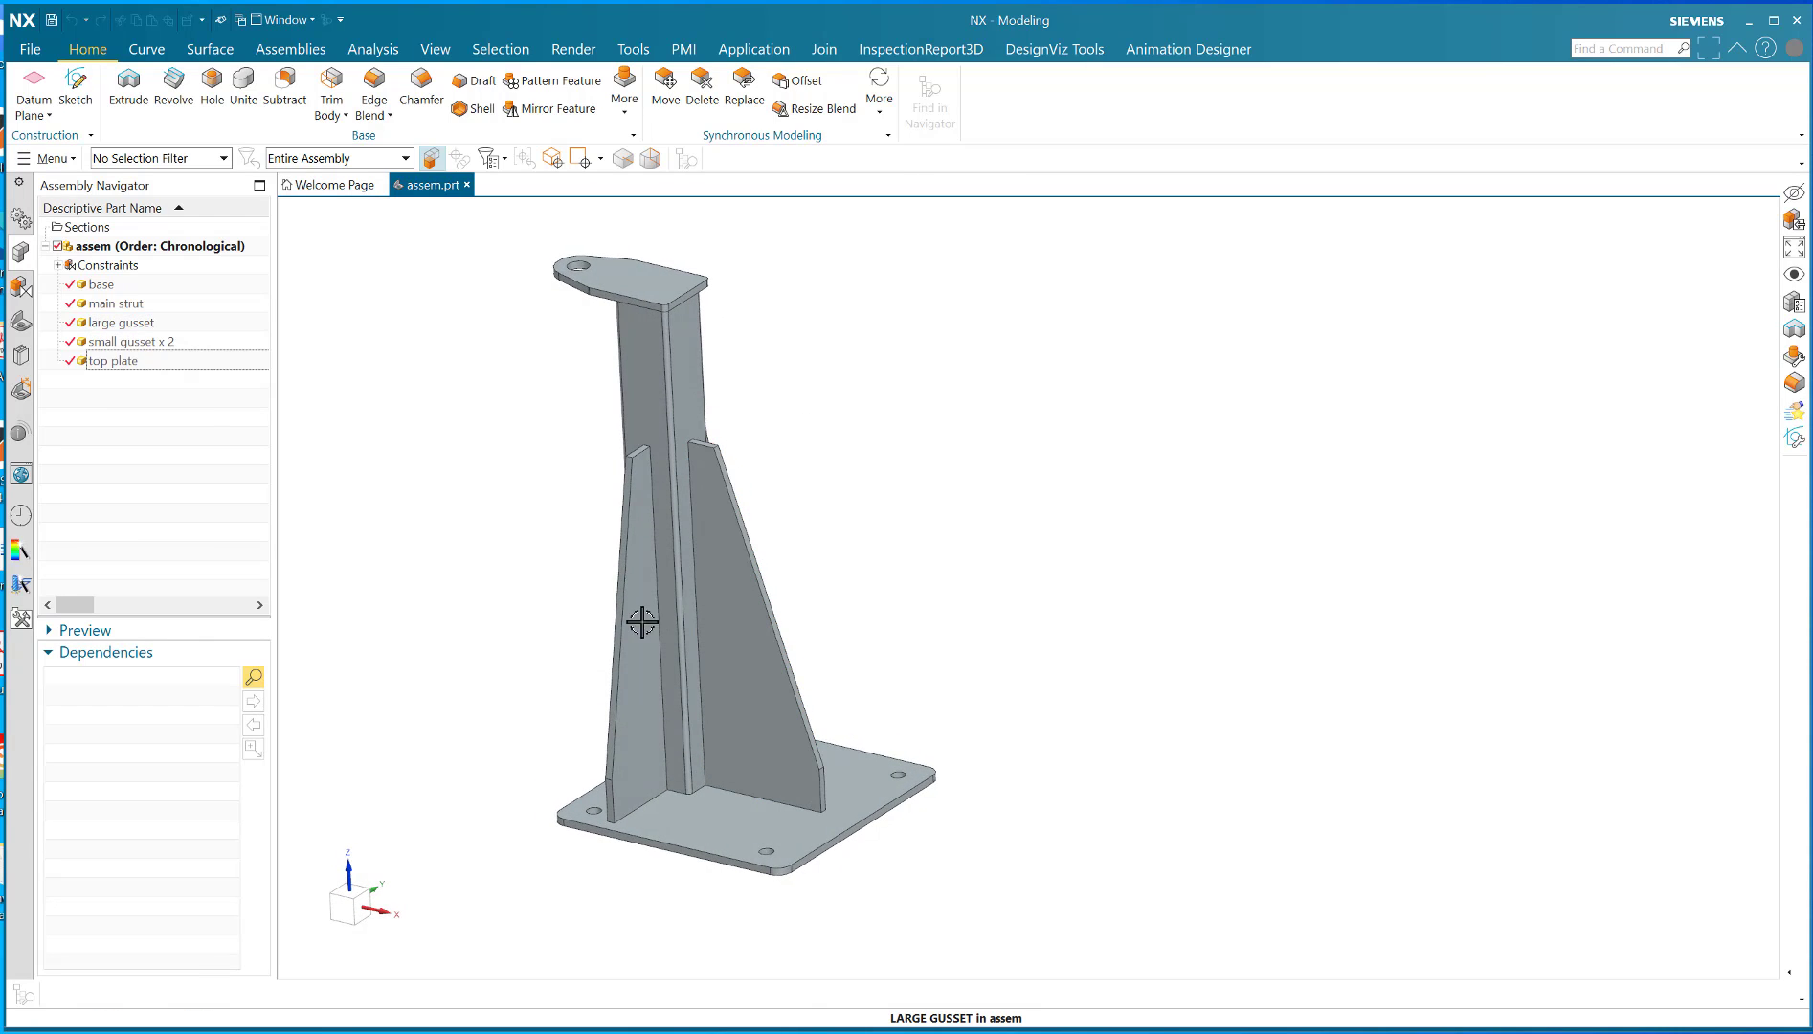
pyautogui.moveTo(906, 648)
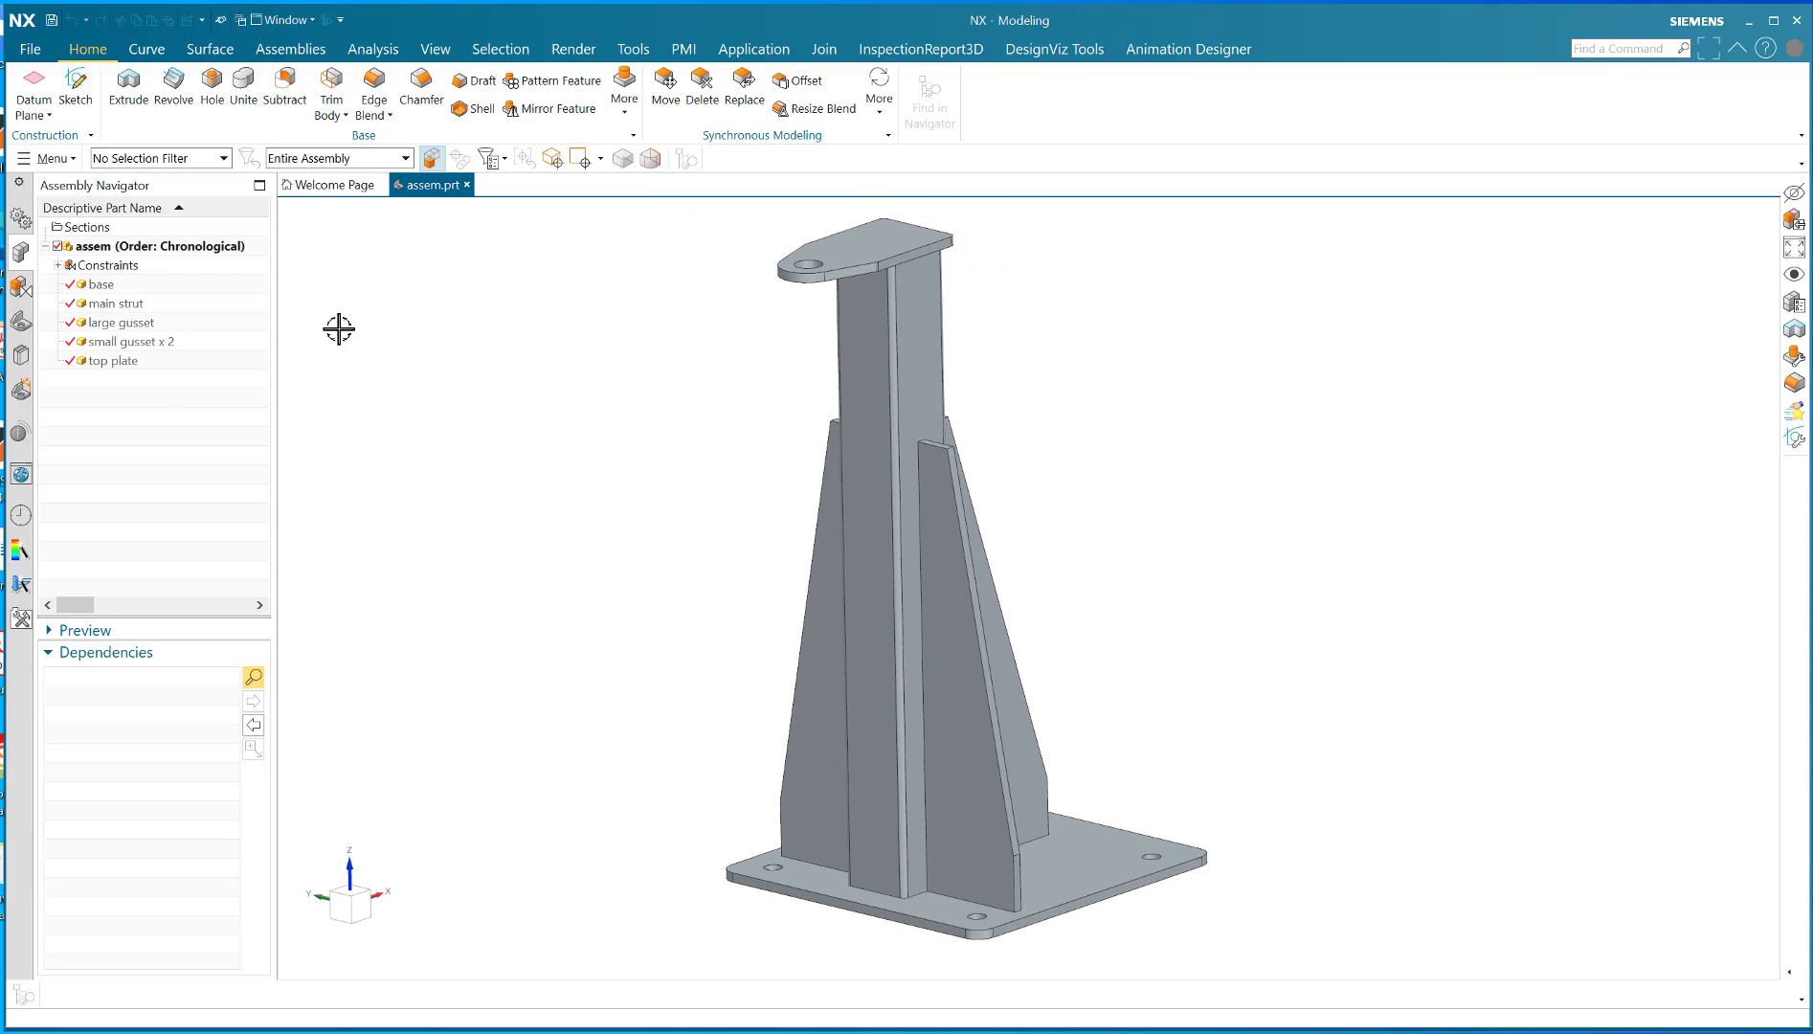
pyautogui.click(46, 157)
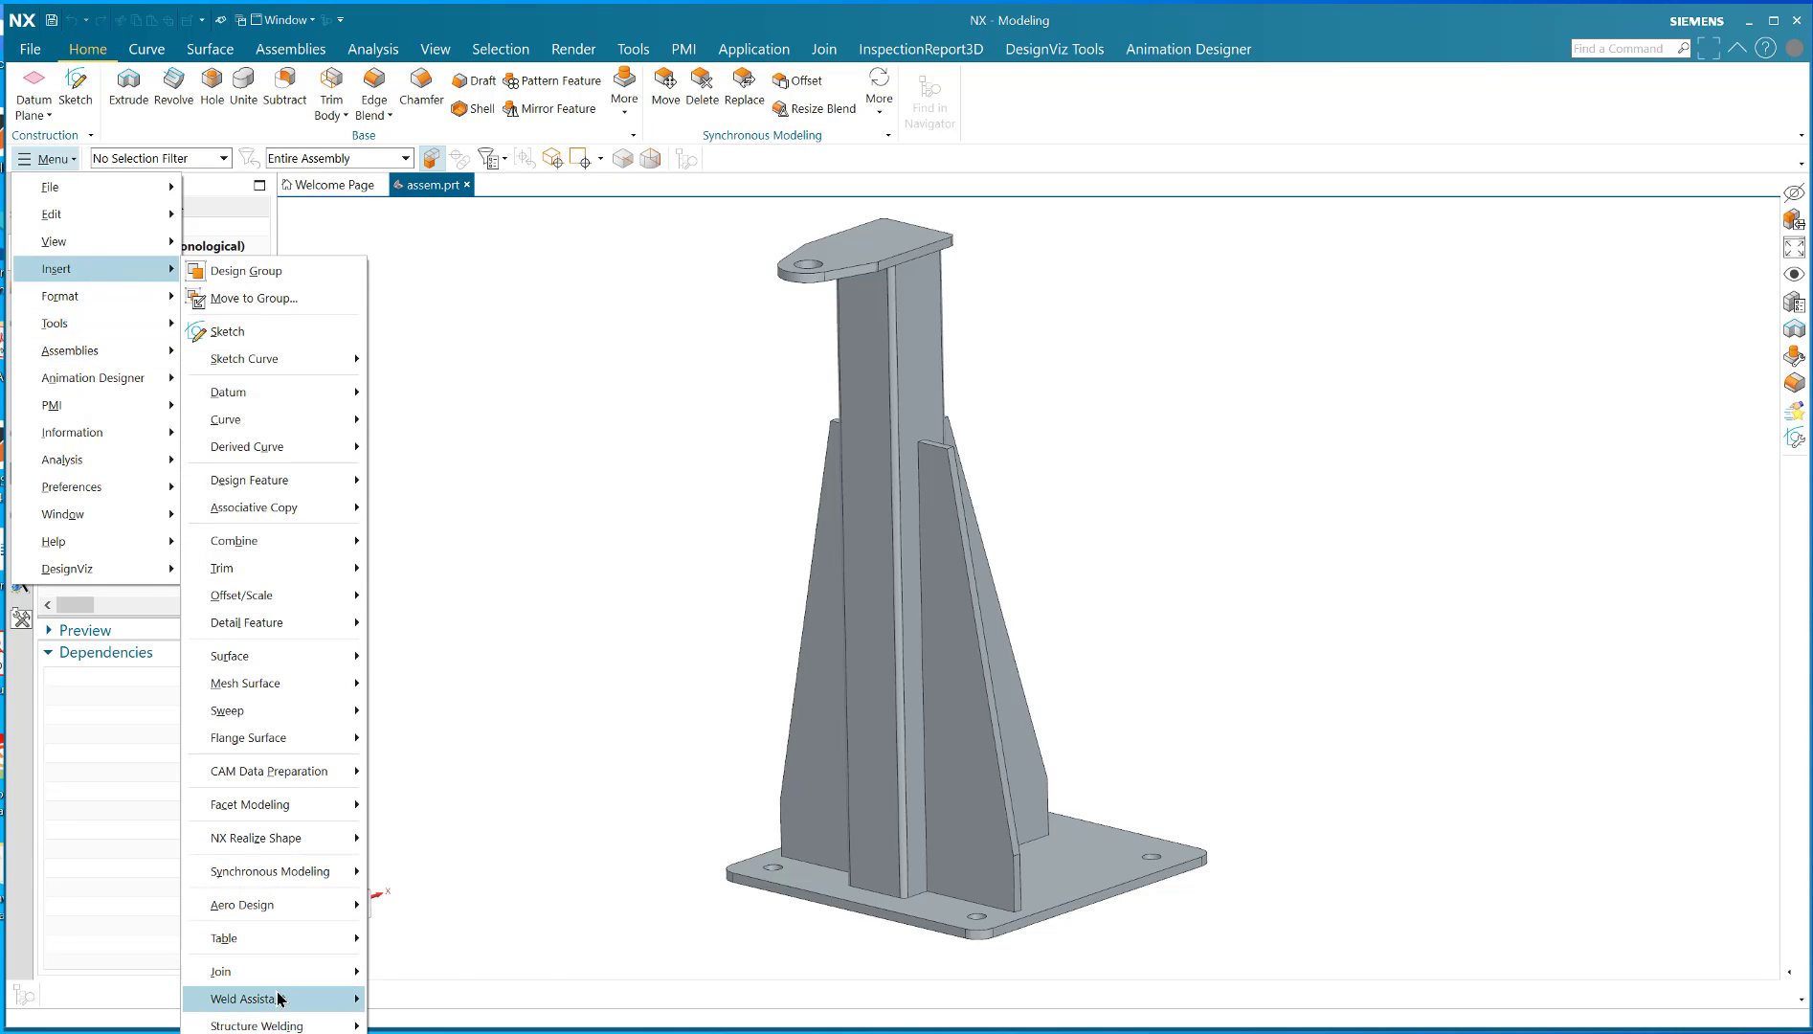
pyautogui.moveTo(273, 998)
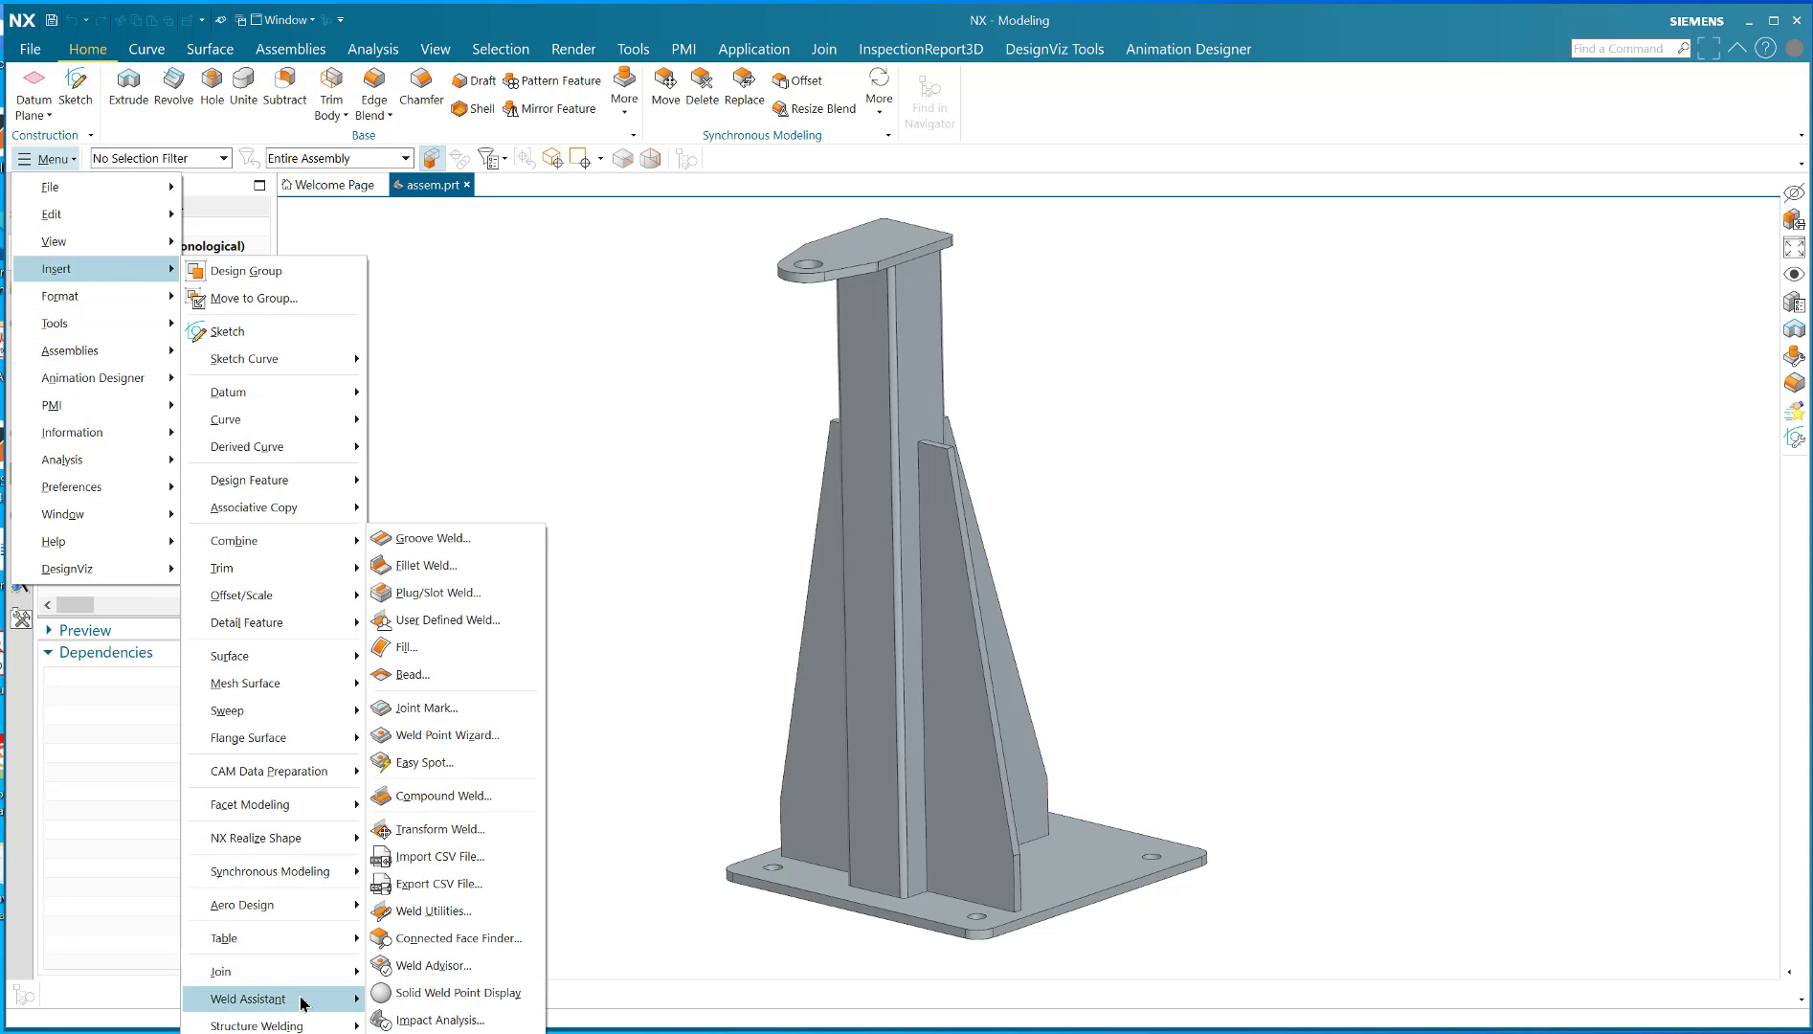
pyautogui.moveTo(456, 910)
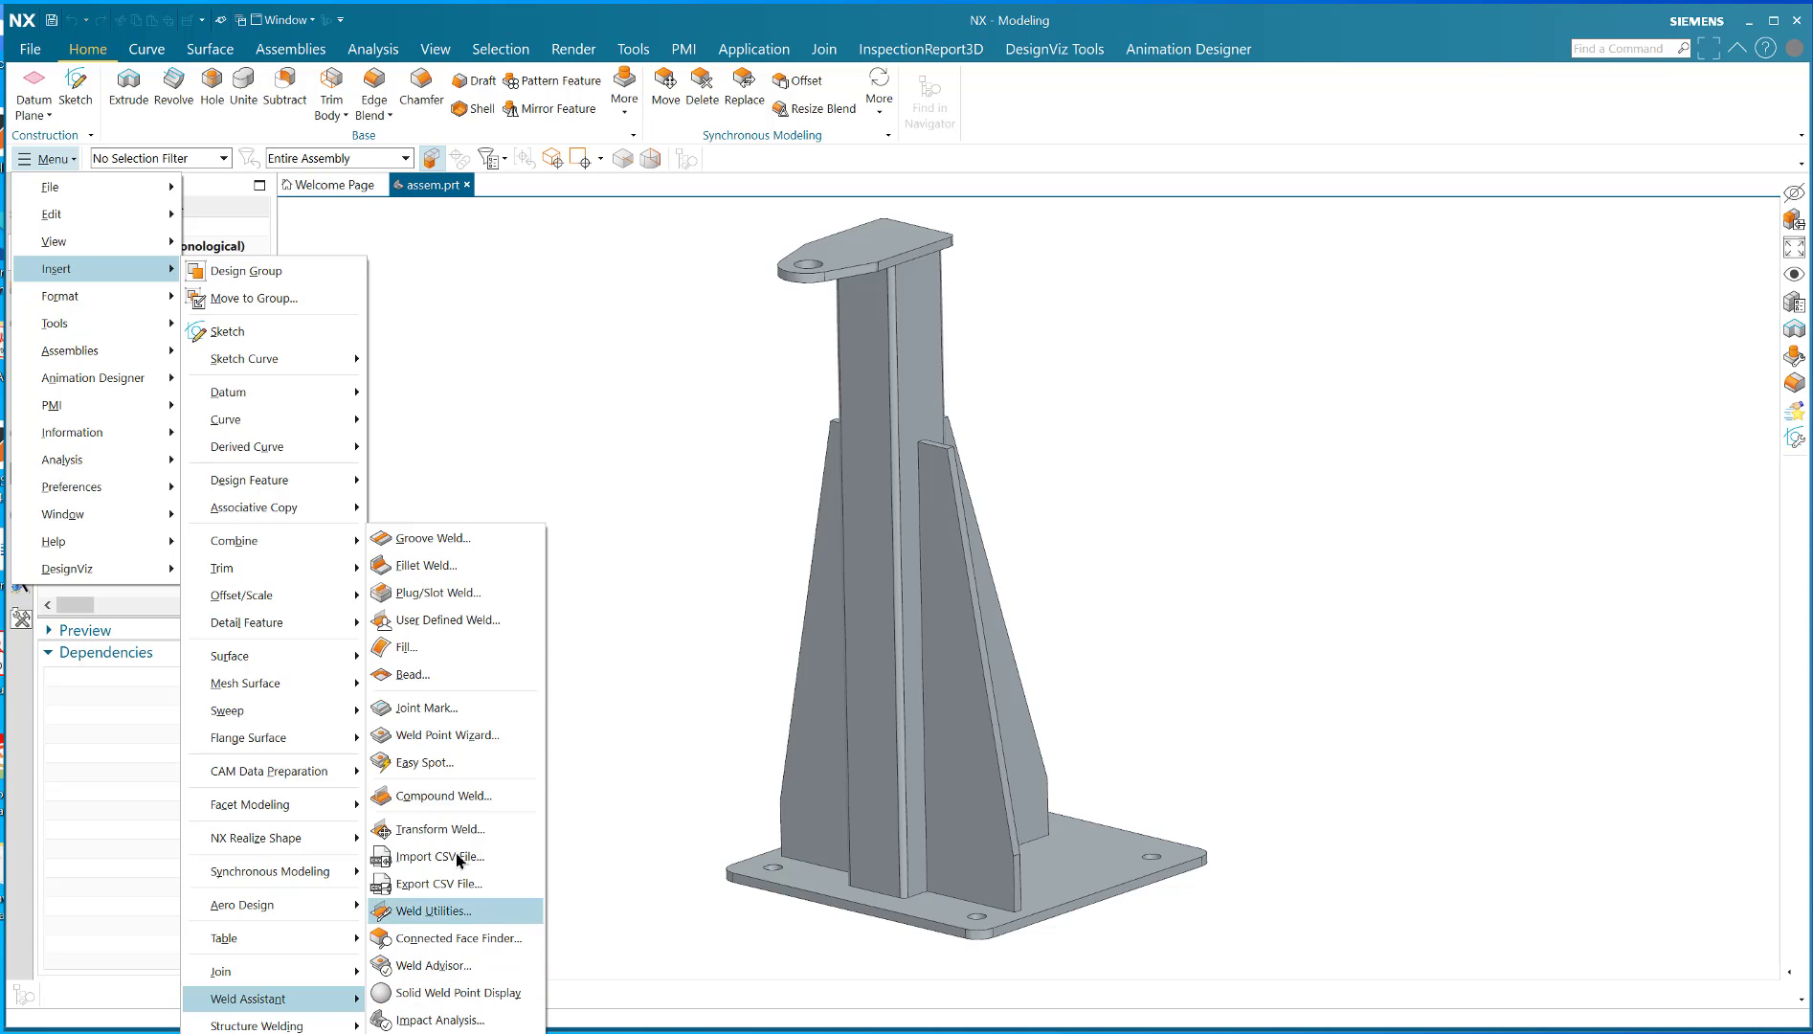
pyautogui.moveTo(416, 565)
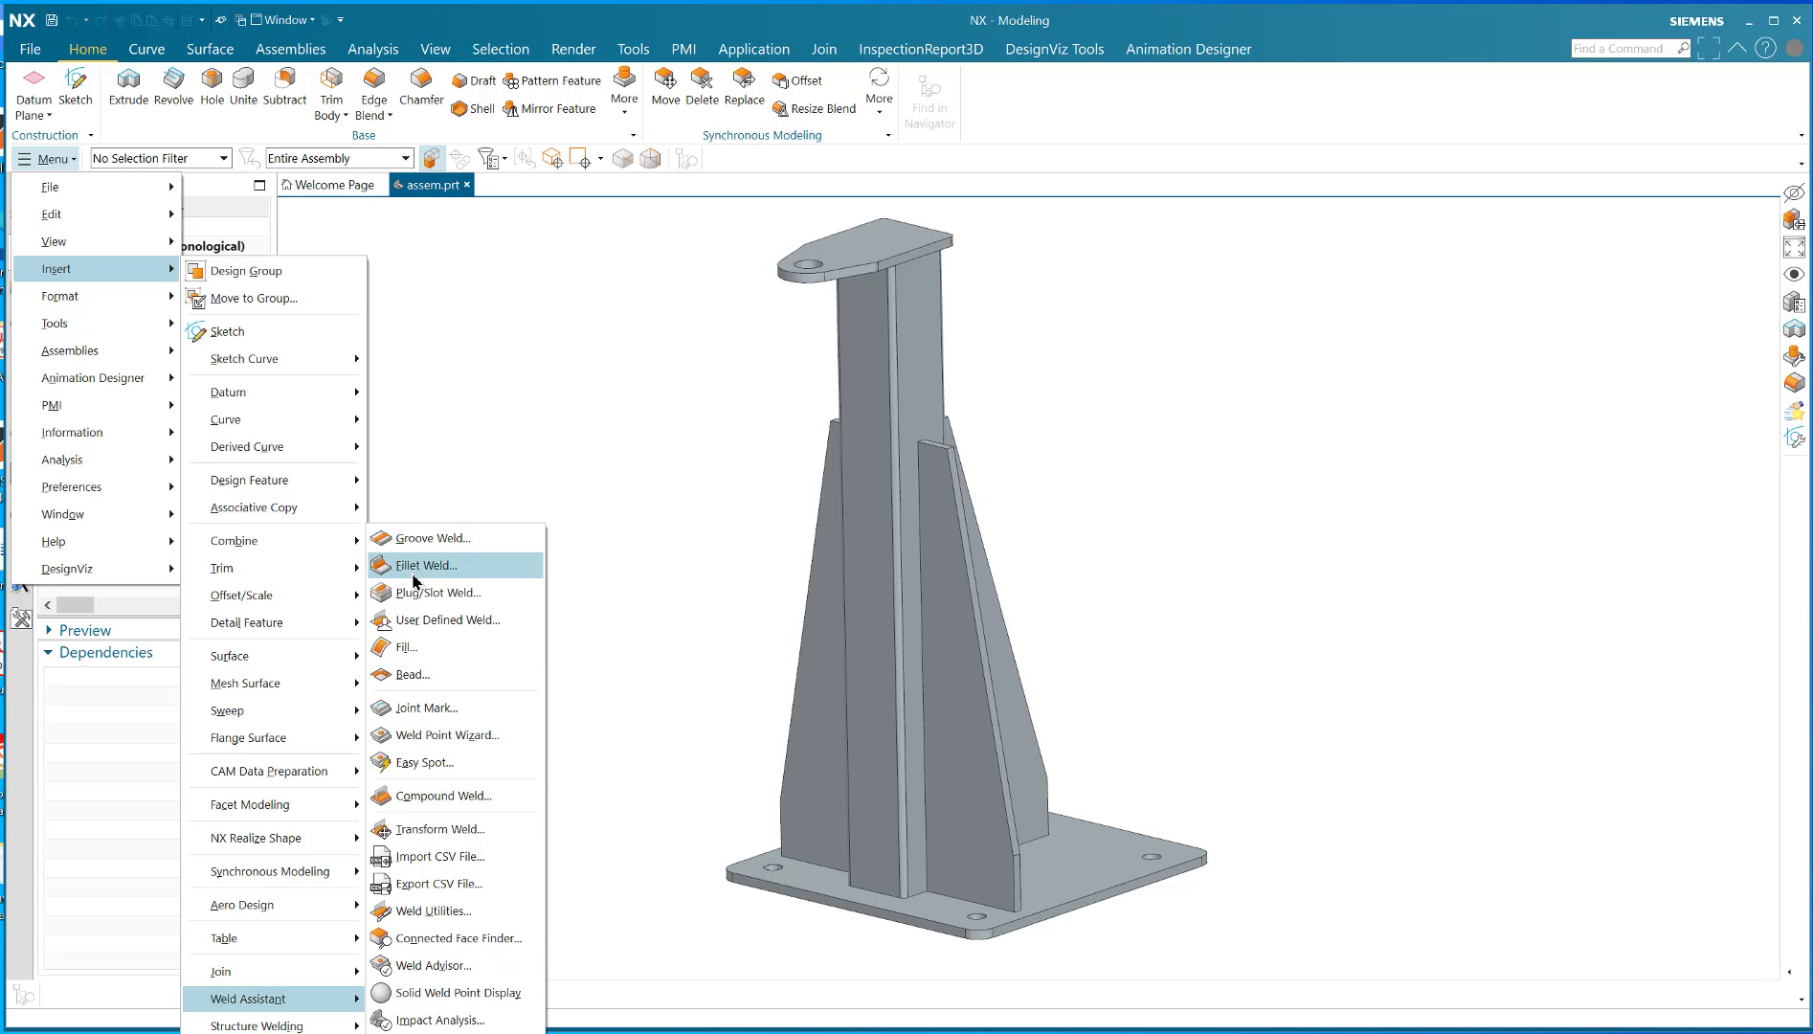
pyautogui.moveTo(425, 565)
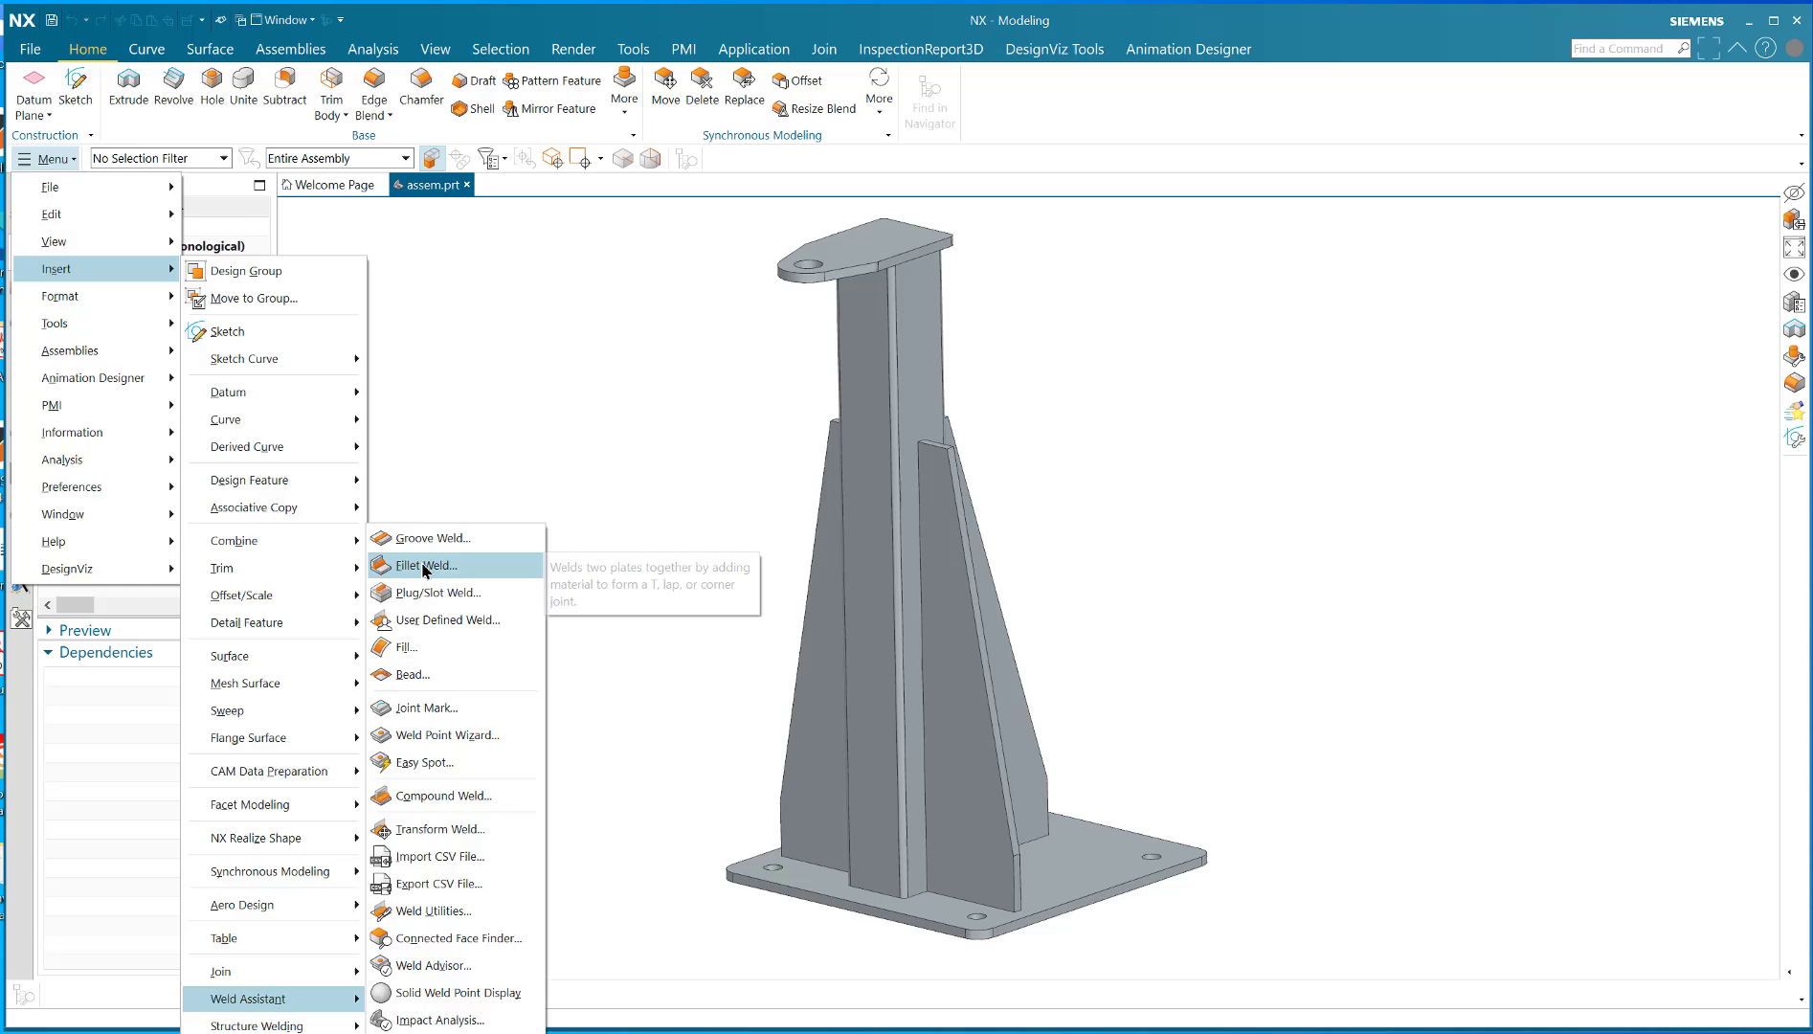
pyautogui.click(423, 564)
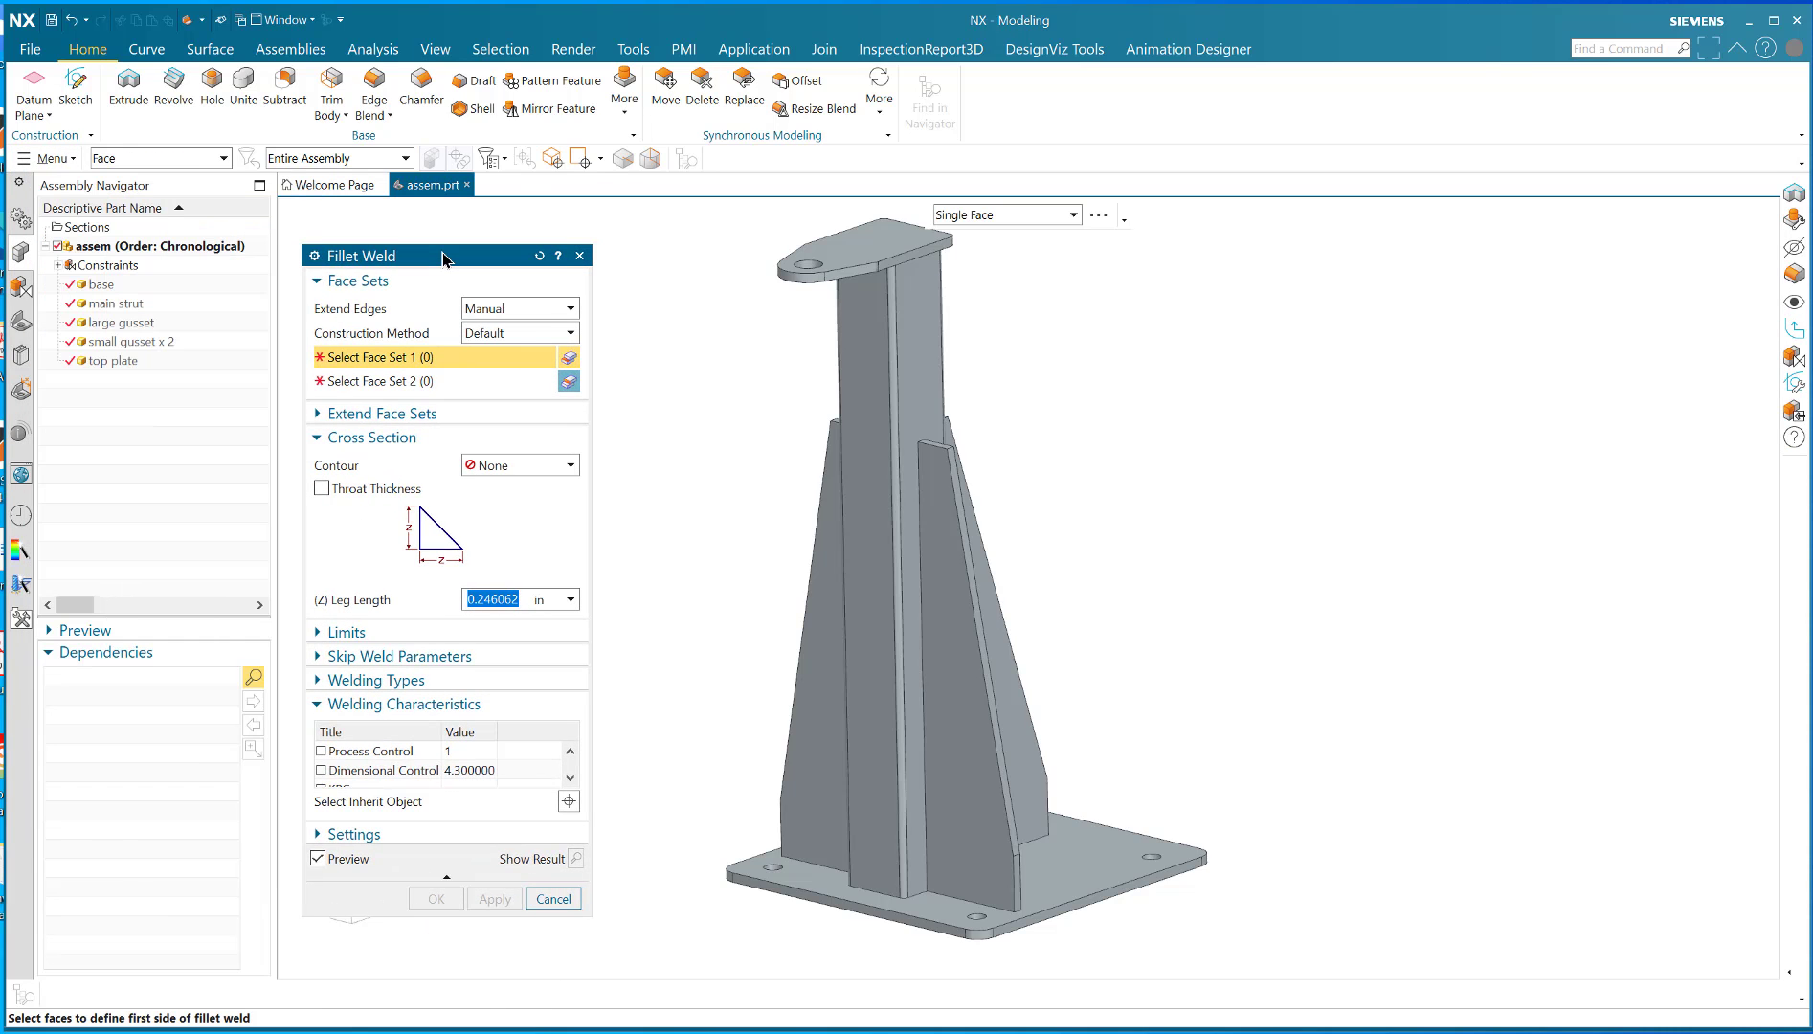
pyautogui.moveTo(453, 532)
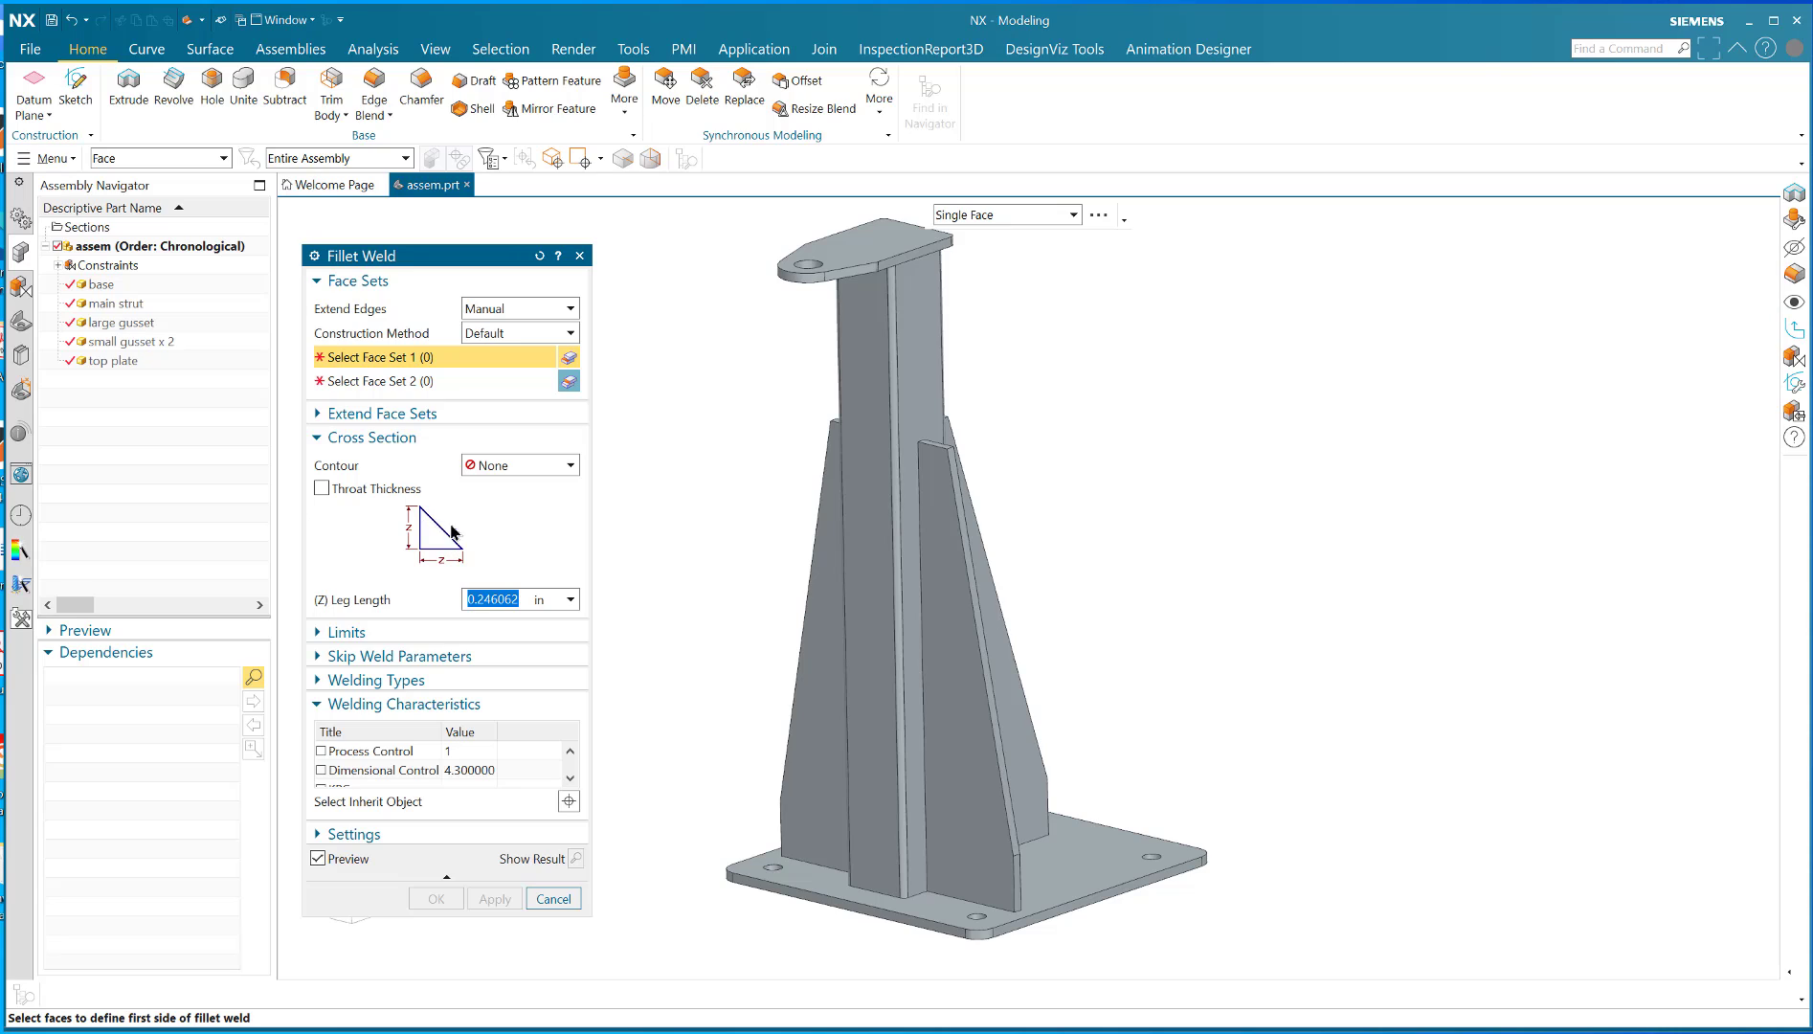
pyautogui.moveTo(425, 588)
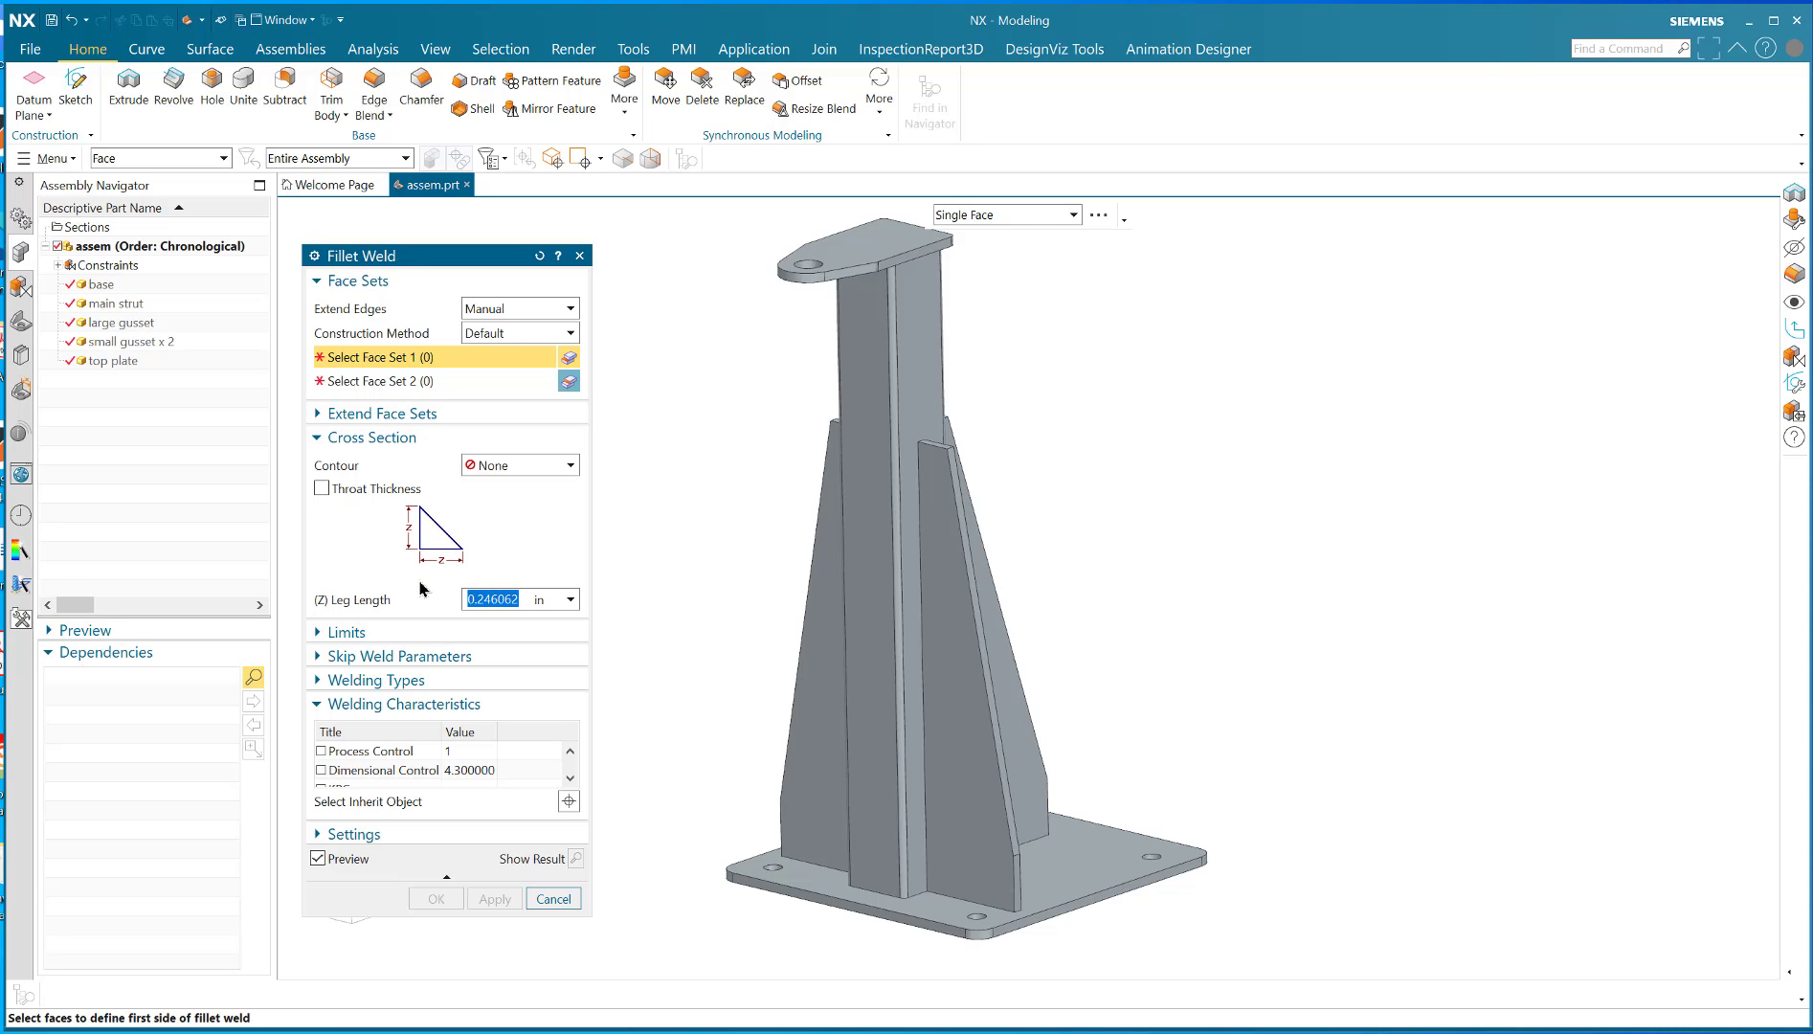
# Switch the weld sizing to Throat Thickness with a value of .5 in
pyautogui.click(323, 489)
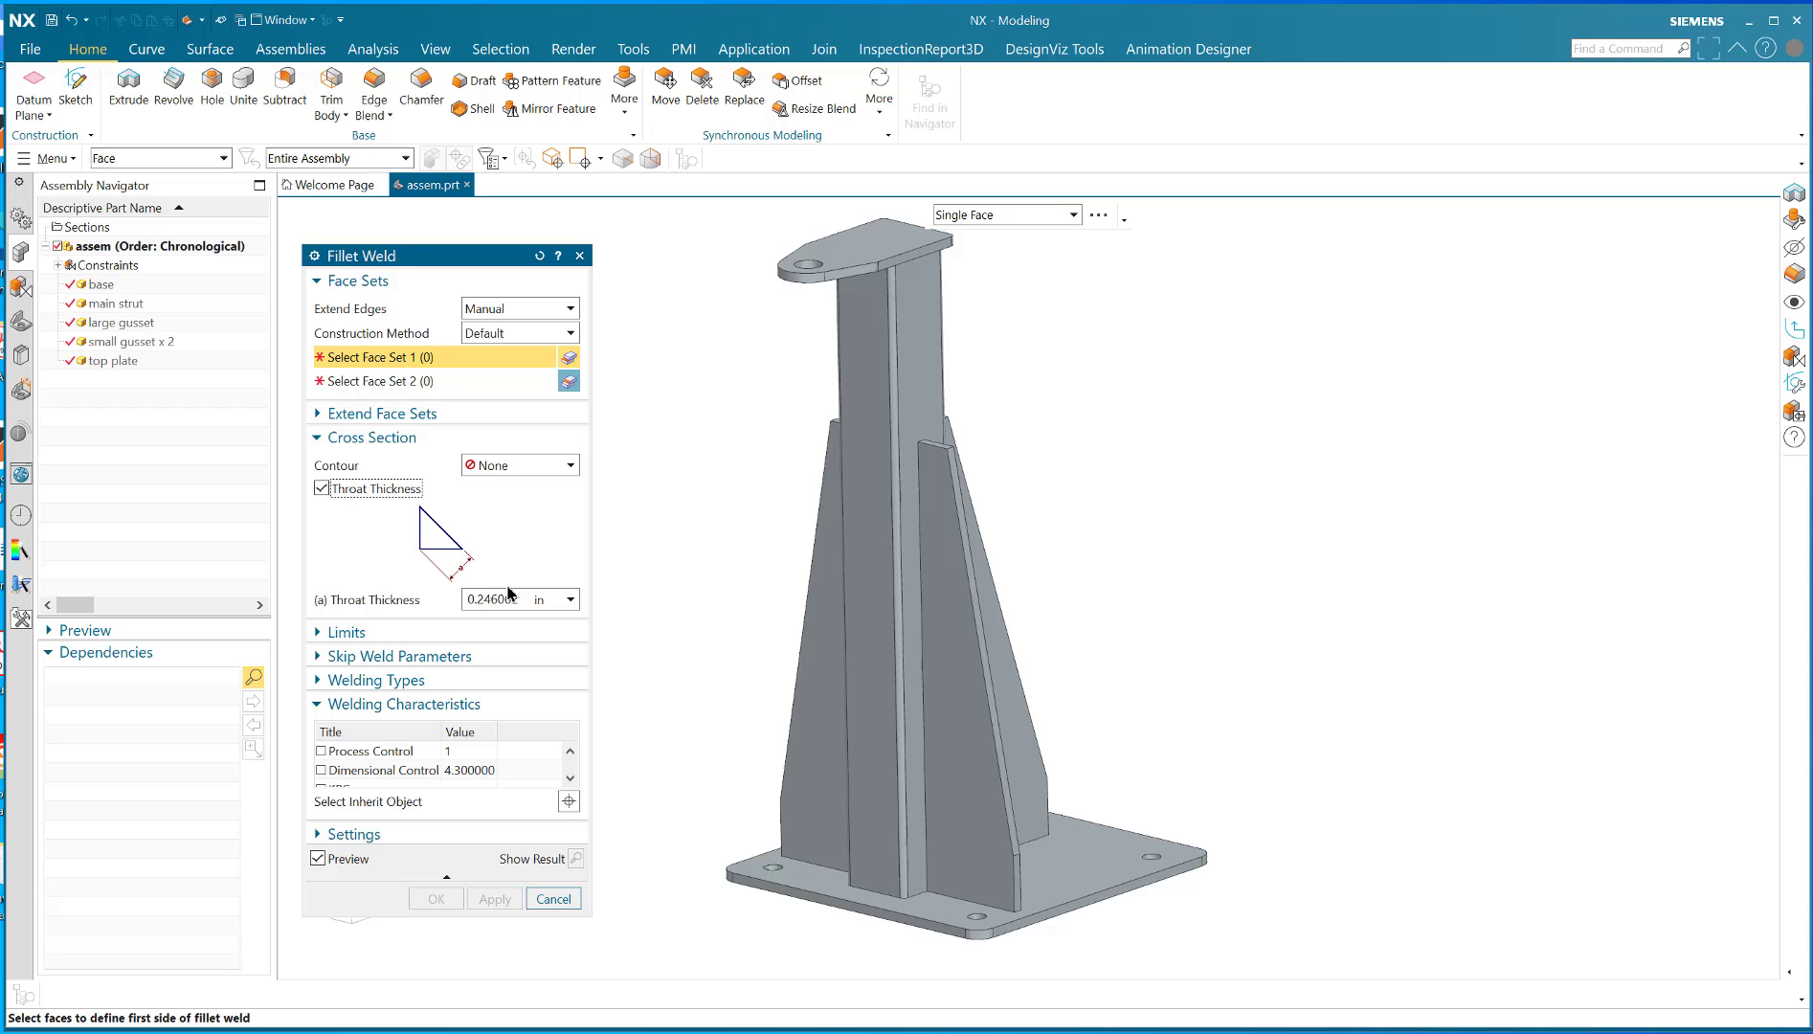
pyautogui.tripleClick(494, 599)
pyautogui.write('.5')
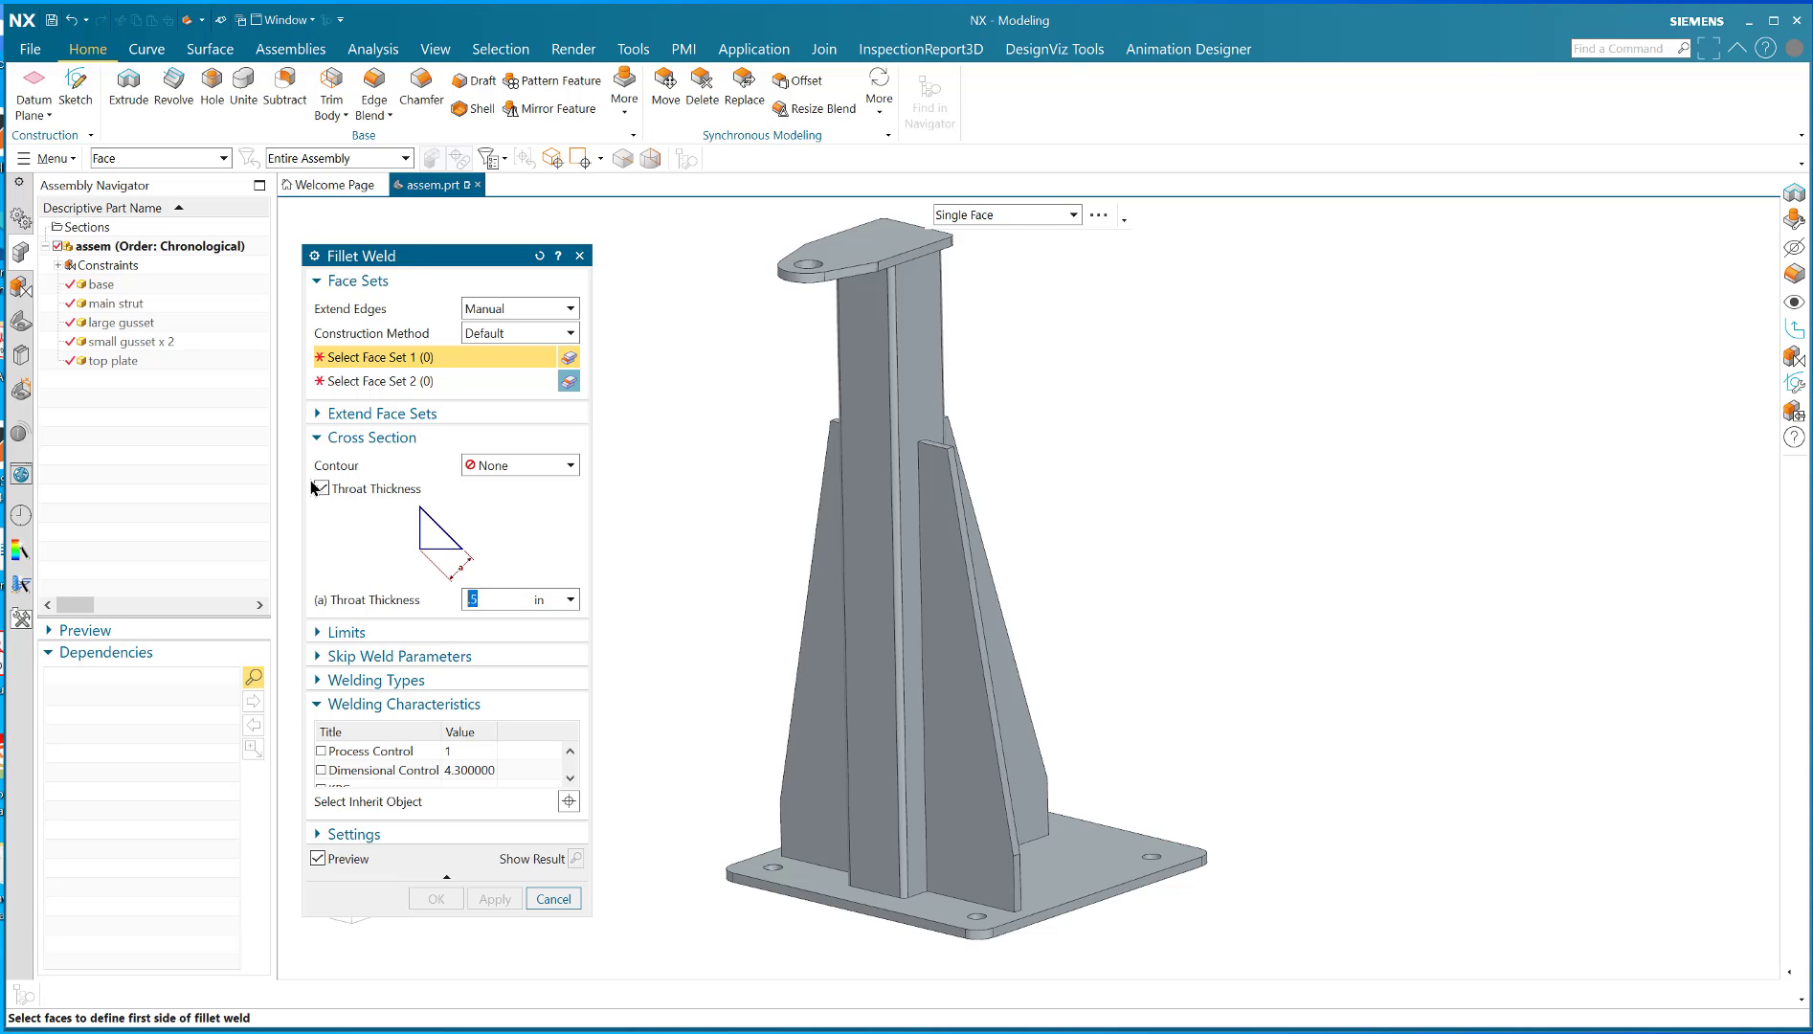
pyautogui.click(320, 488)
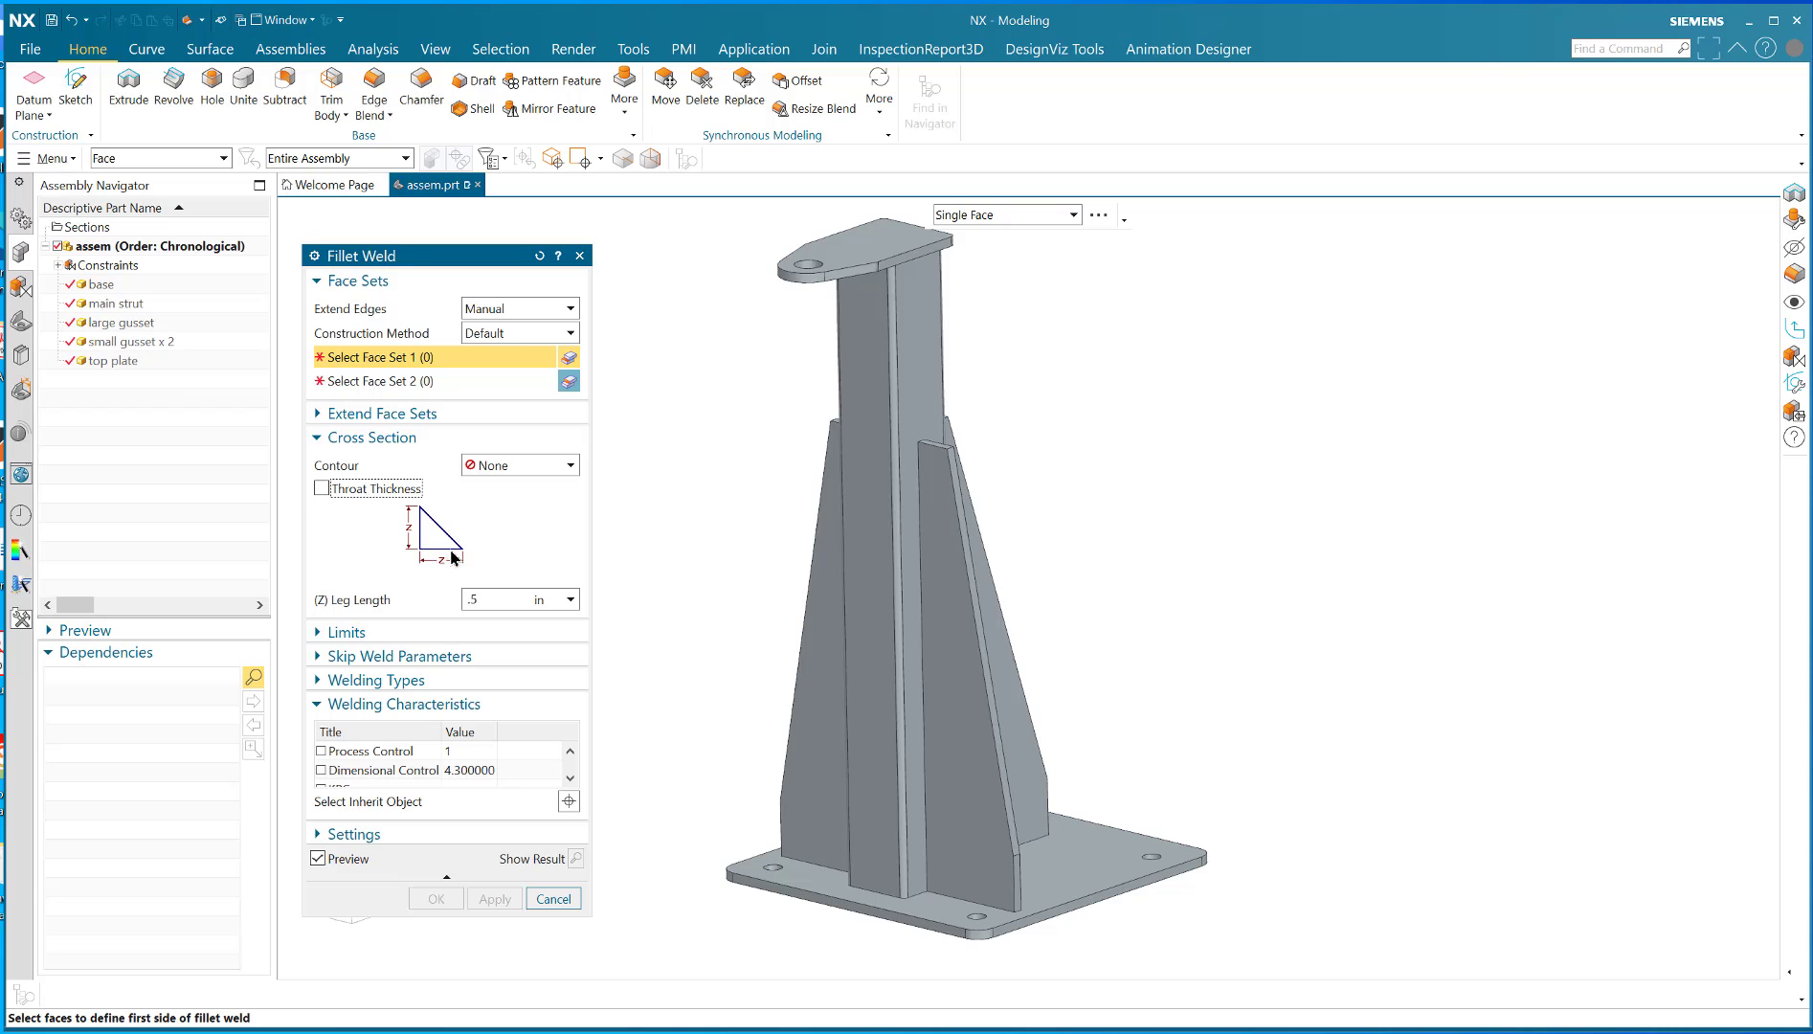
pyautogui.click(322, 486)
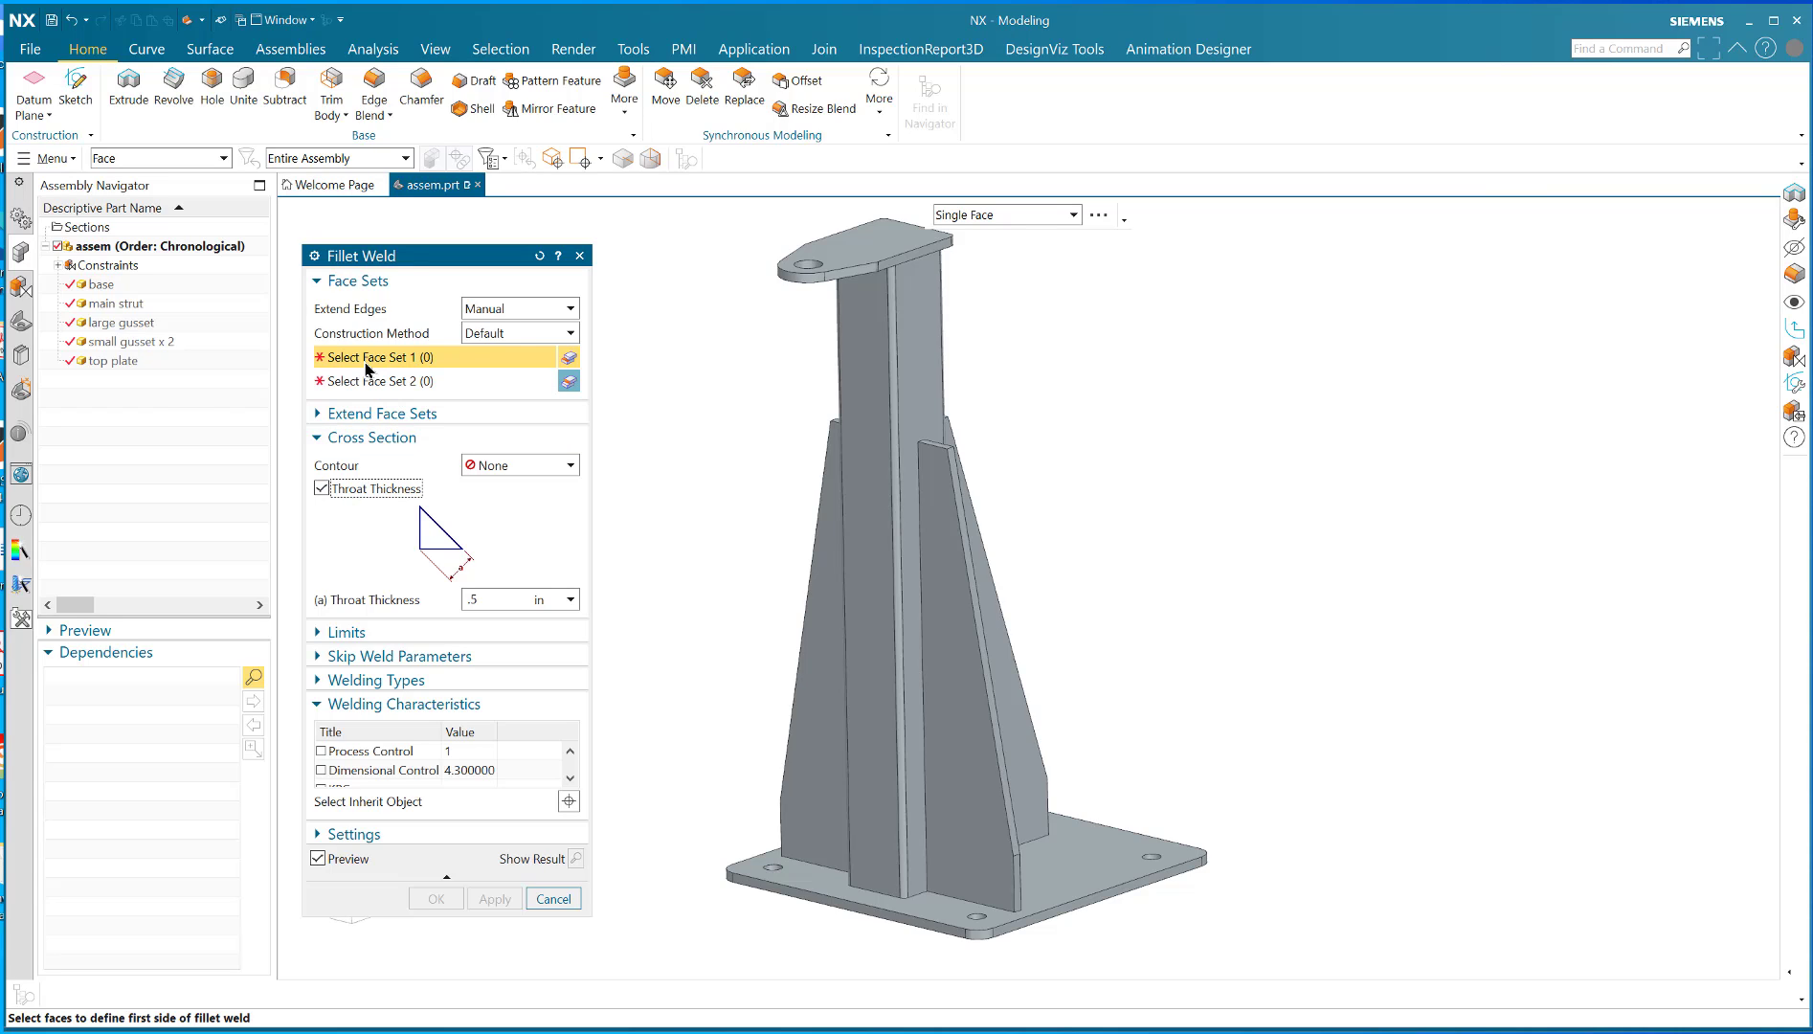
pyautogui.moveTo(354, 362)
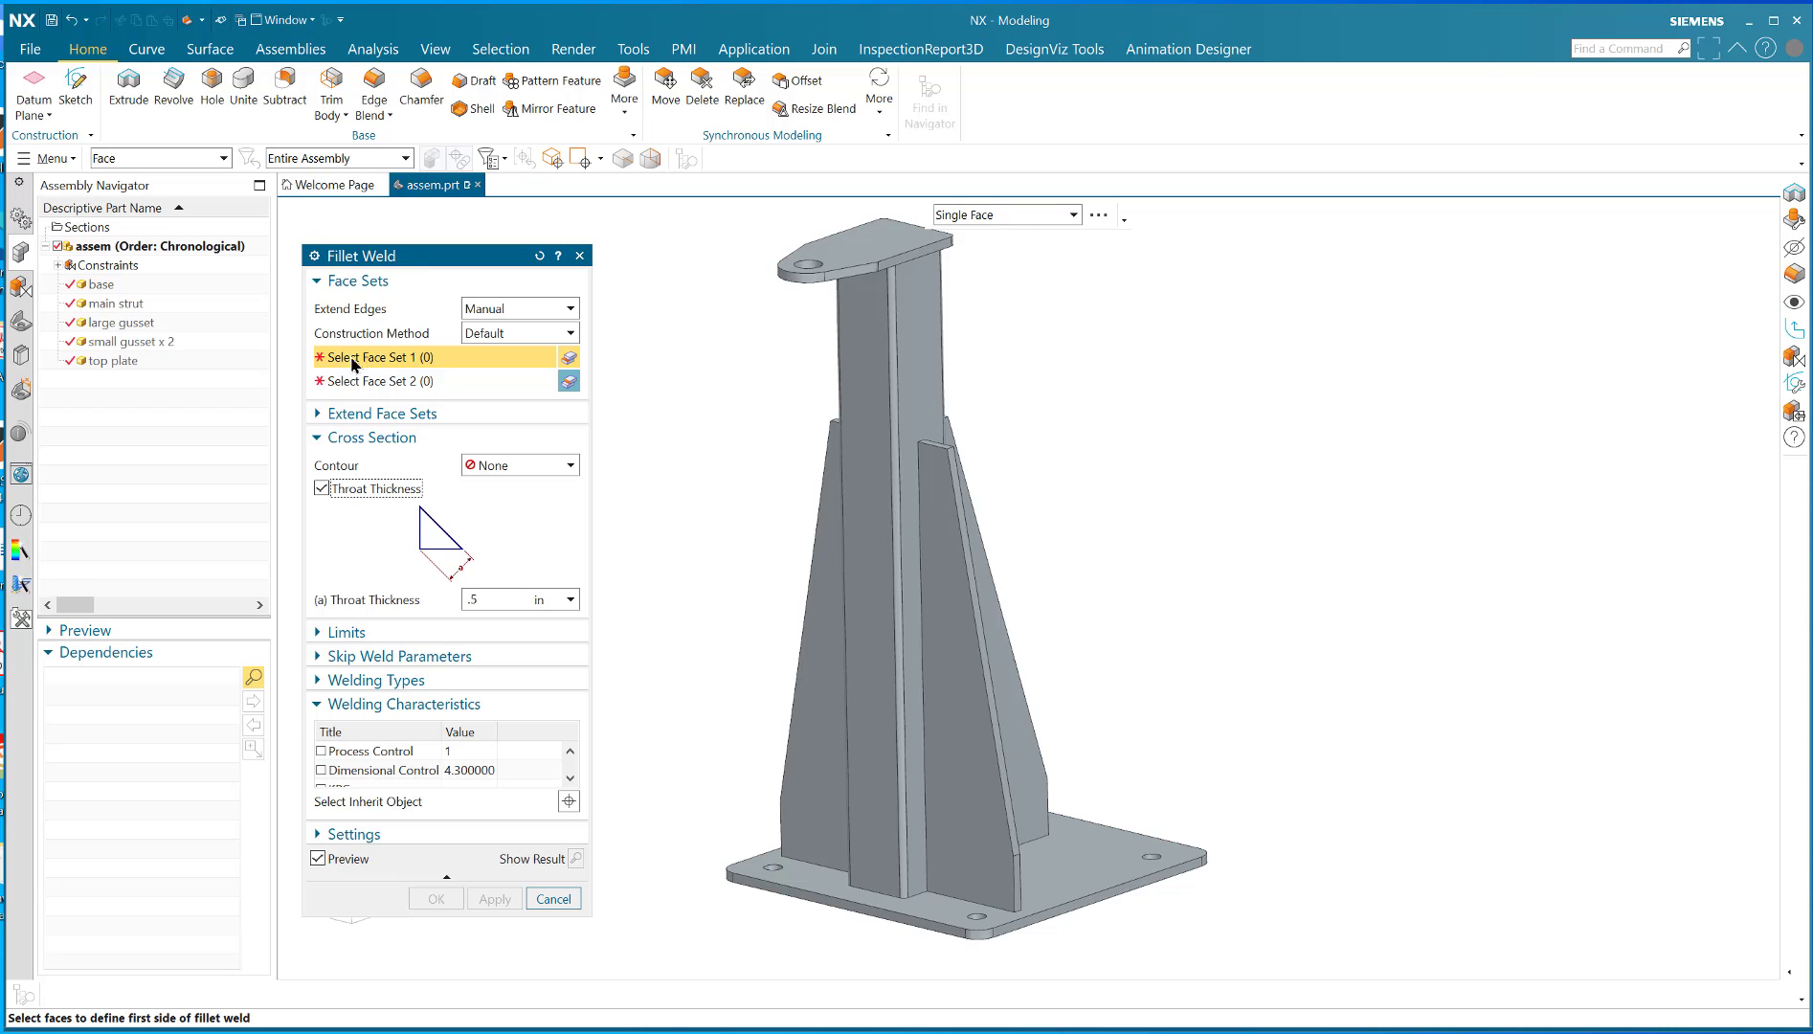
pyautogui.moveTo(368, 381)
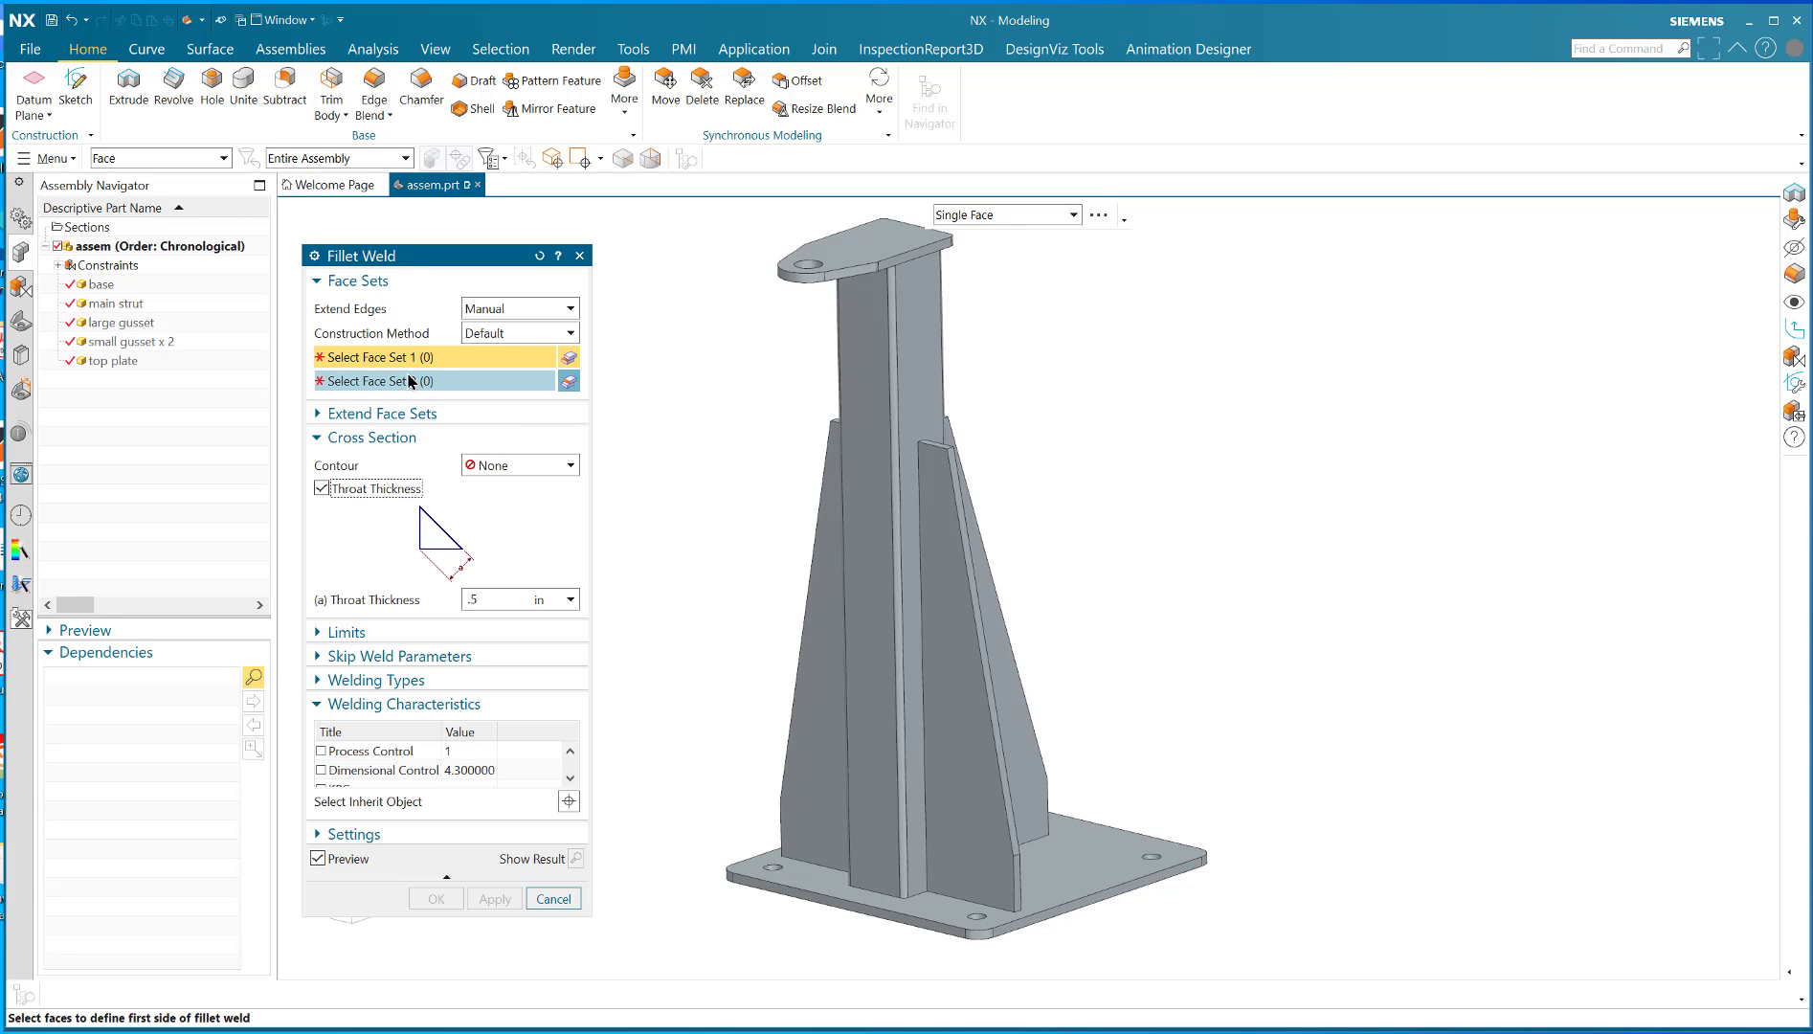
# Pick the large gusset face as Face Set 1, accept the Interpart Copy, and pick the strut face as Face Set 2
pyautogui.click(376, 356)
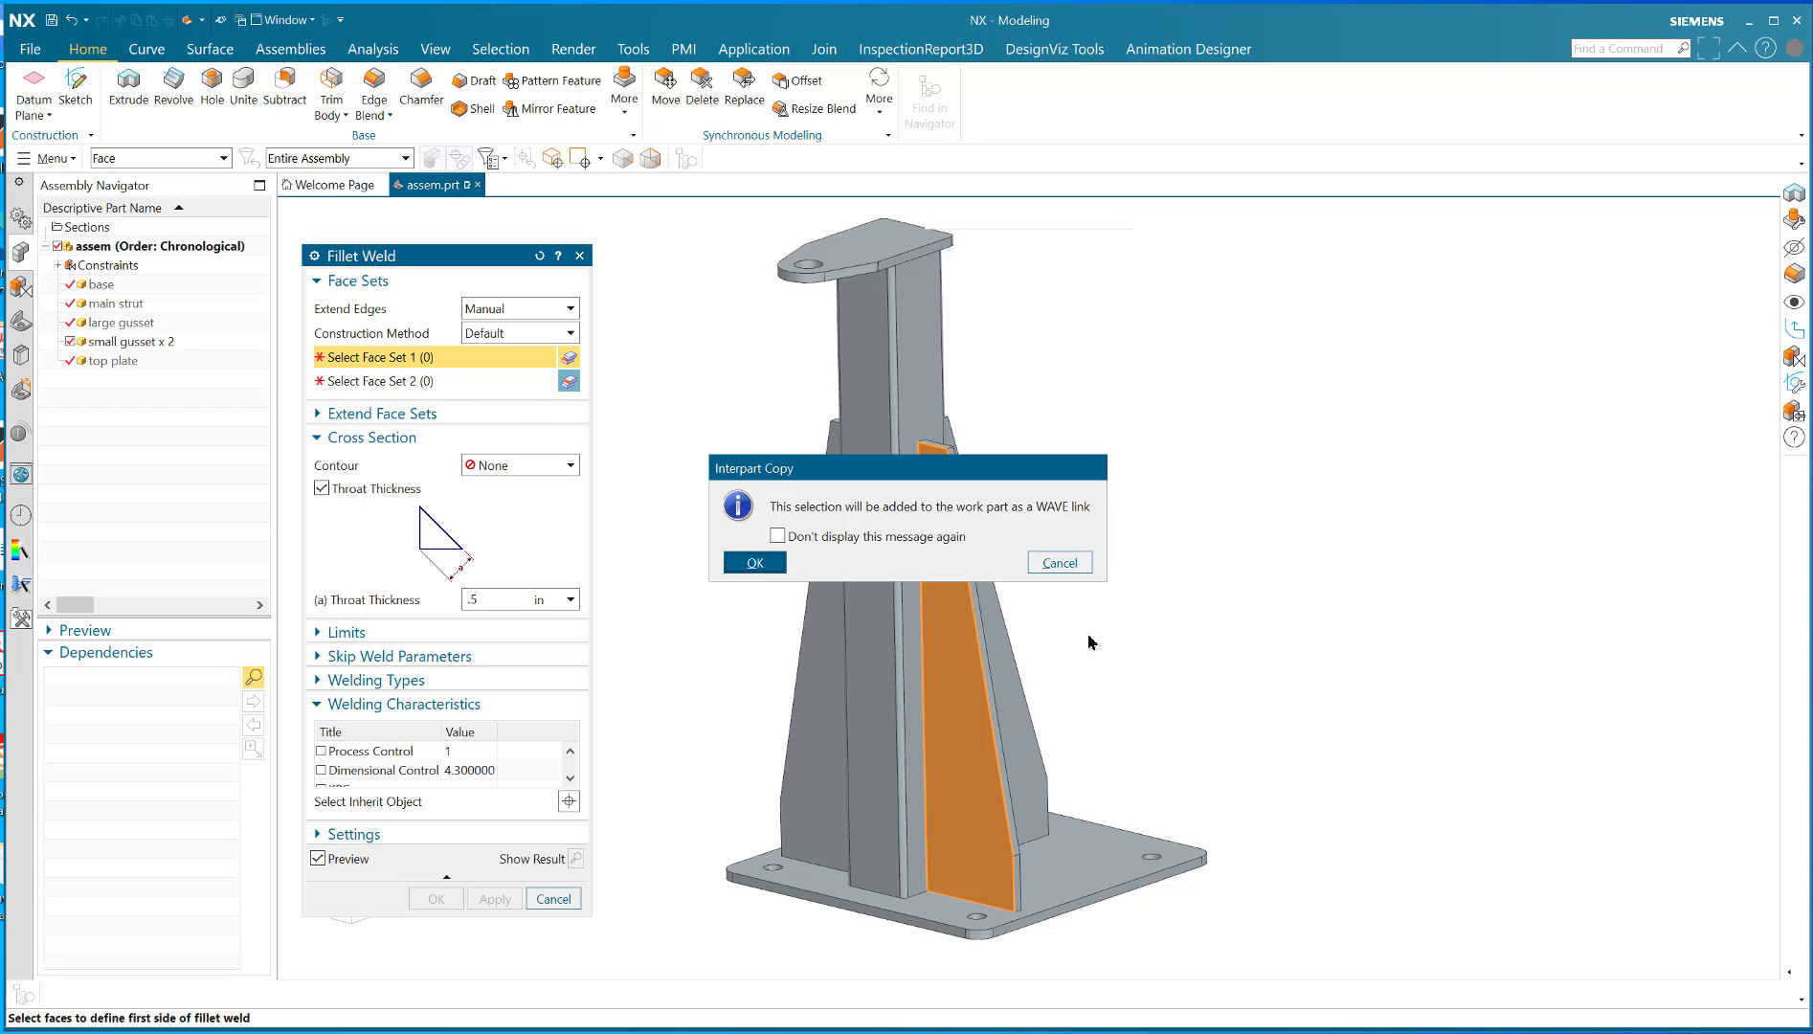
pyautogui.moveTo(891, 532)
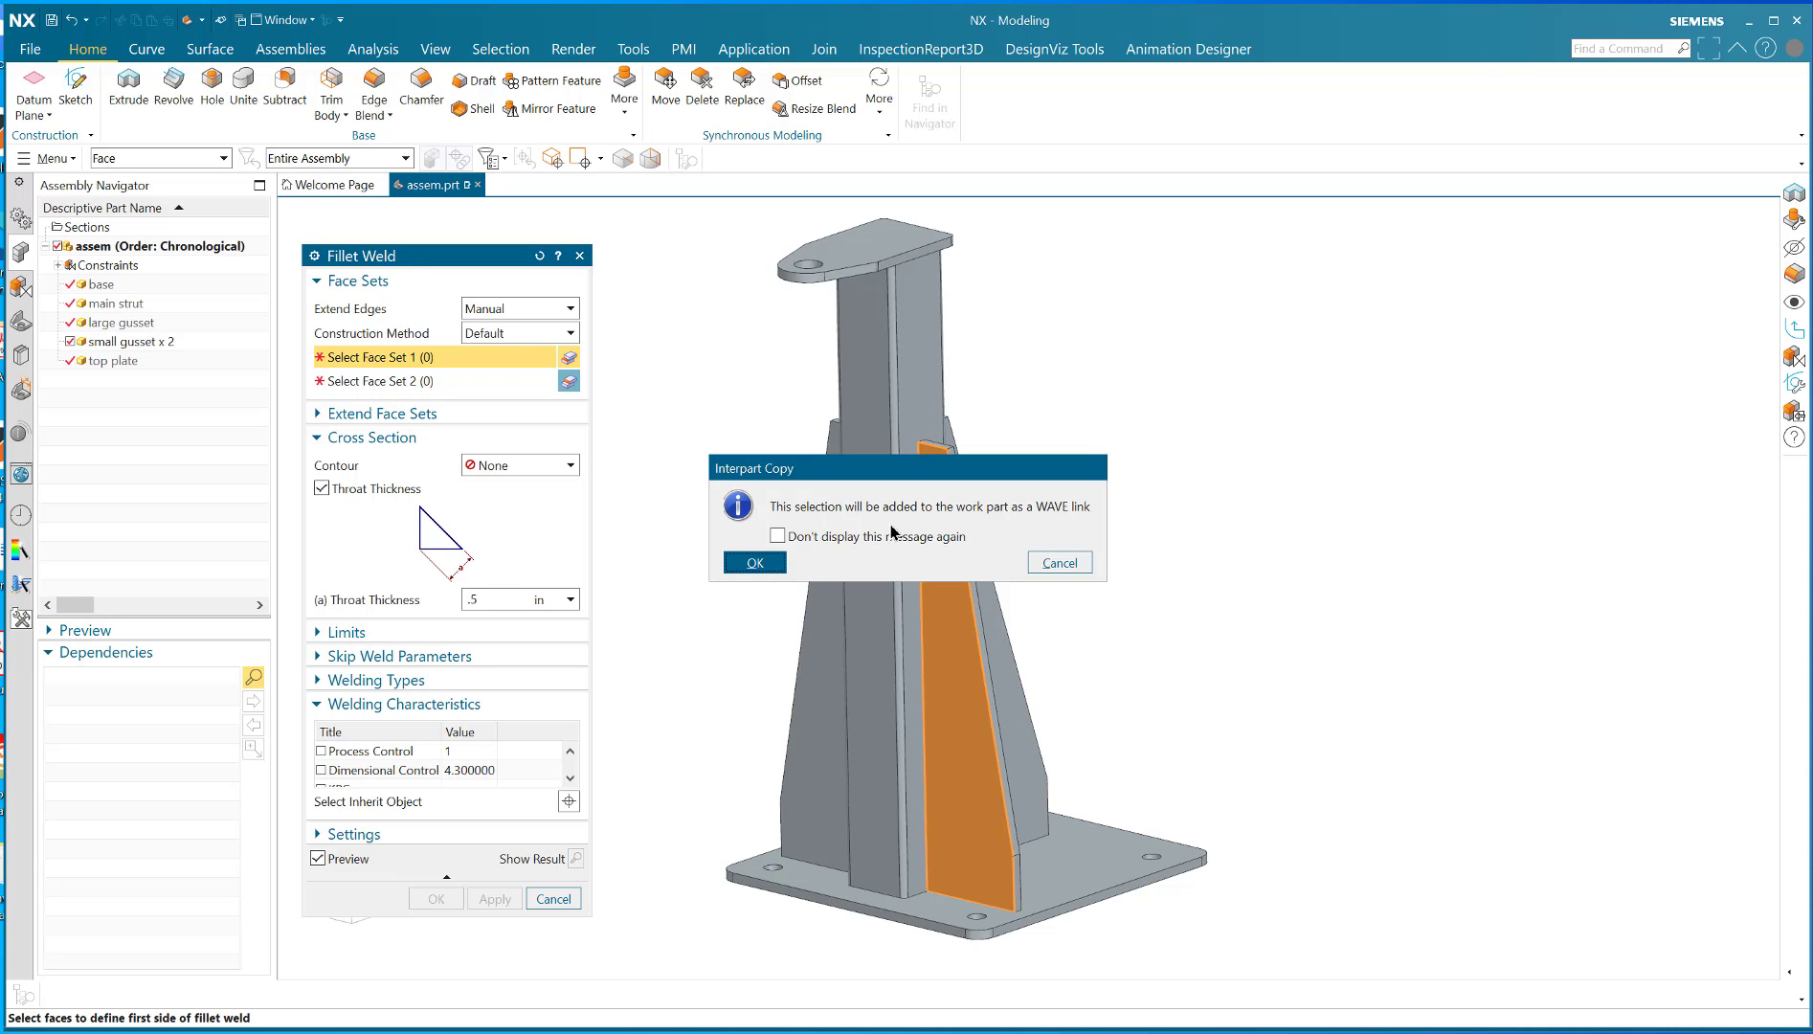
pyautogui.moveTo(1044, 521)
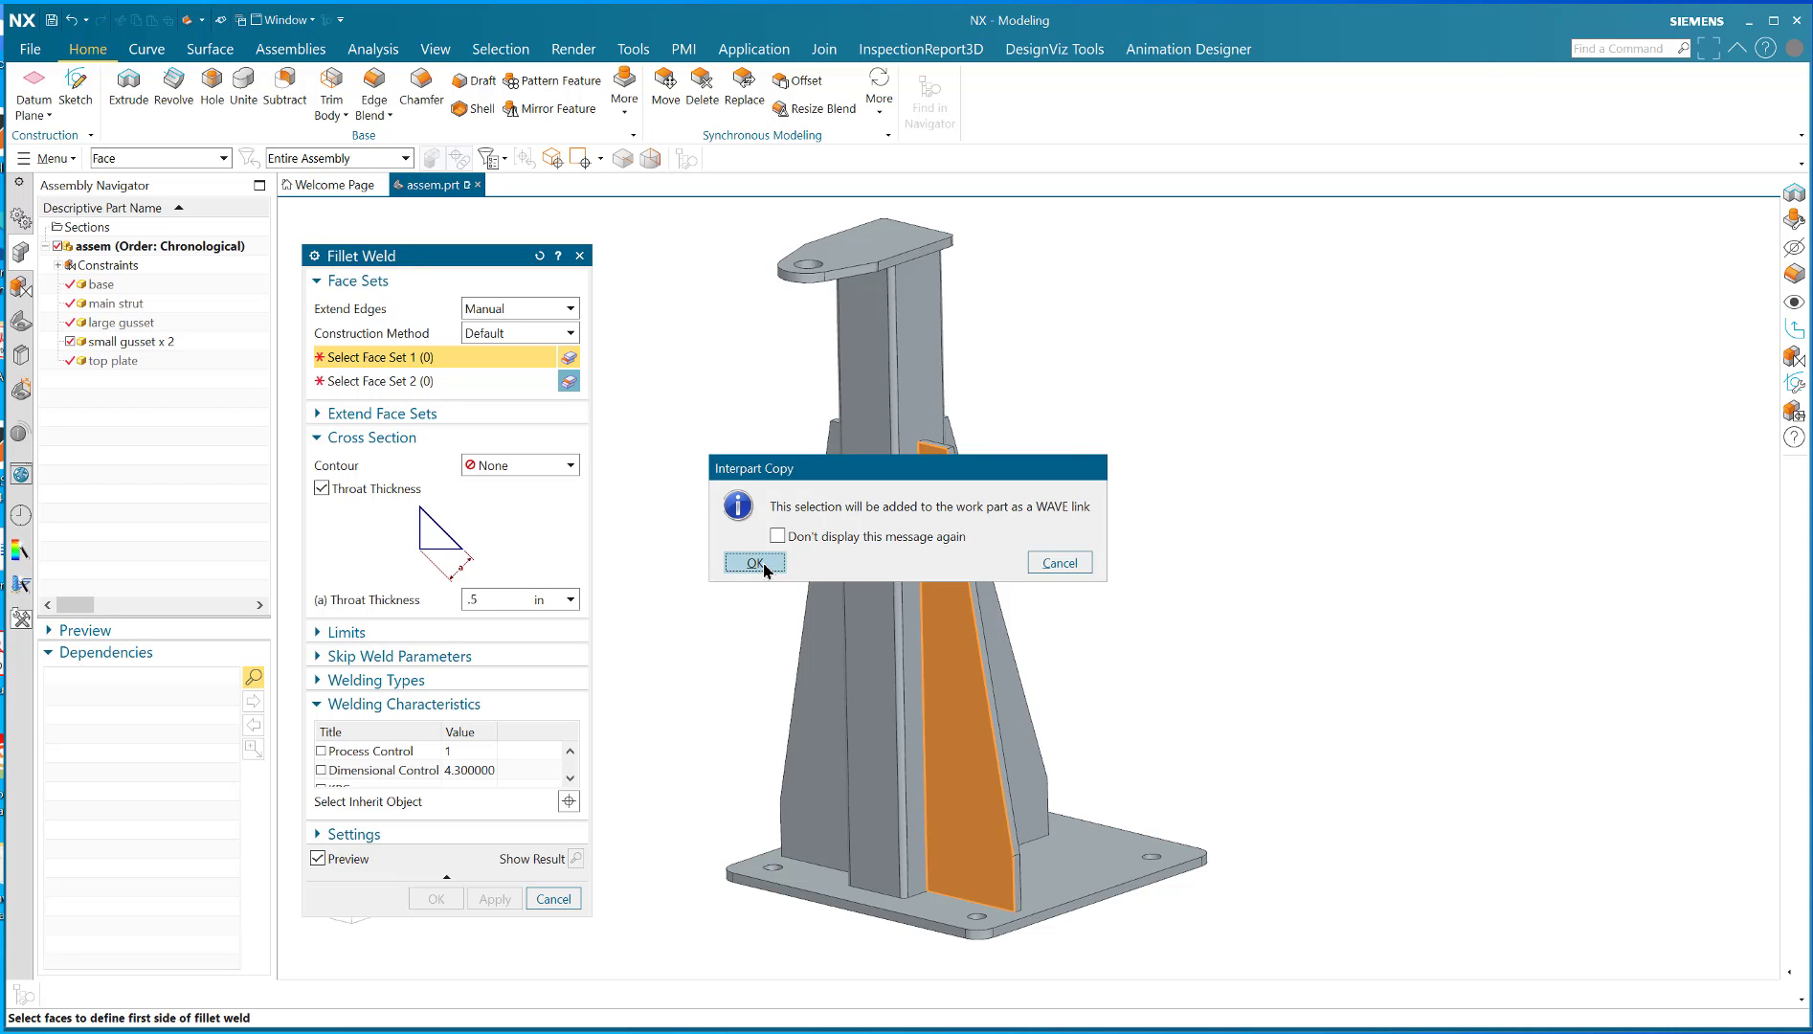
pyautogui.click(755, 563)
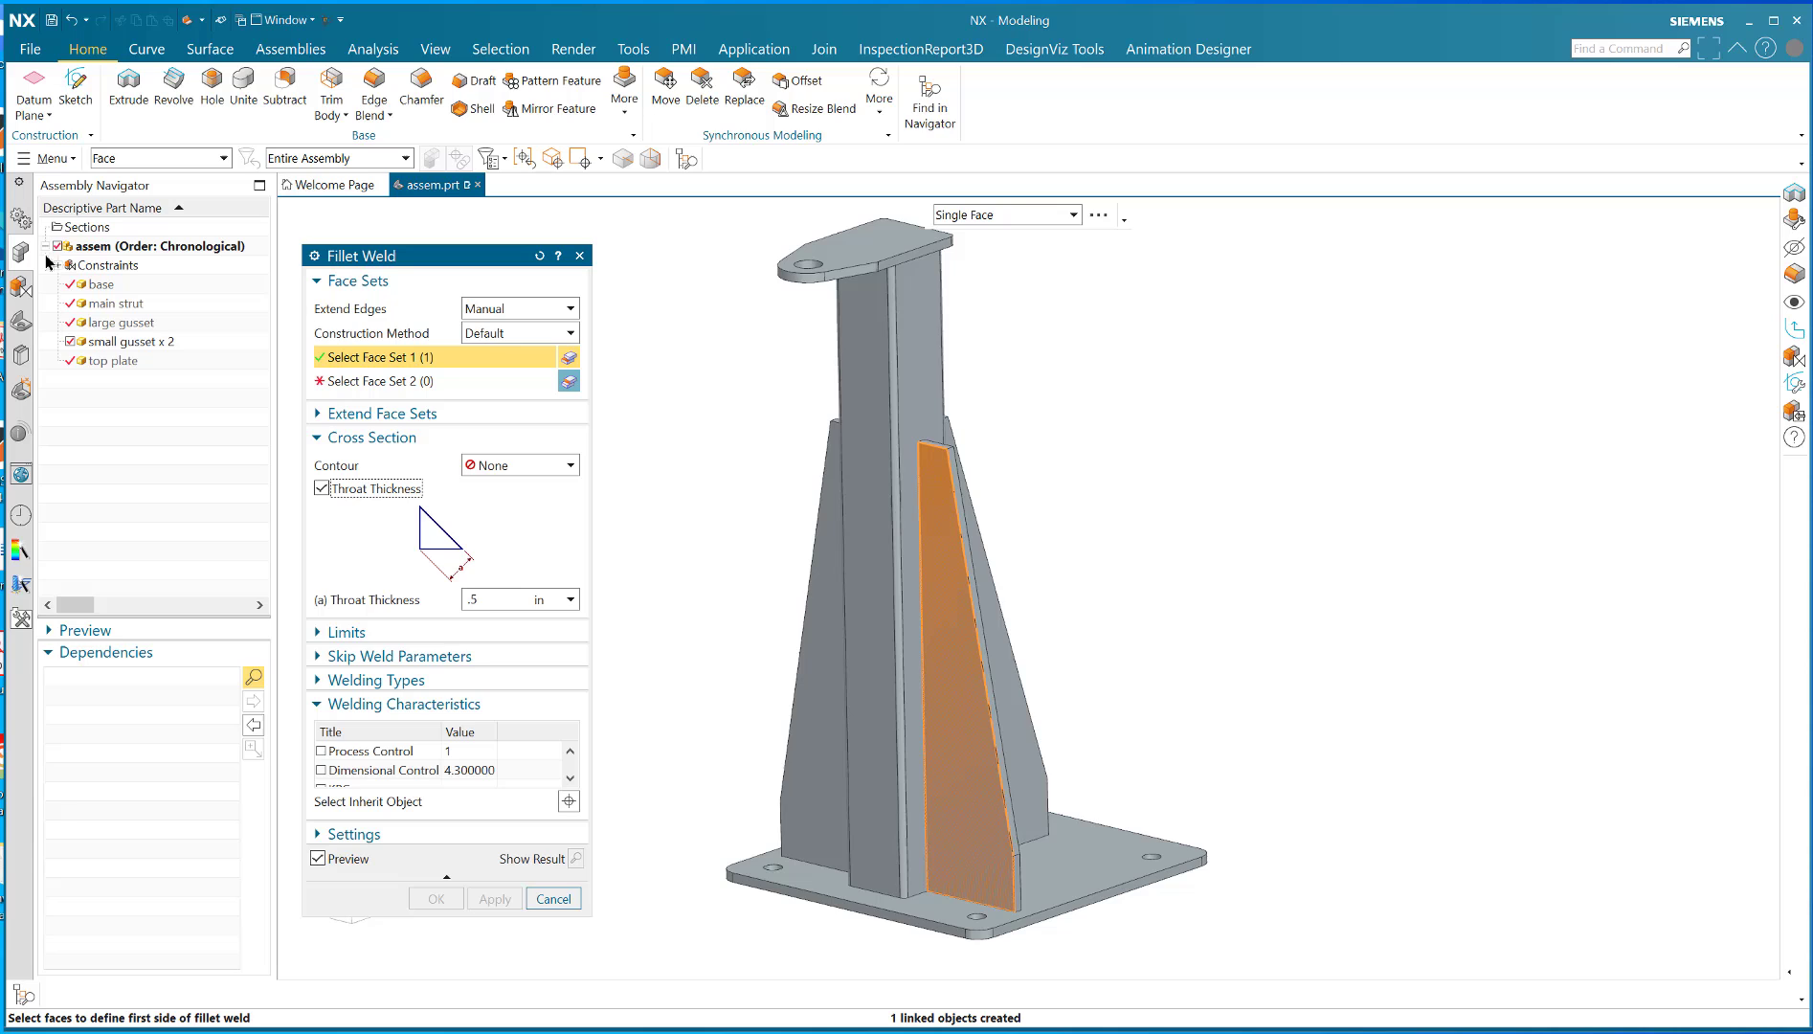
pyautogui.moveTo(309, 381)
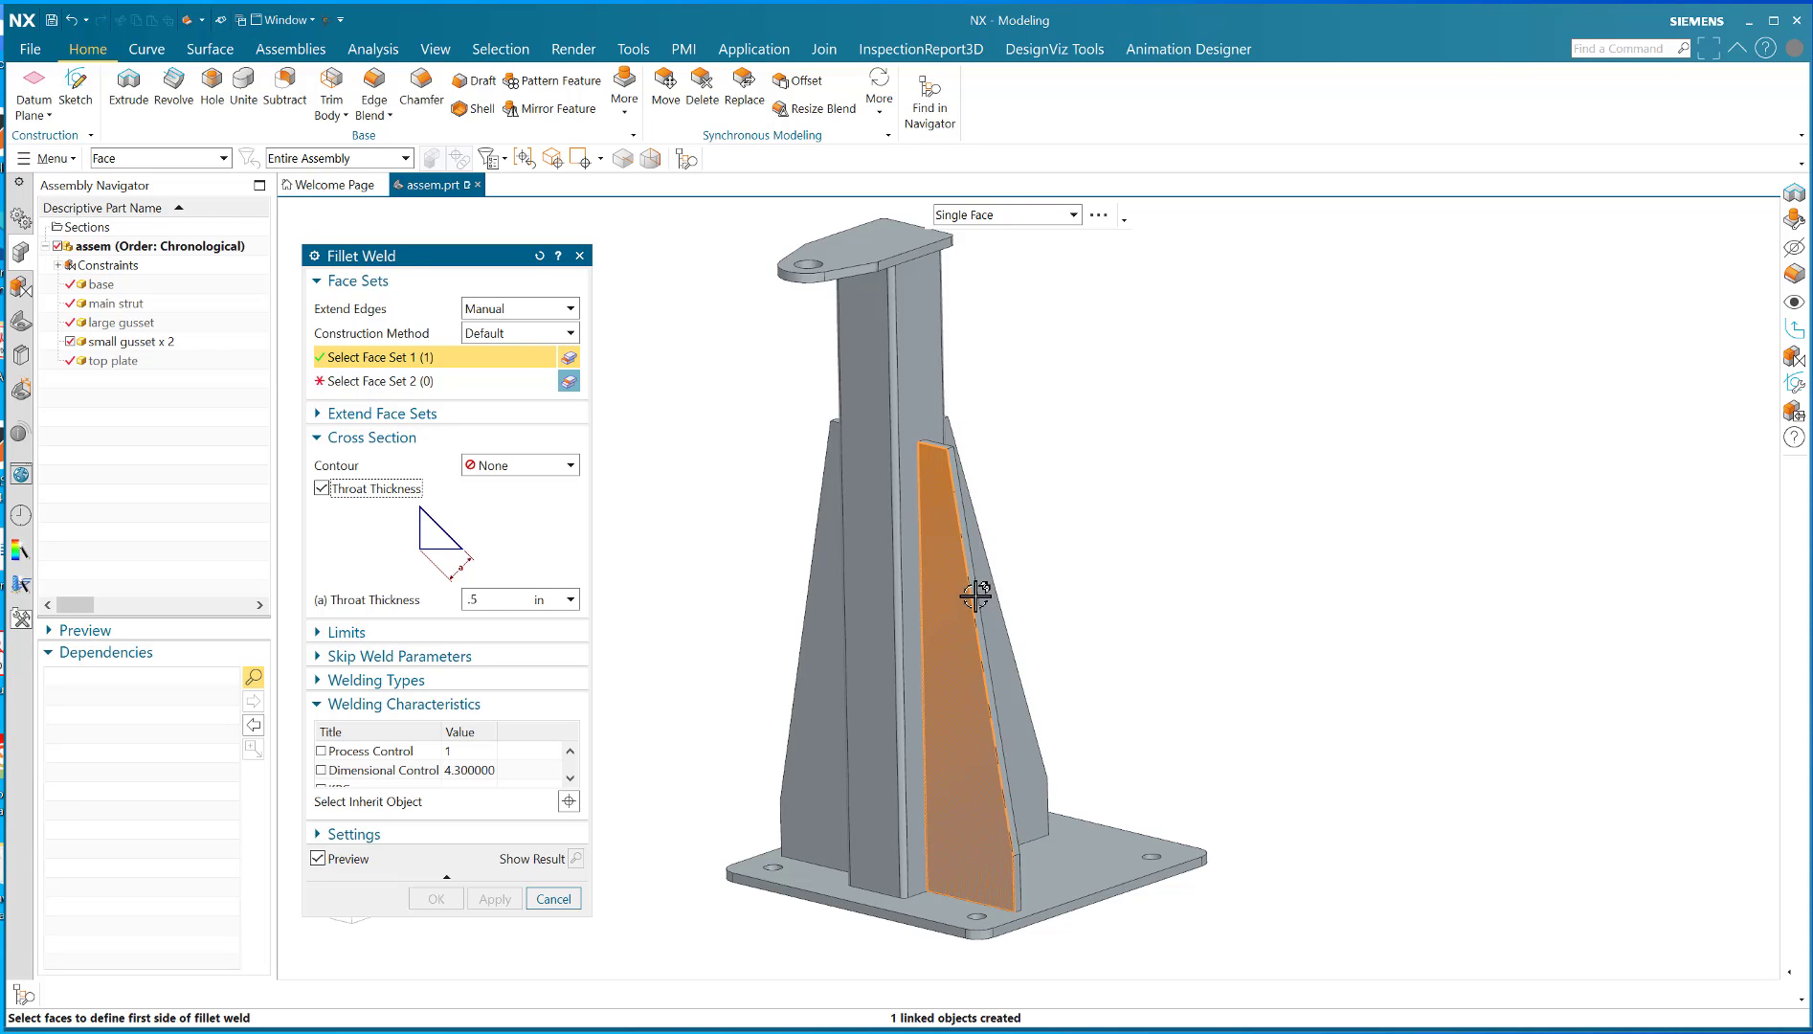
pyautogui.click(378, 381)
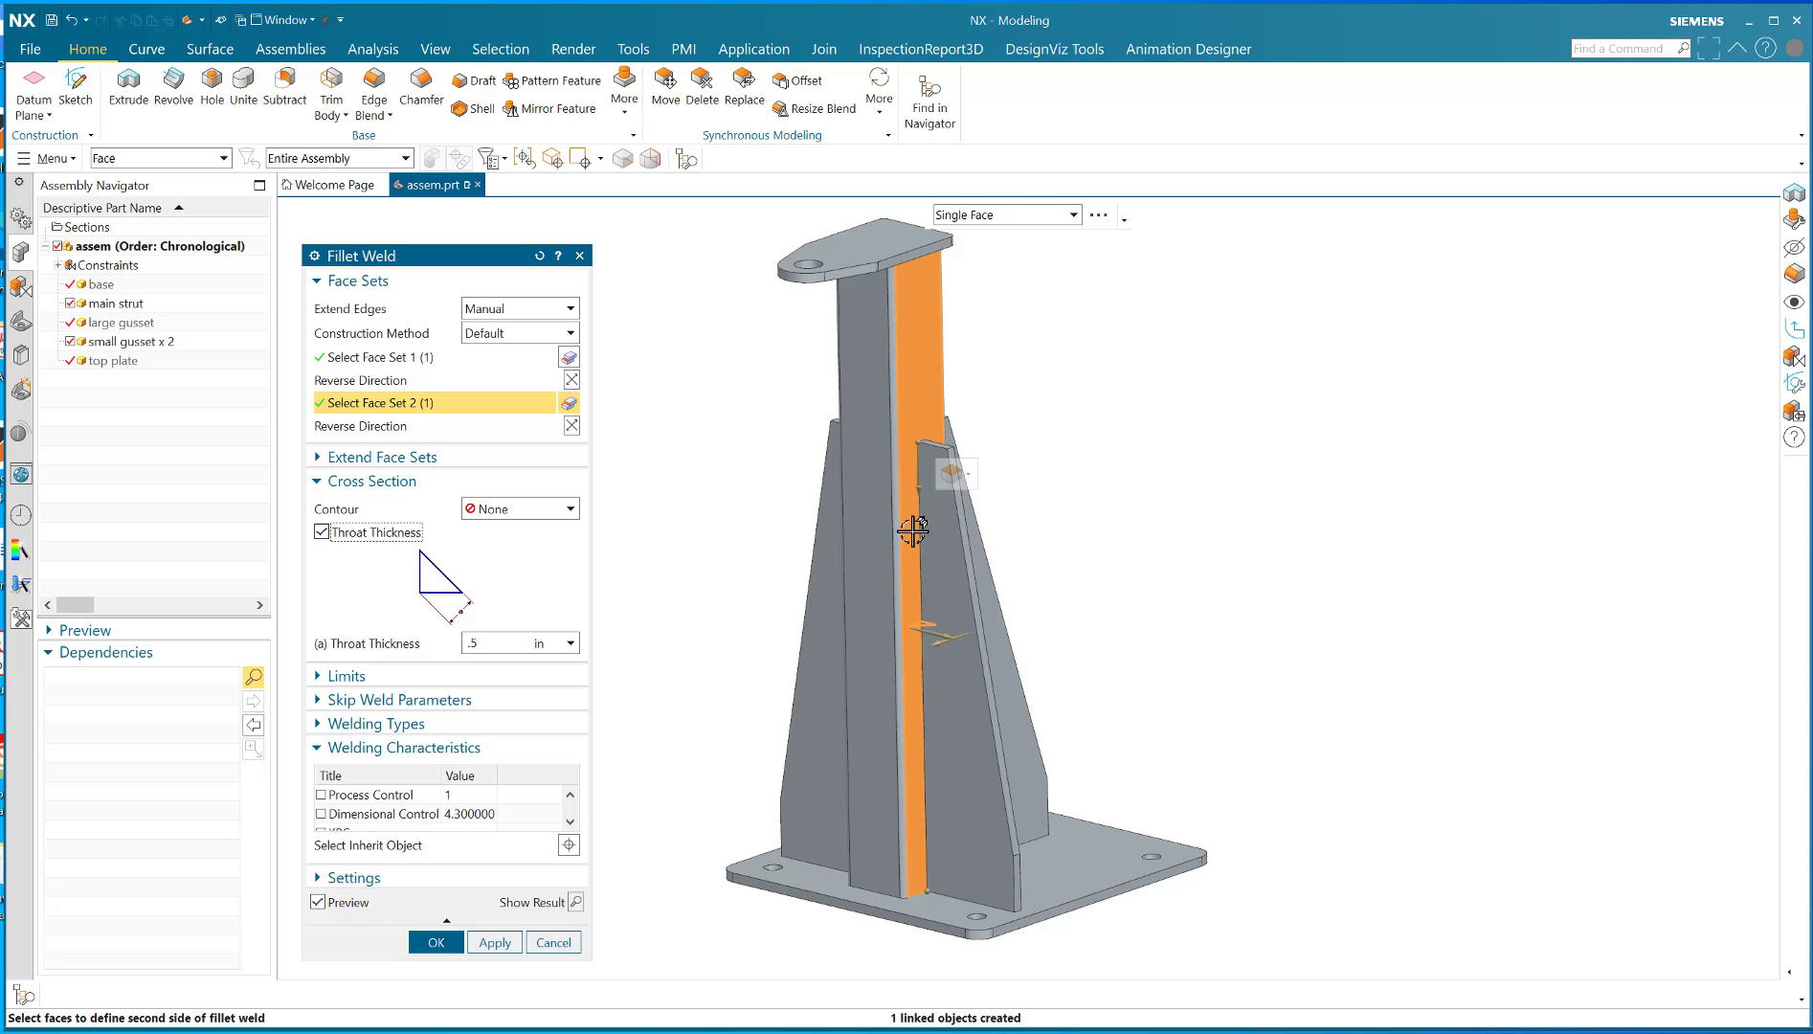
# Set the weld's start limit back 0.5 in and complete the gusset-to-strut fillet weld
pyautogui.scroll(3)
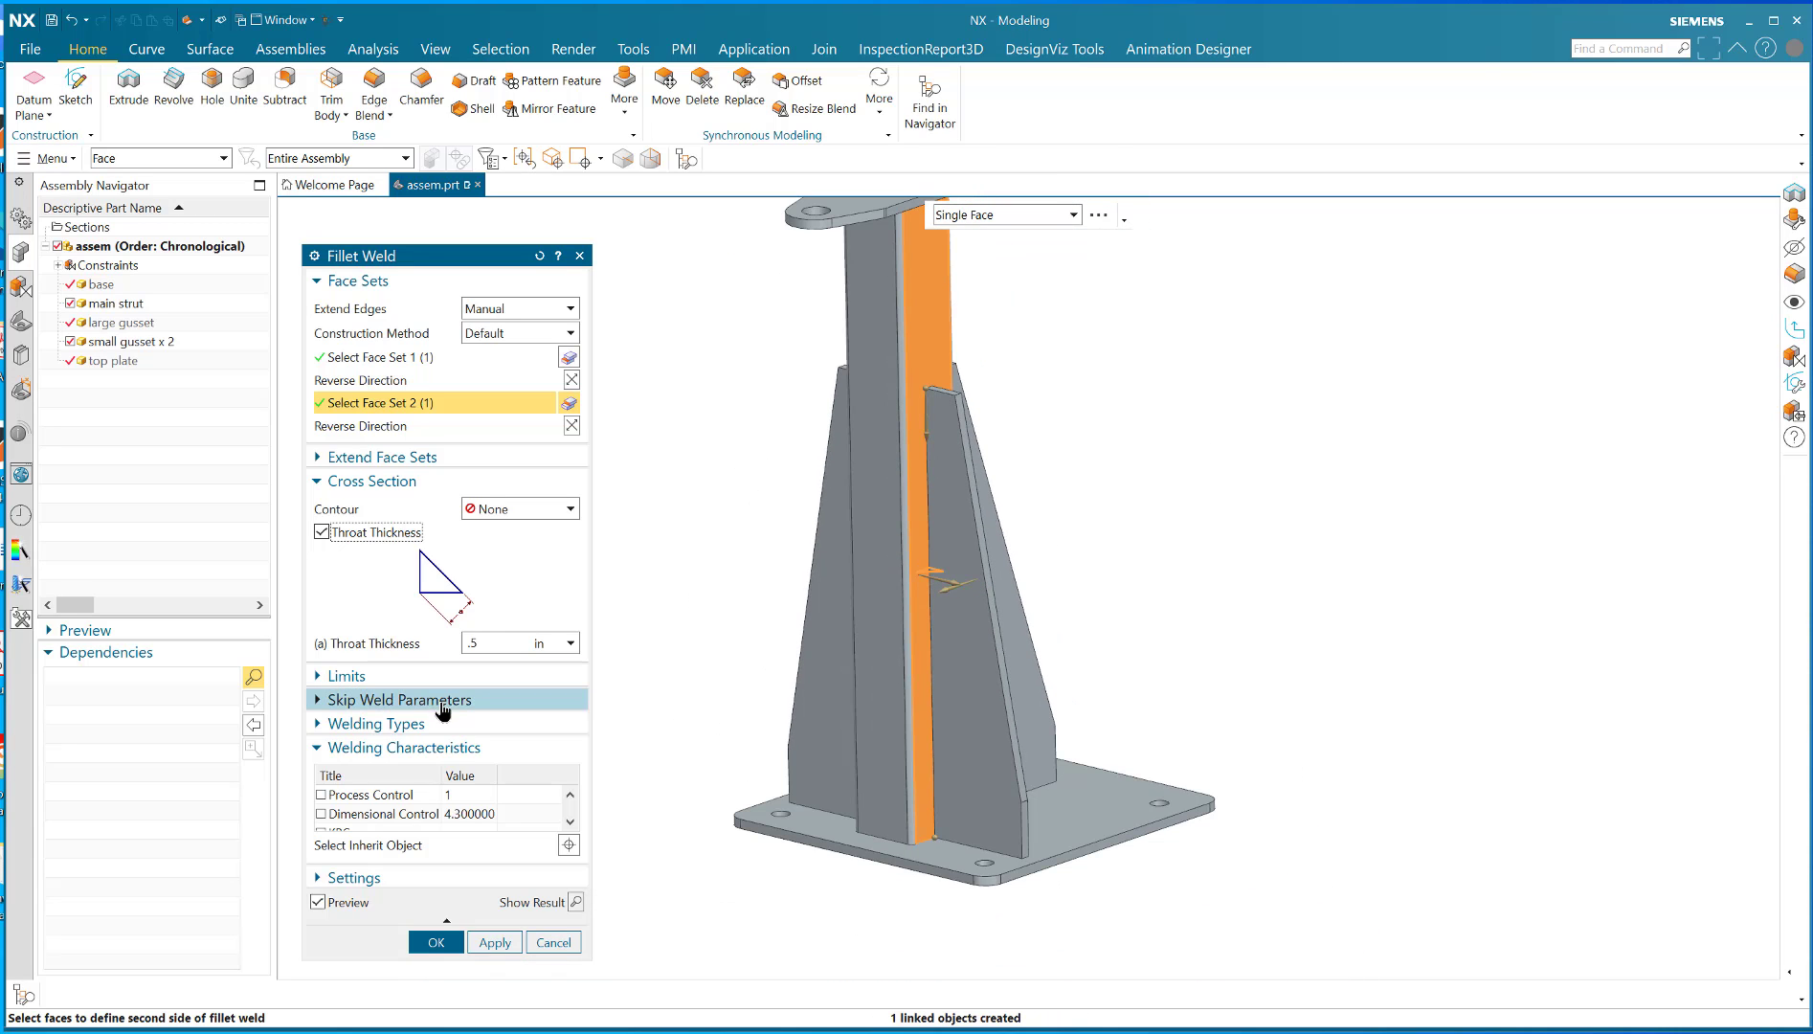
pyautogui.click(345, 676)
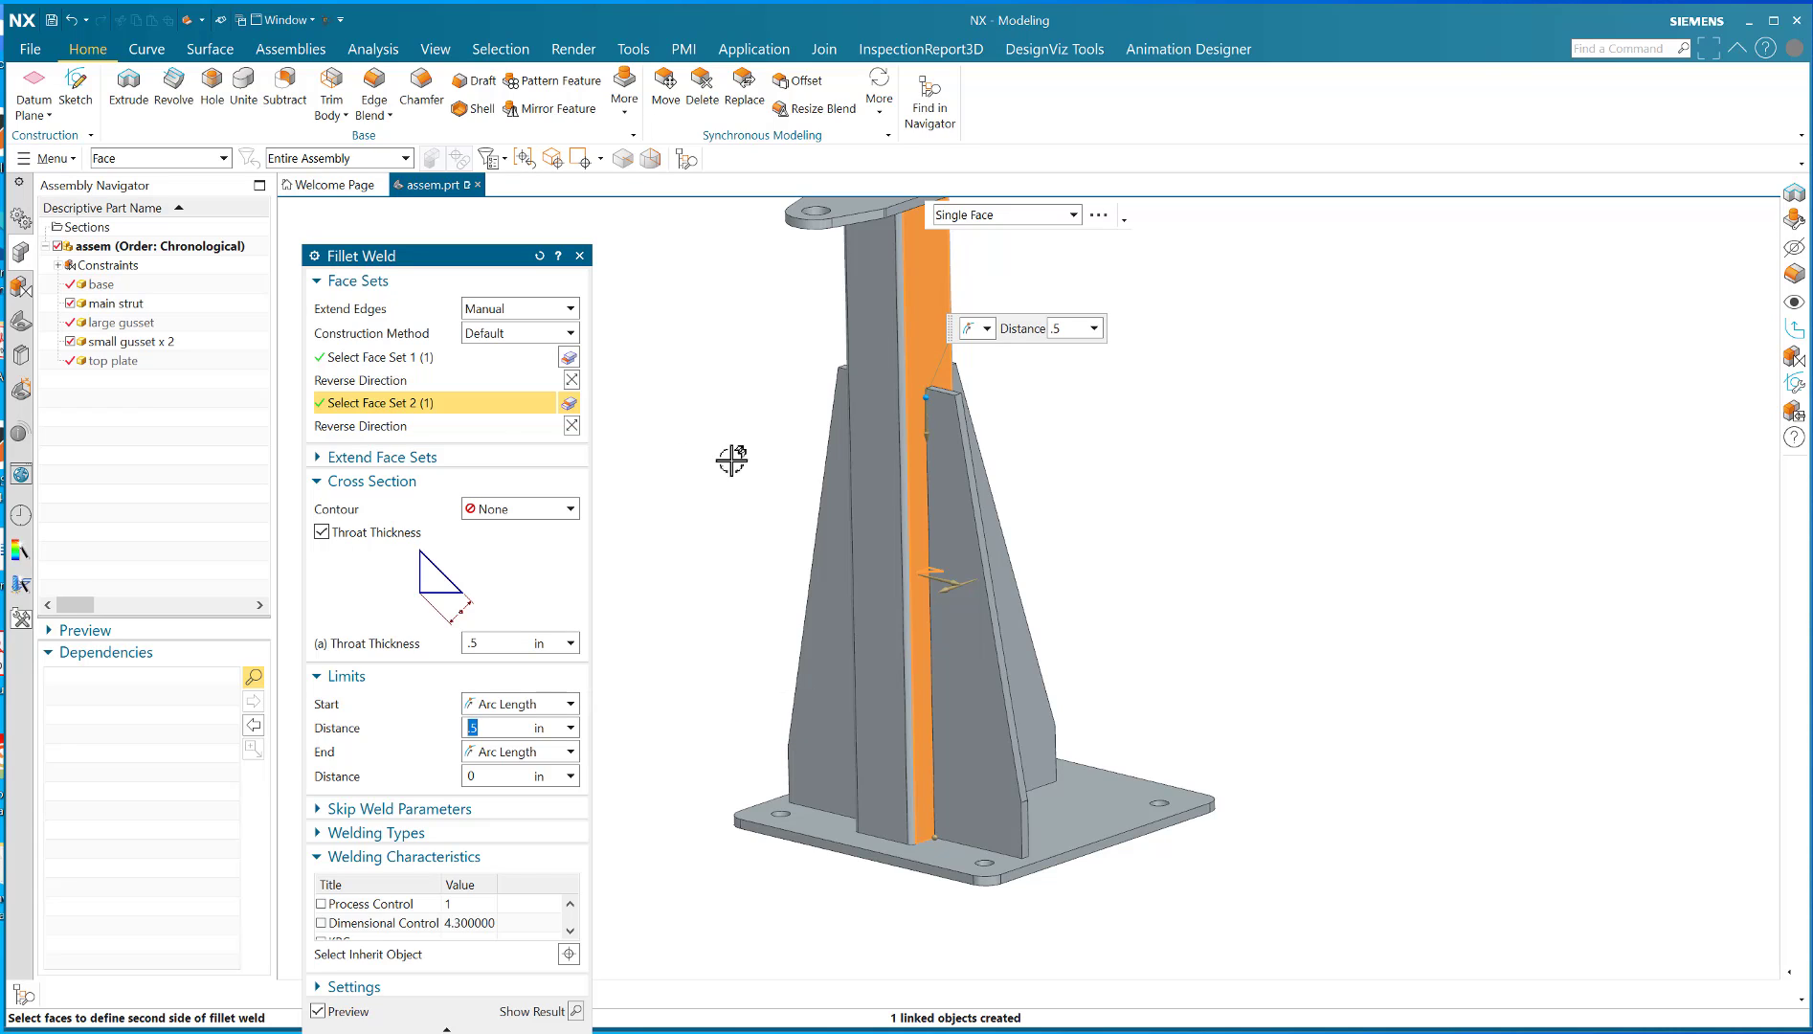
pyautogui.moveTo(494, 766)
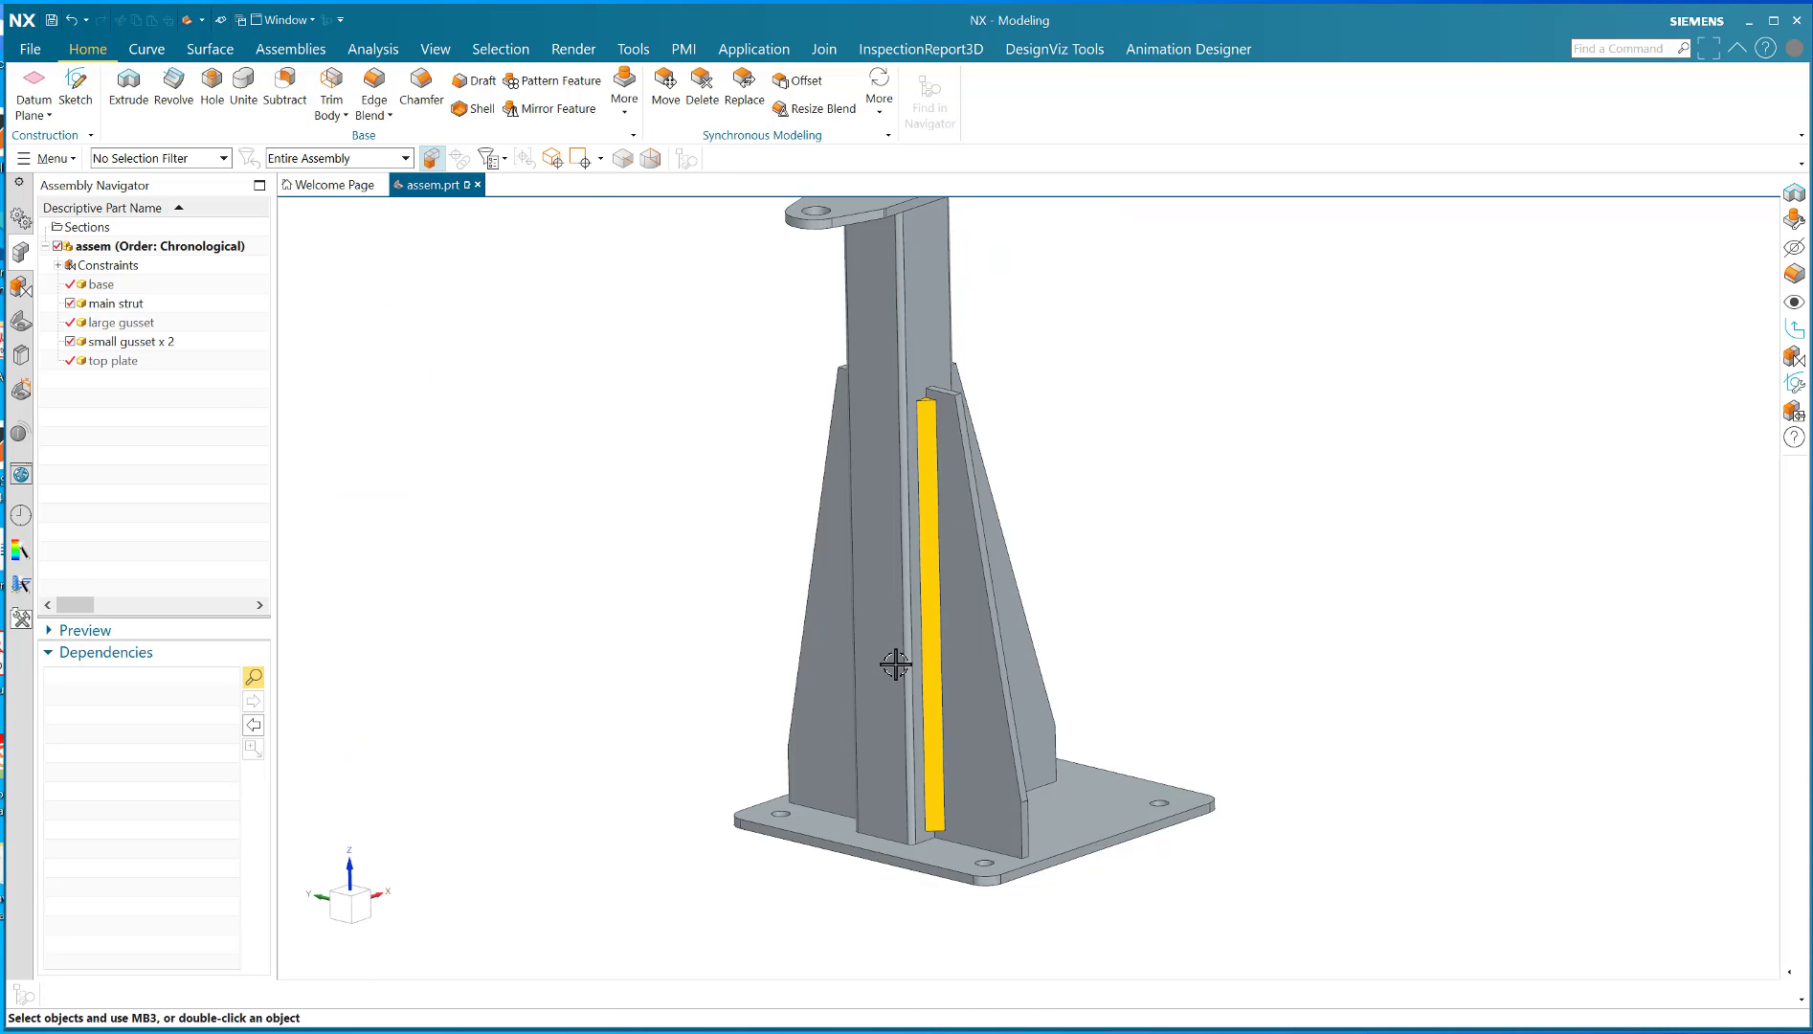
pyautogui.scroll(3)
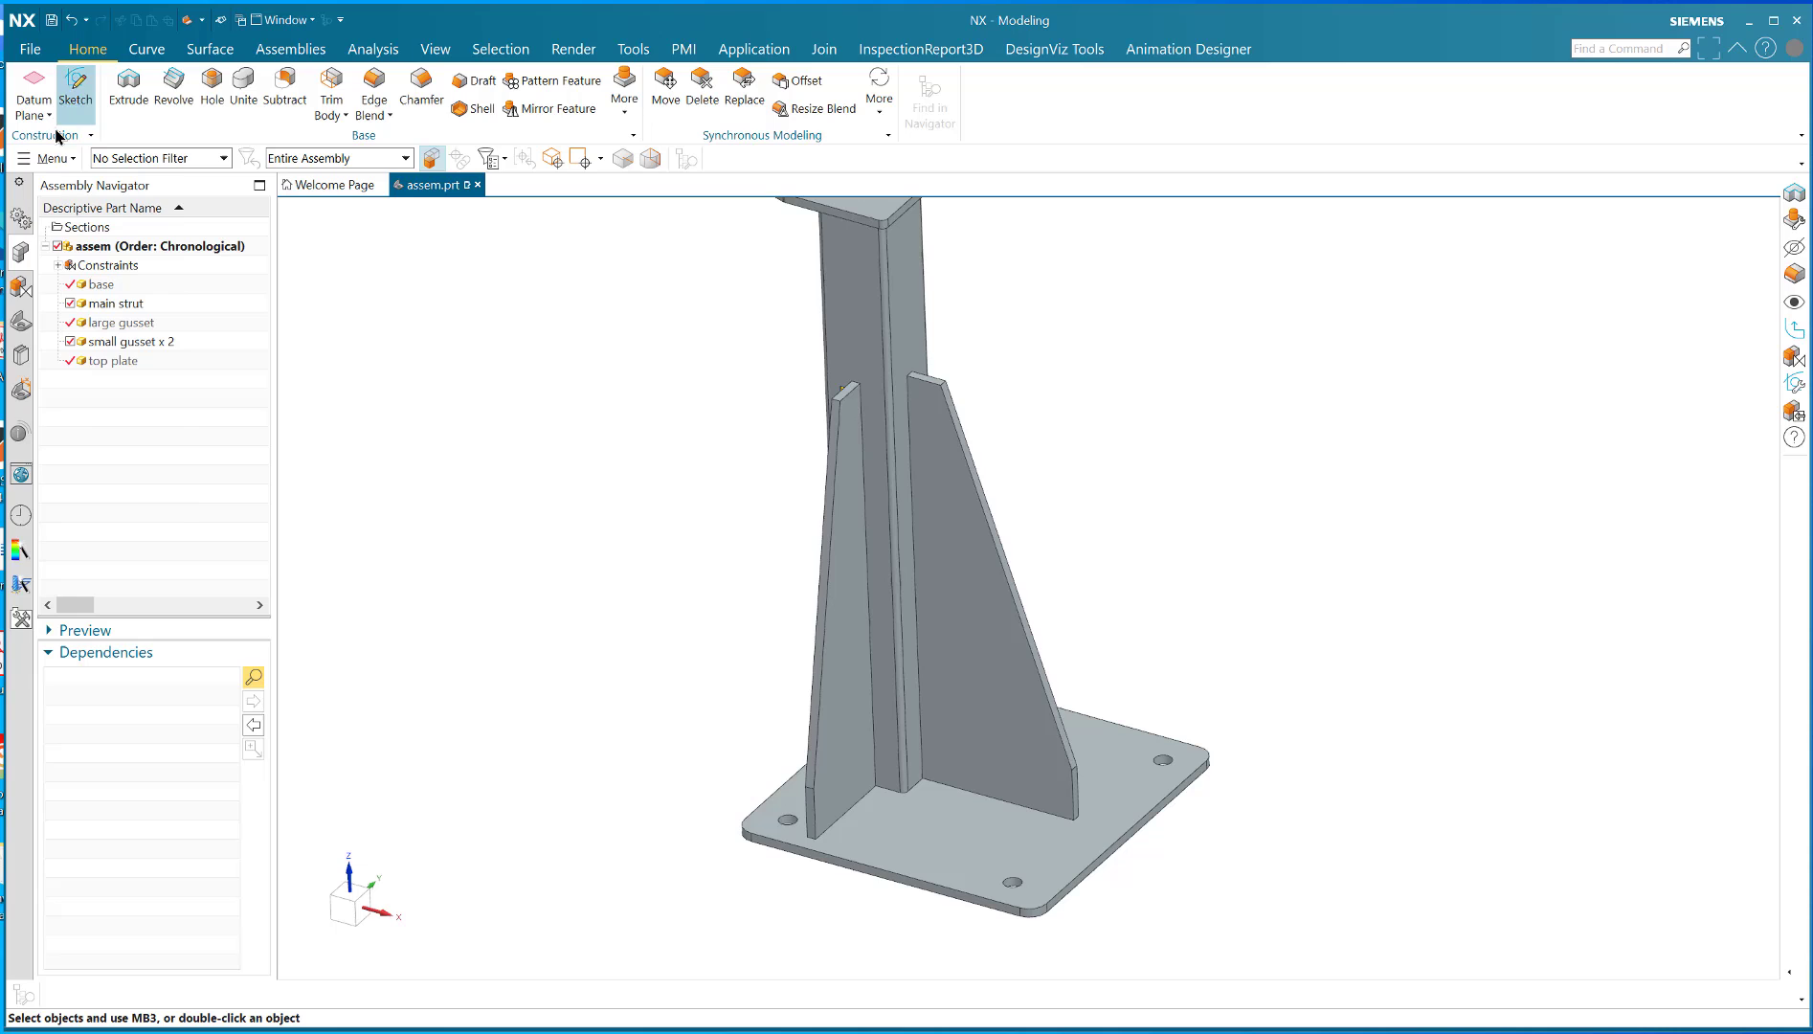
# Start a second Fillet Weld from Menu > Insert > Weld Assistant
pyautogui.click(48, 159)
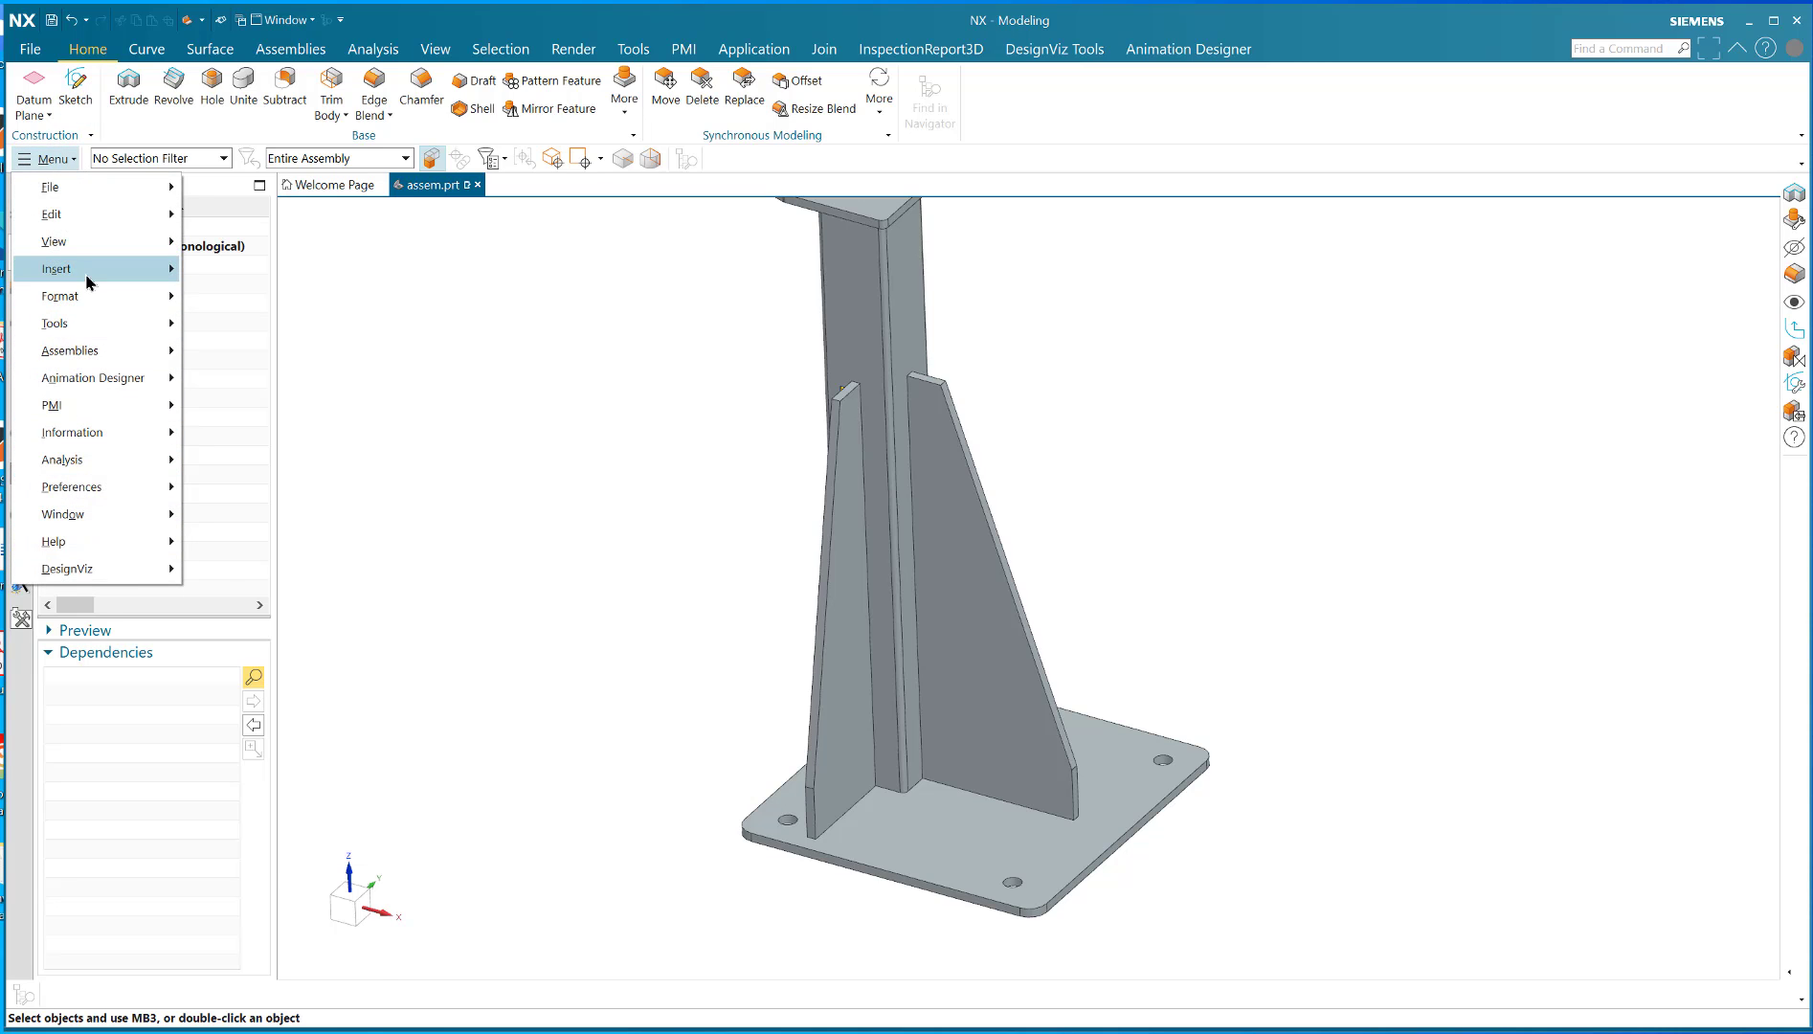
pyautogui.click(56, 268)
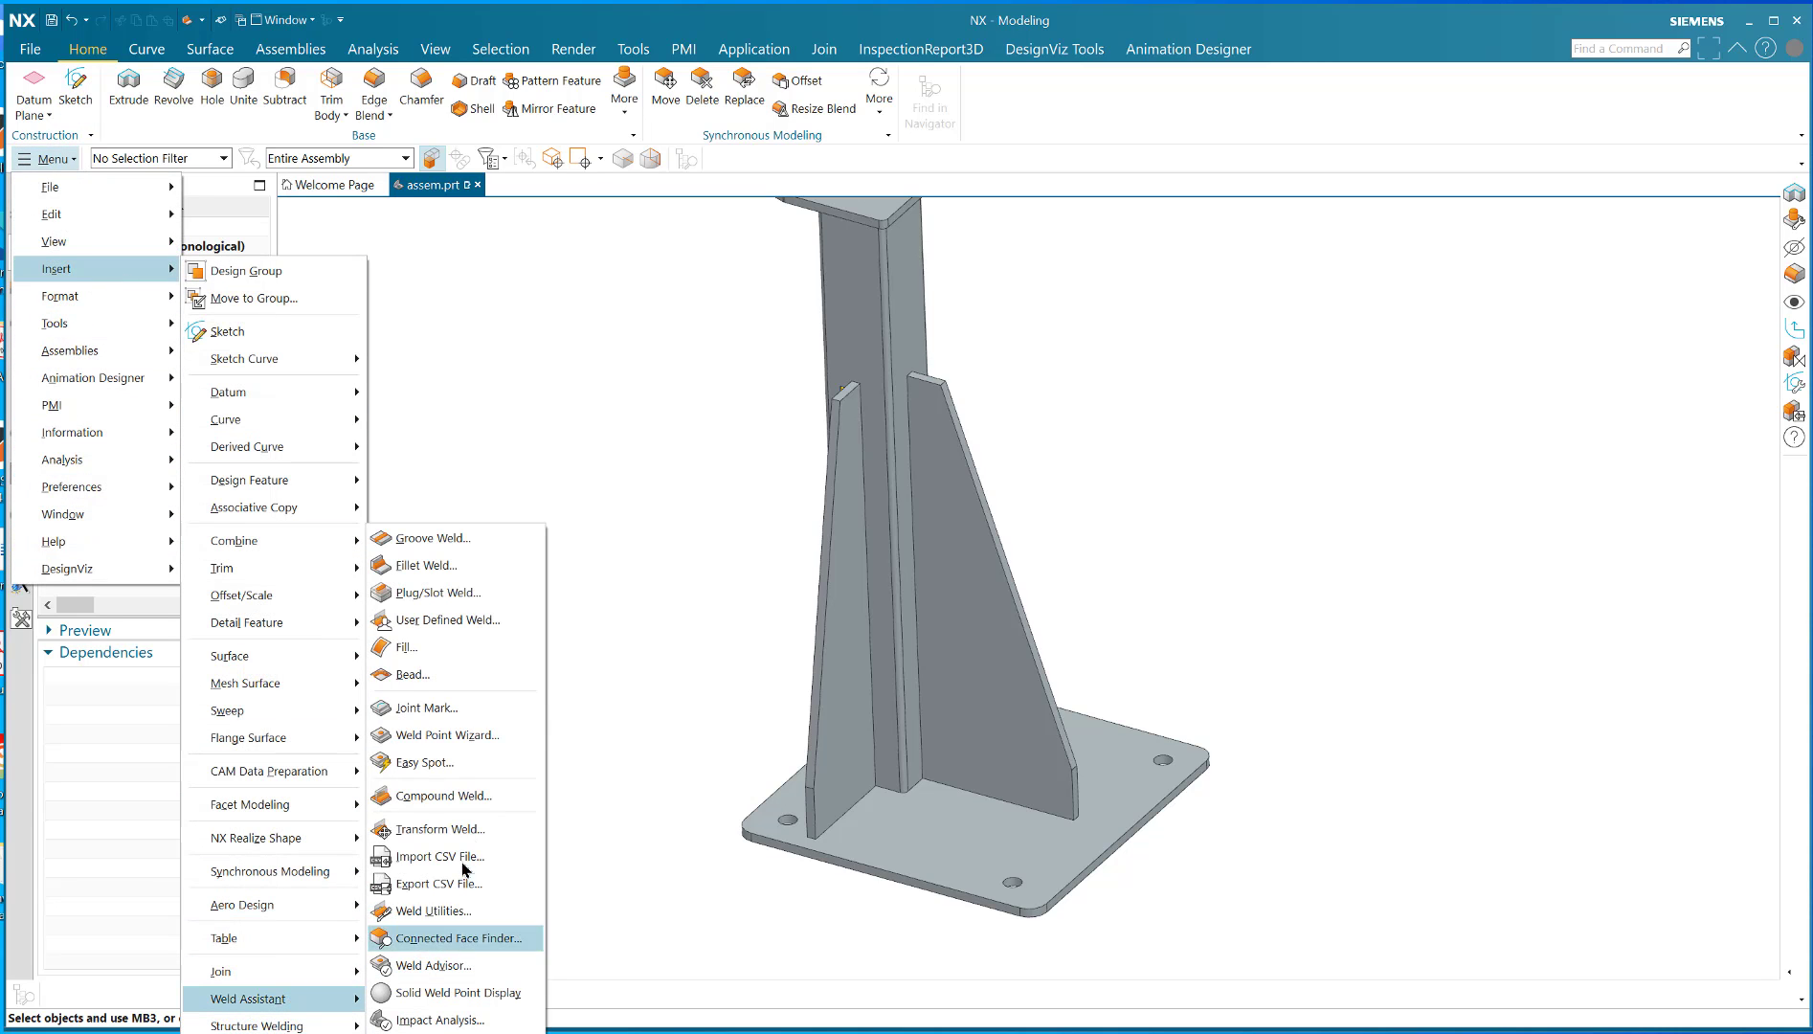
pyautogui.click(425, 564)
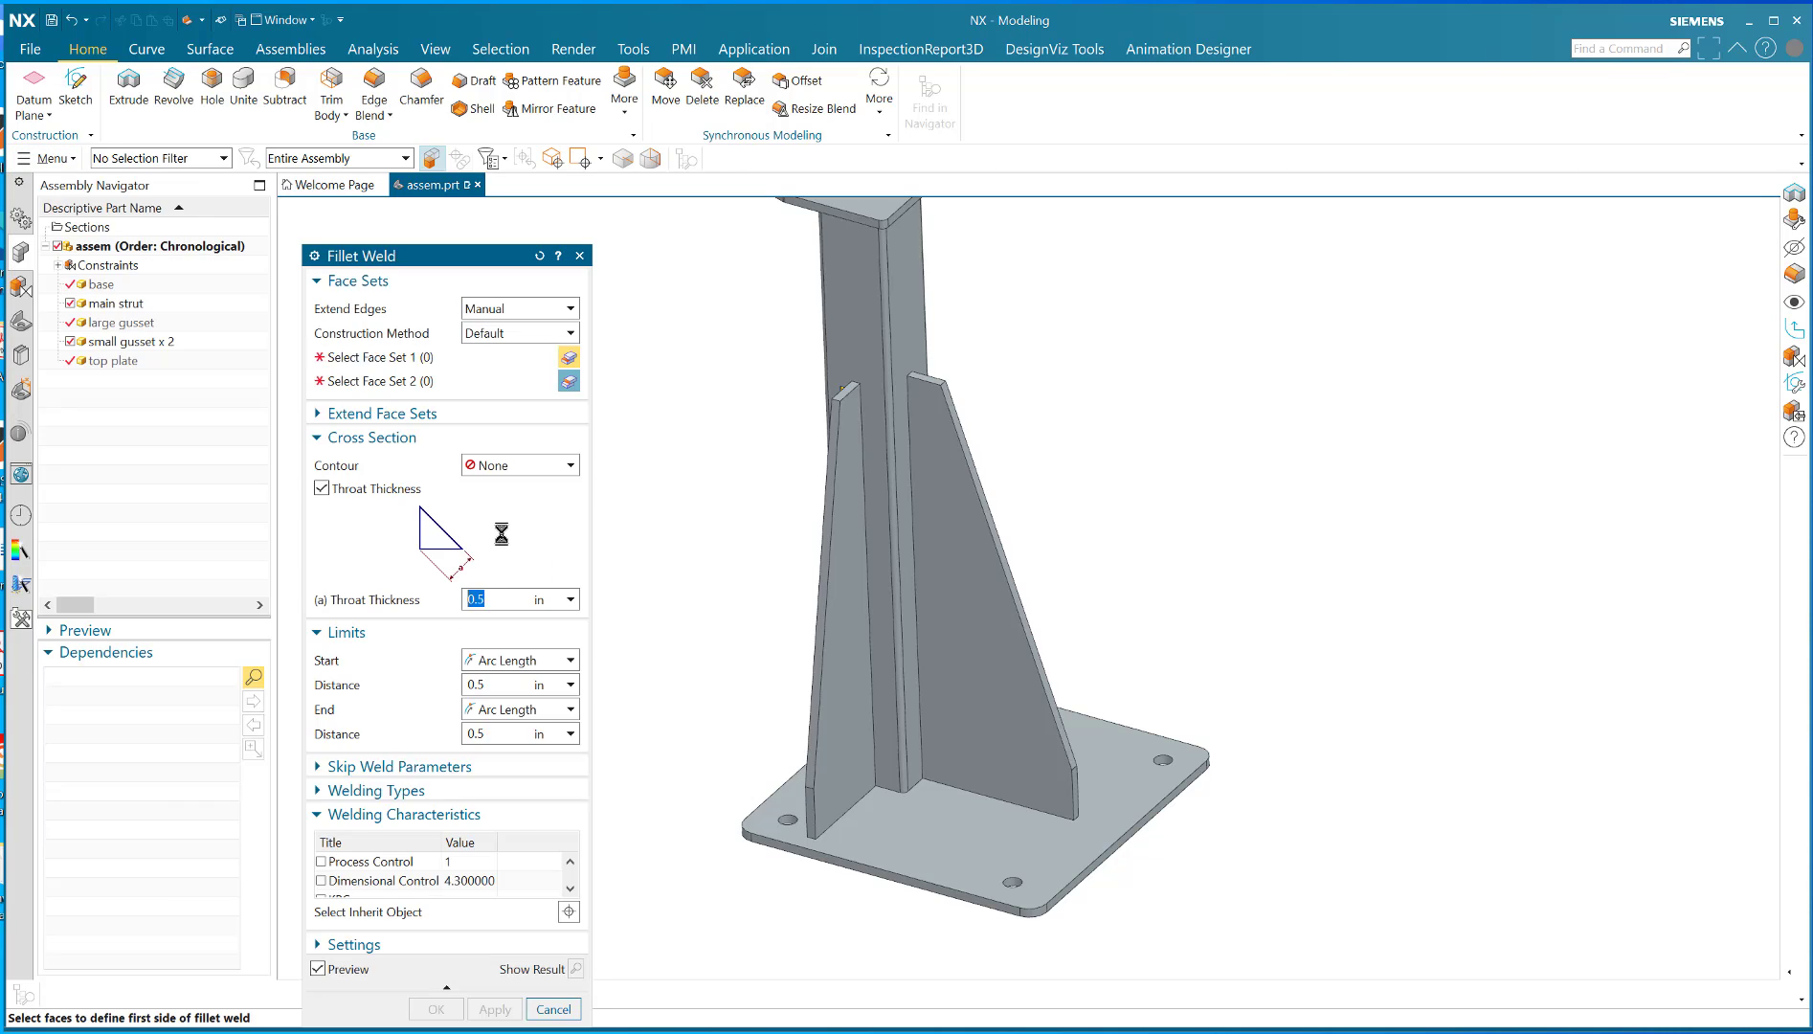
# Turn on Create Skip Welds with a segment length of 1.25 in
pyautogui.click(398, 766)
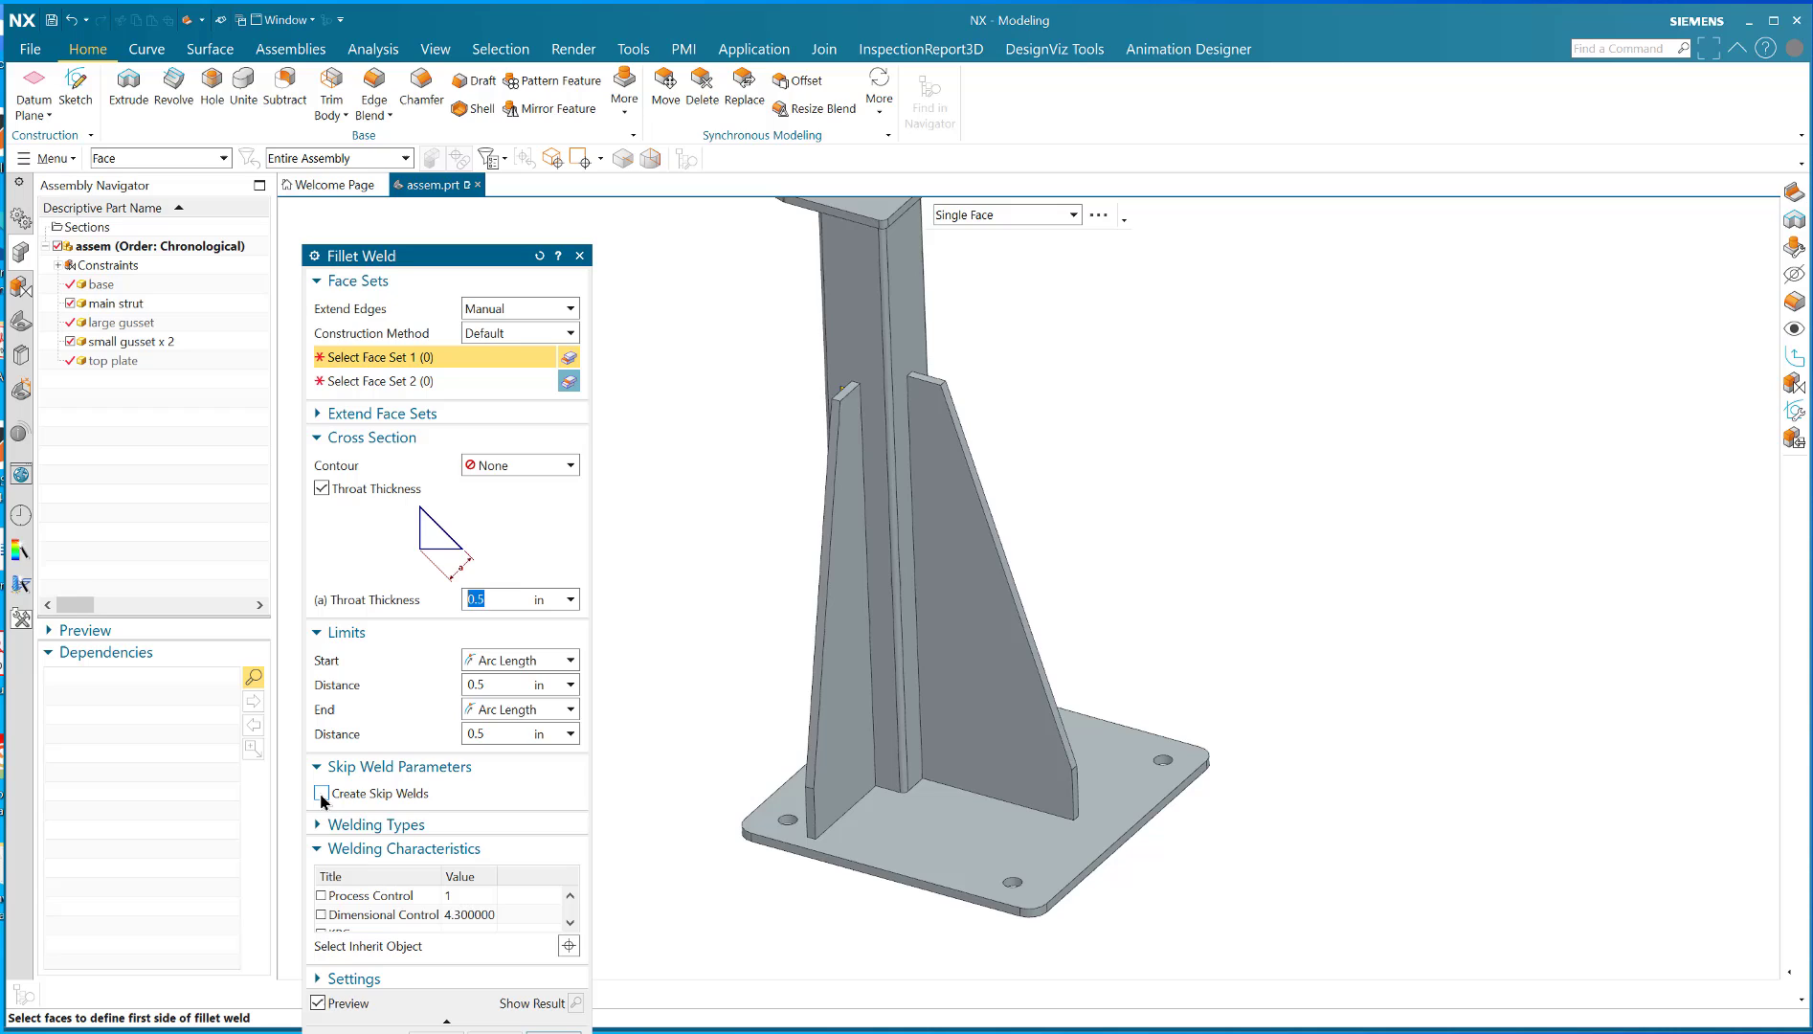
pyautogui.click(322, 793)
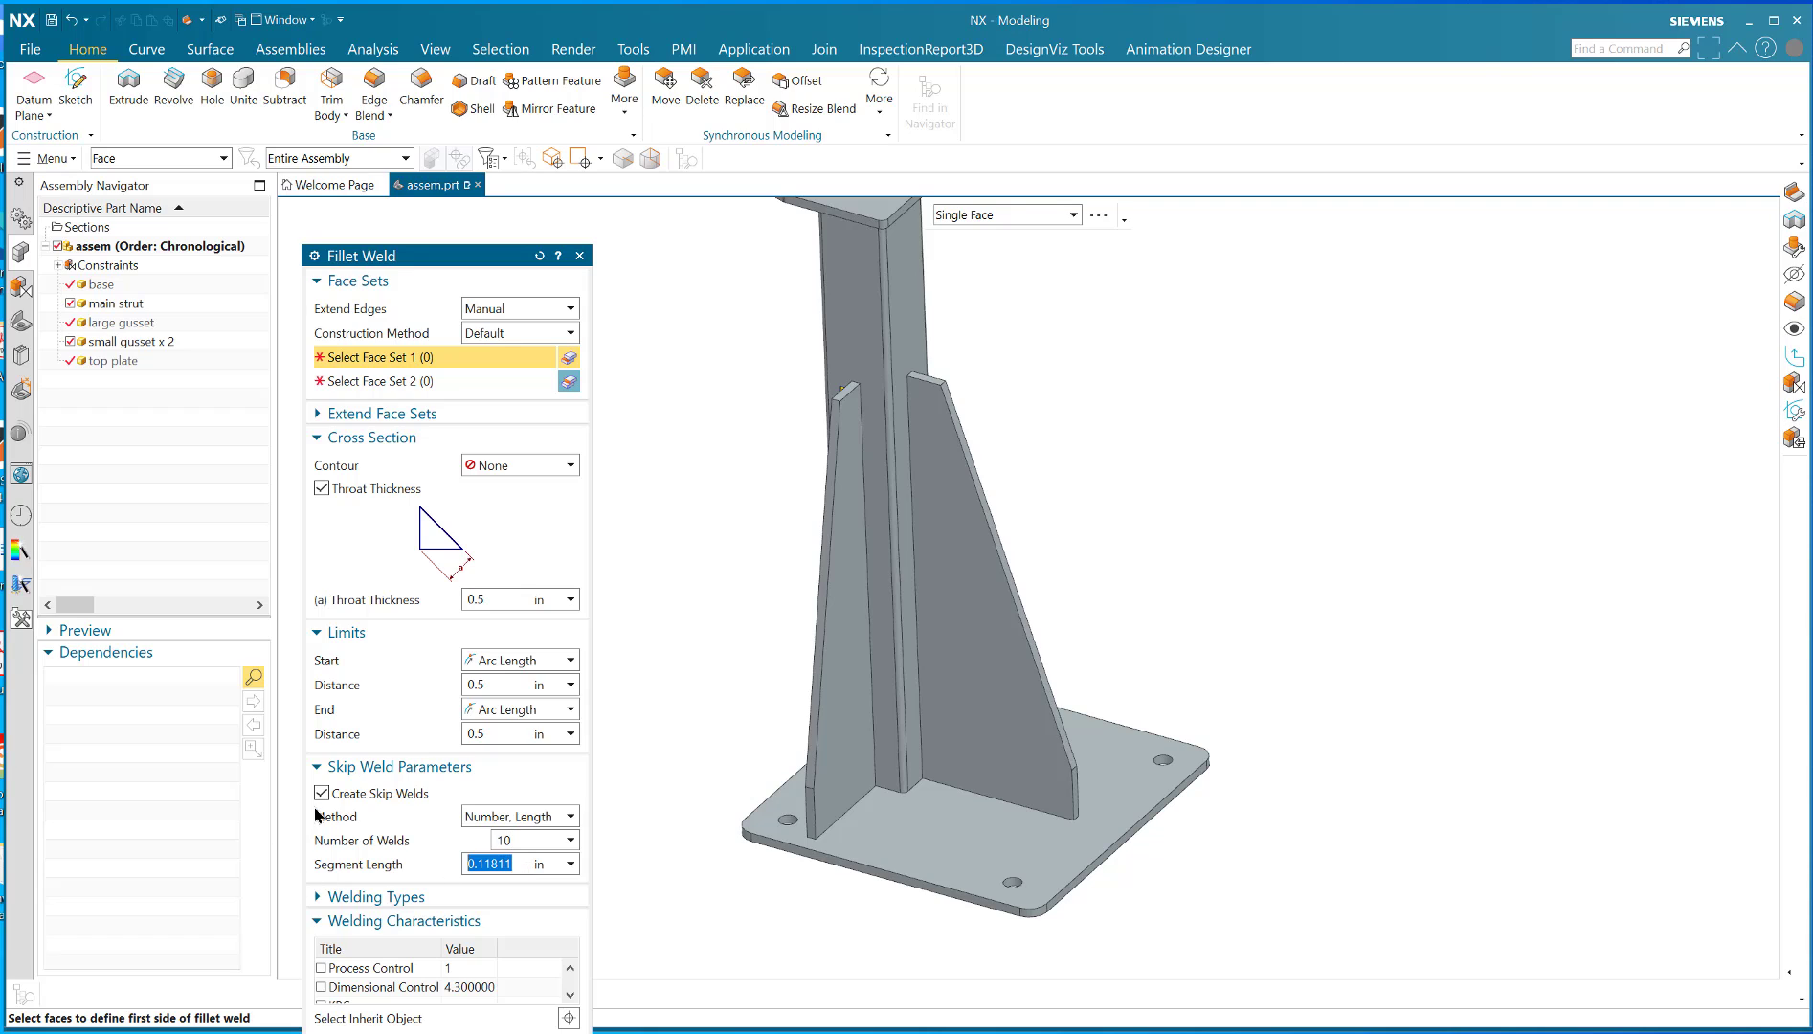
pyautogui.write('1.25')
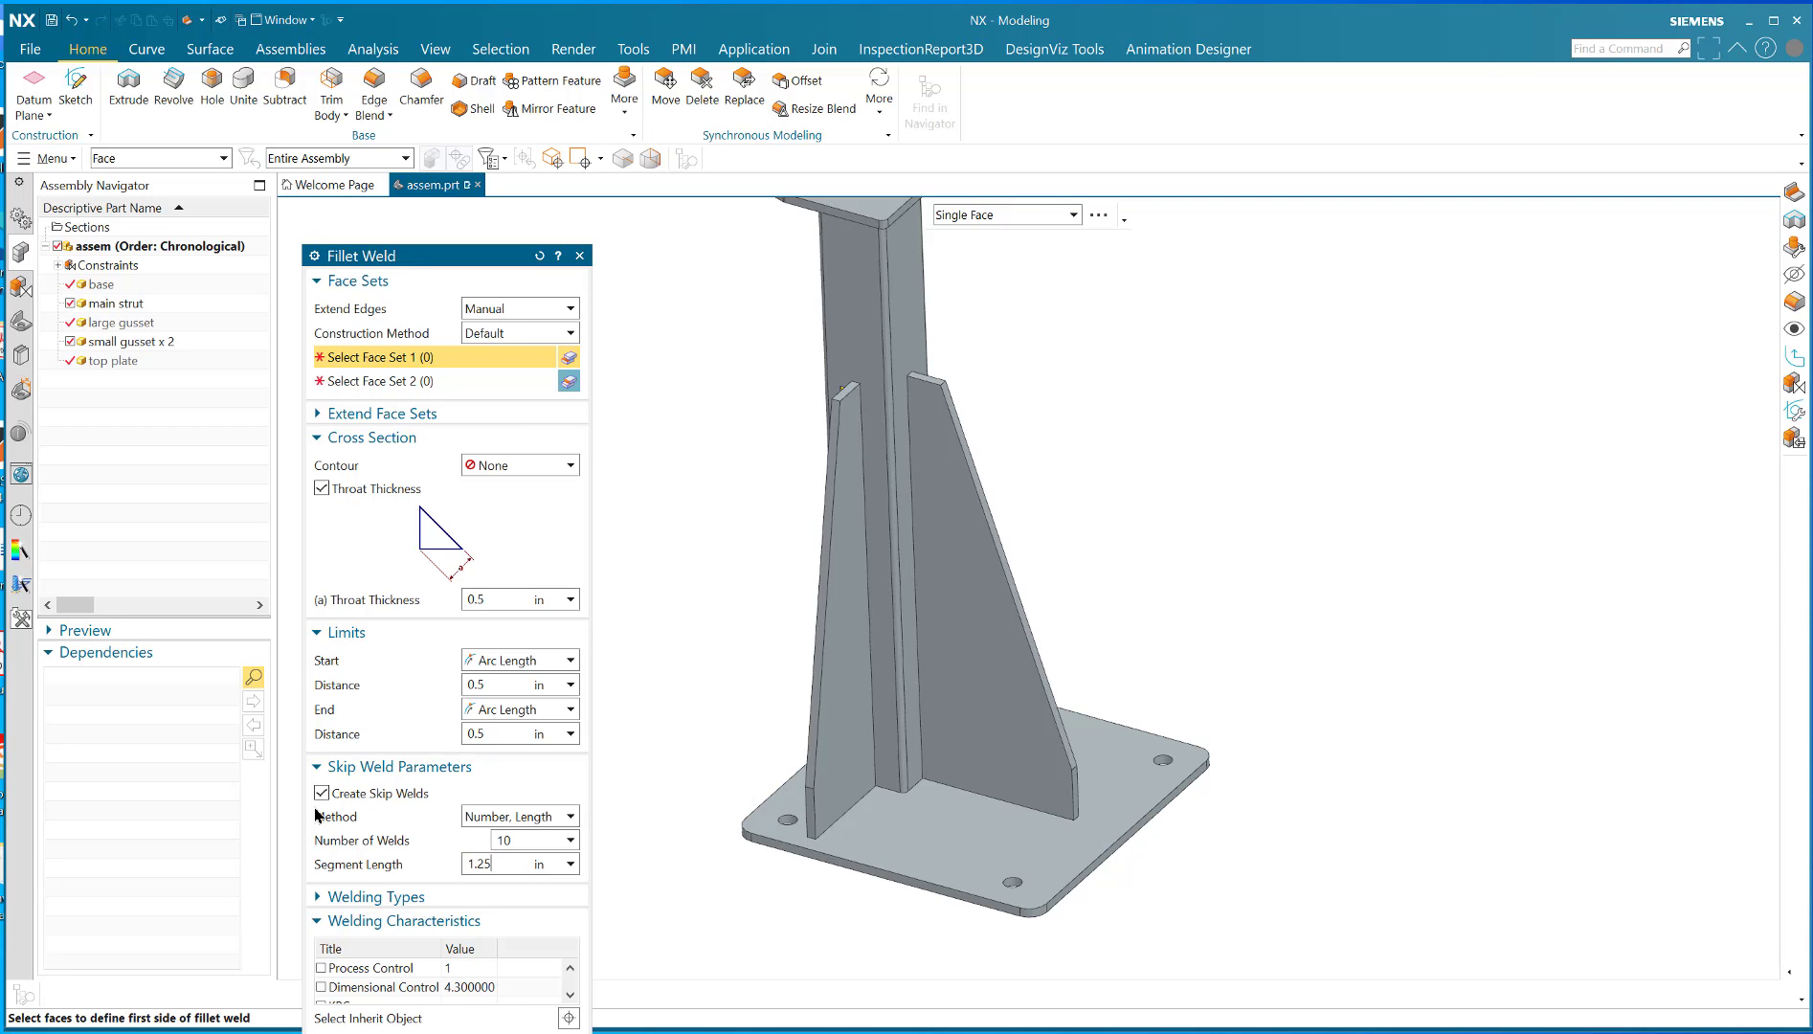
pyautogui.tripleClick(513, 863)
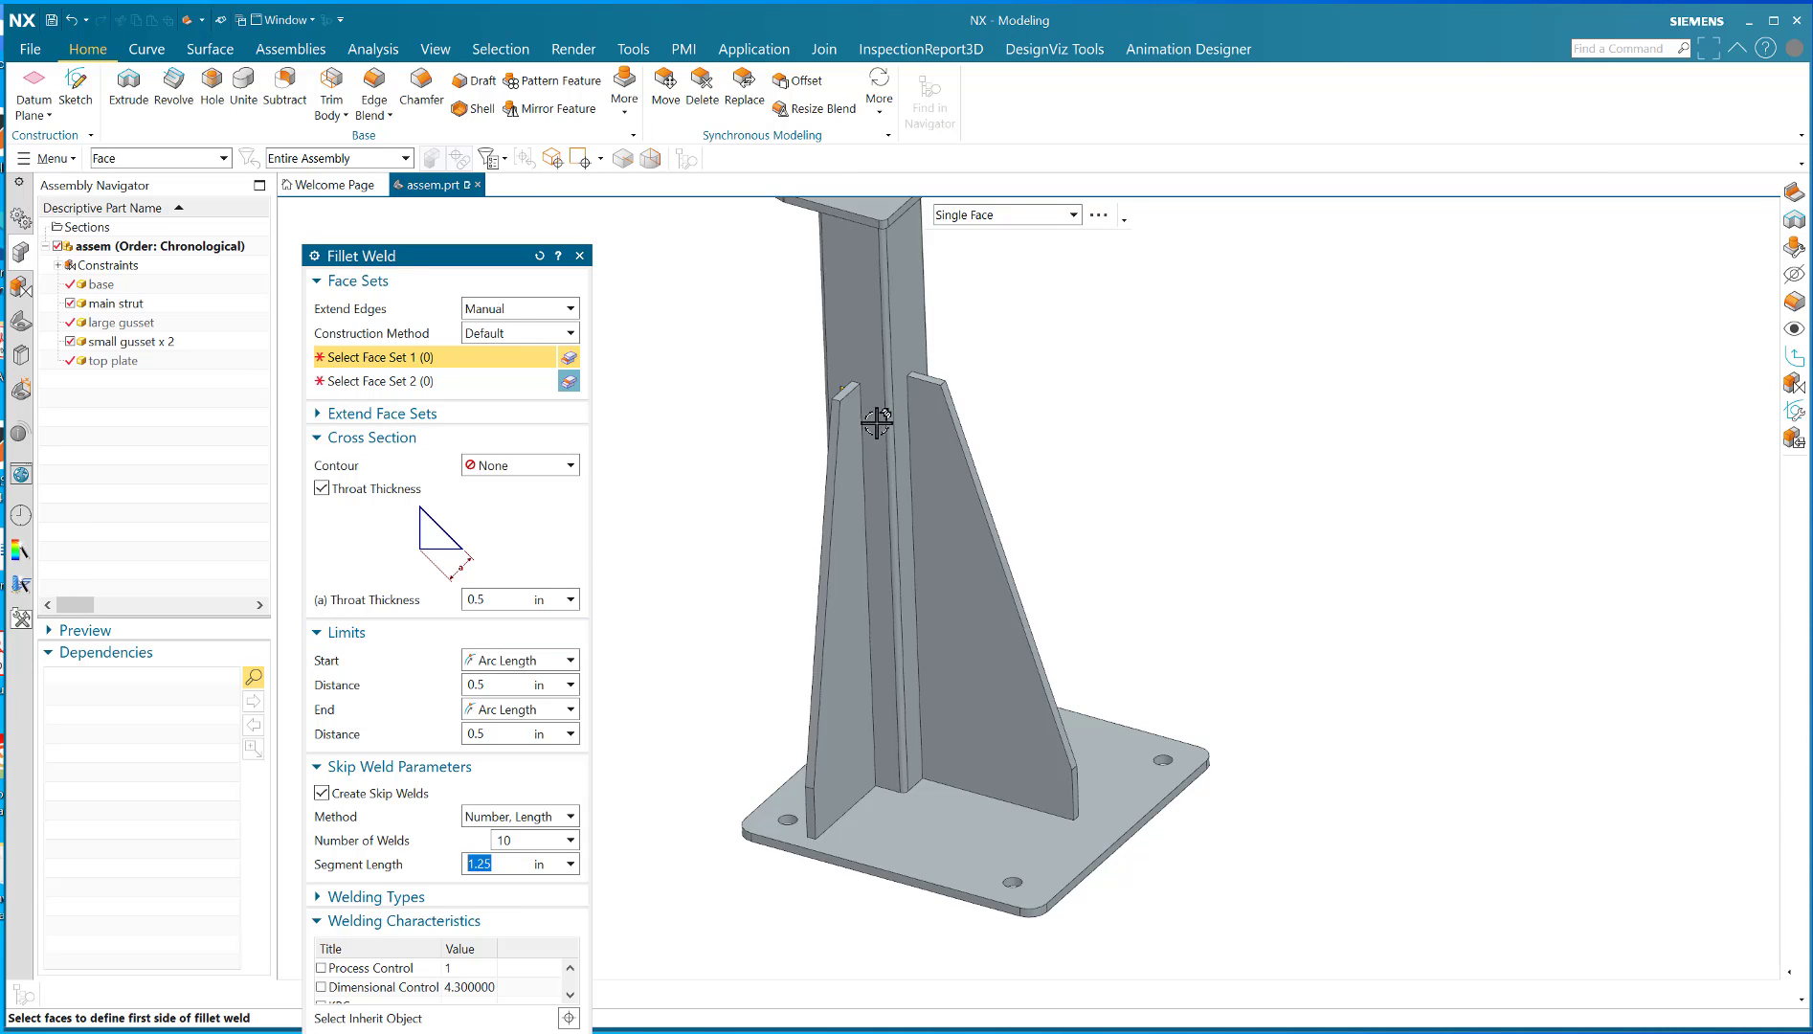
# Pick the small gusset face and the main strut face, accepting each Interpart Copy
pyautogui.click(877, 415)
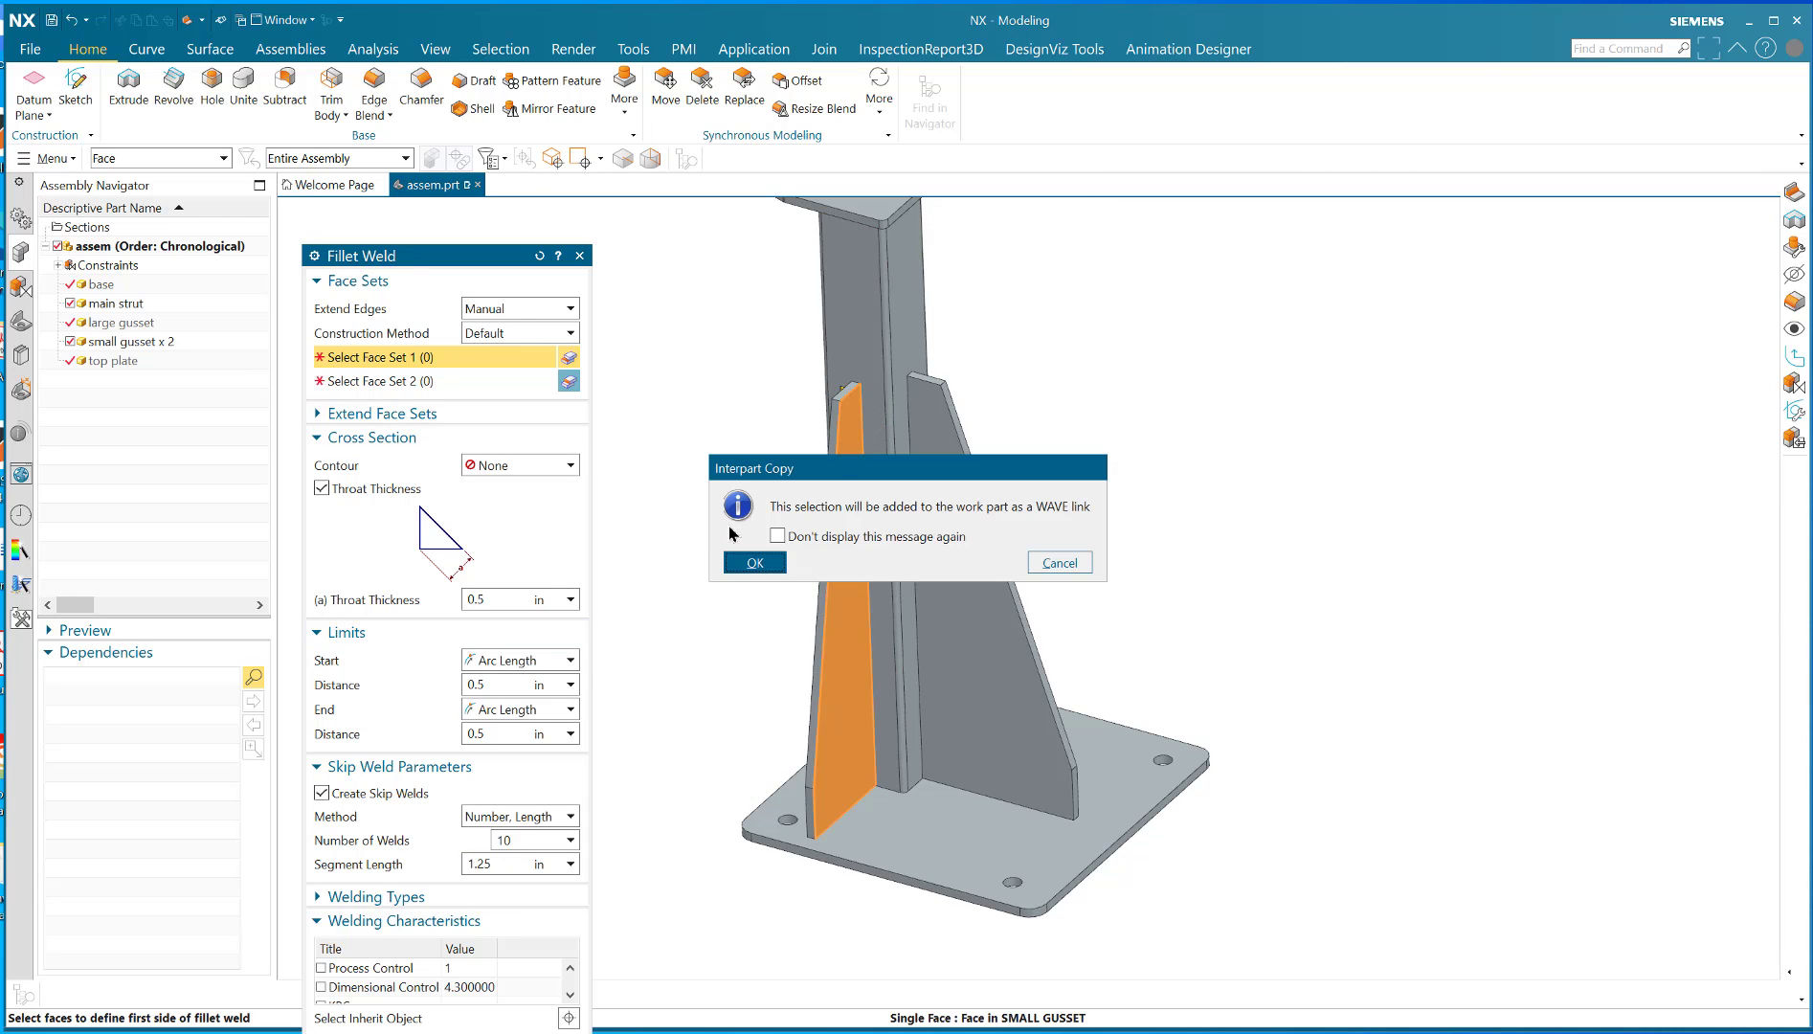
pyautogui.click(752, 563)
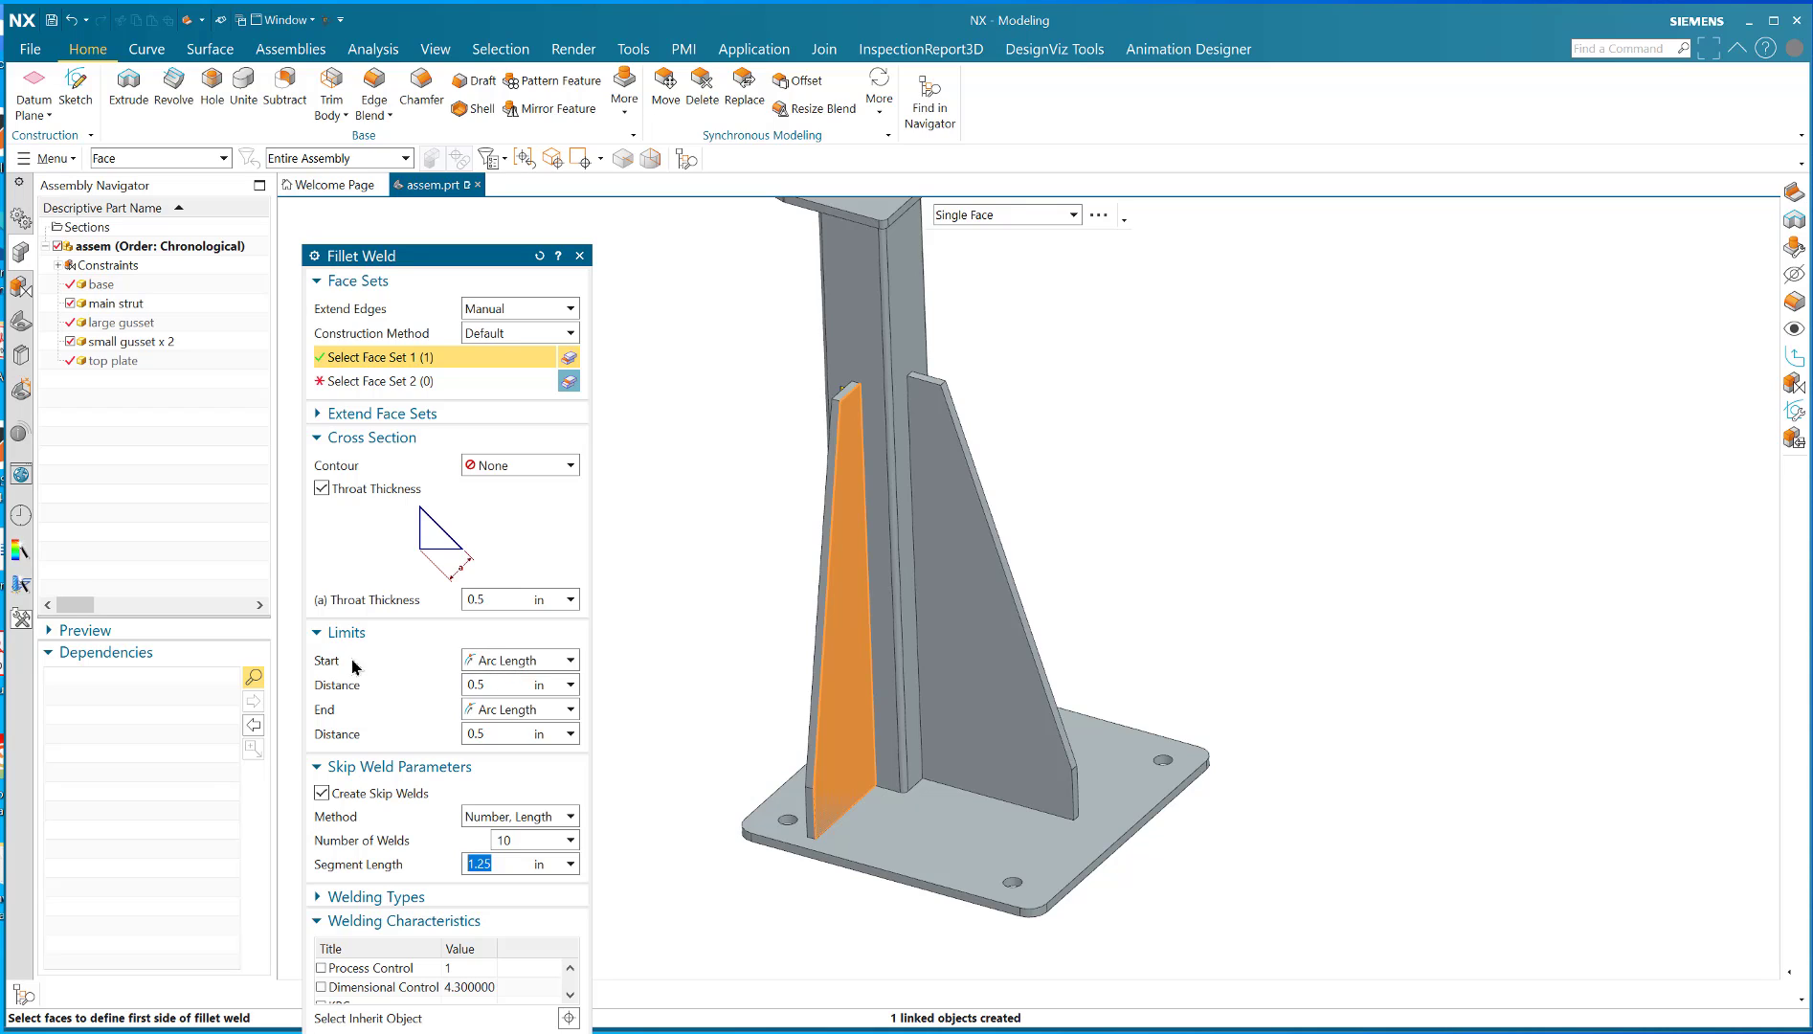
pyautogui.moveTo(561, 636)
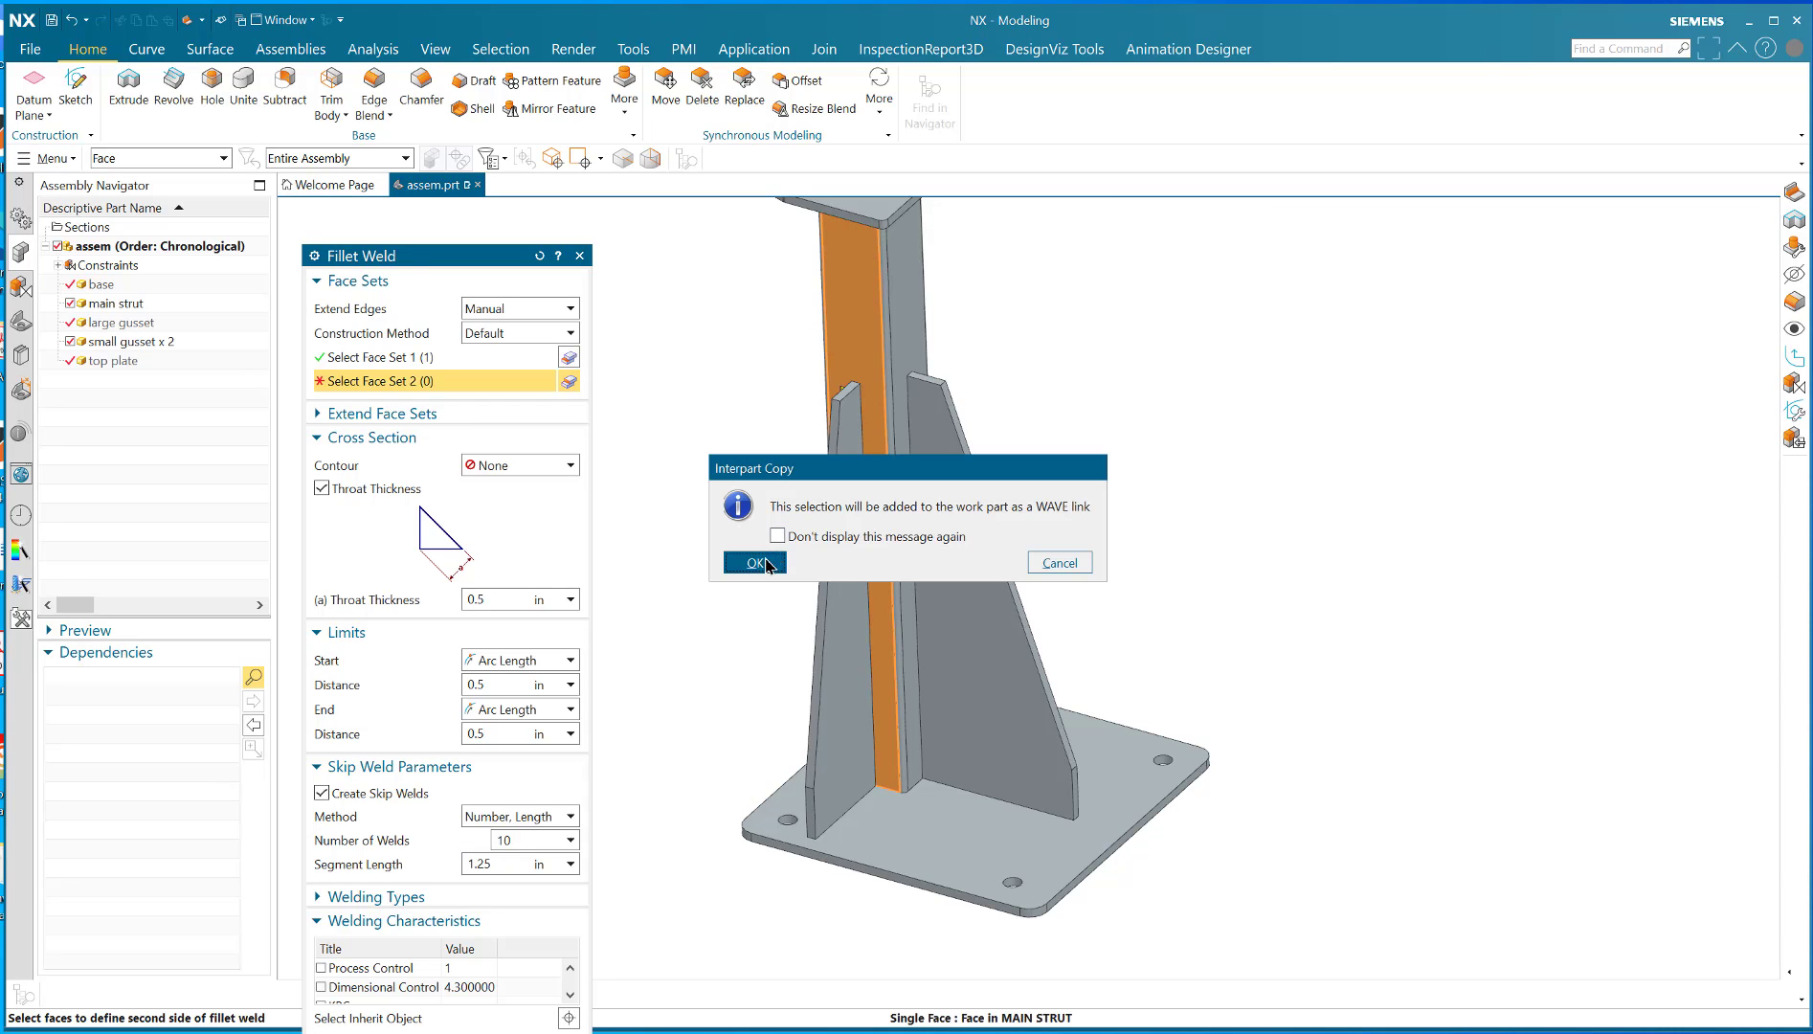
pyautogui.click(752, 563)
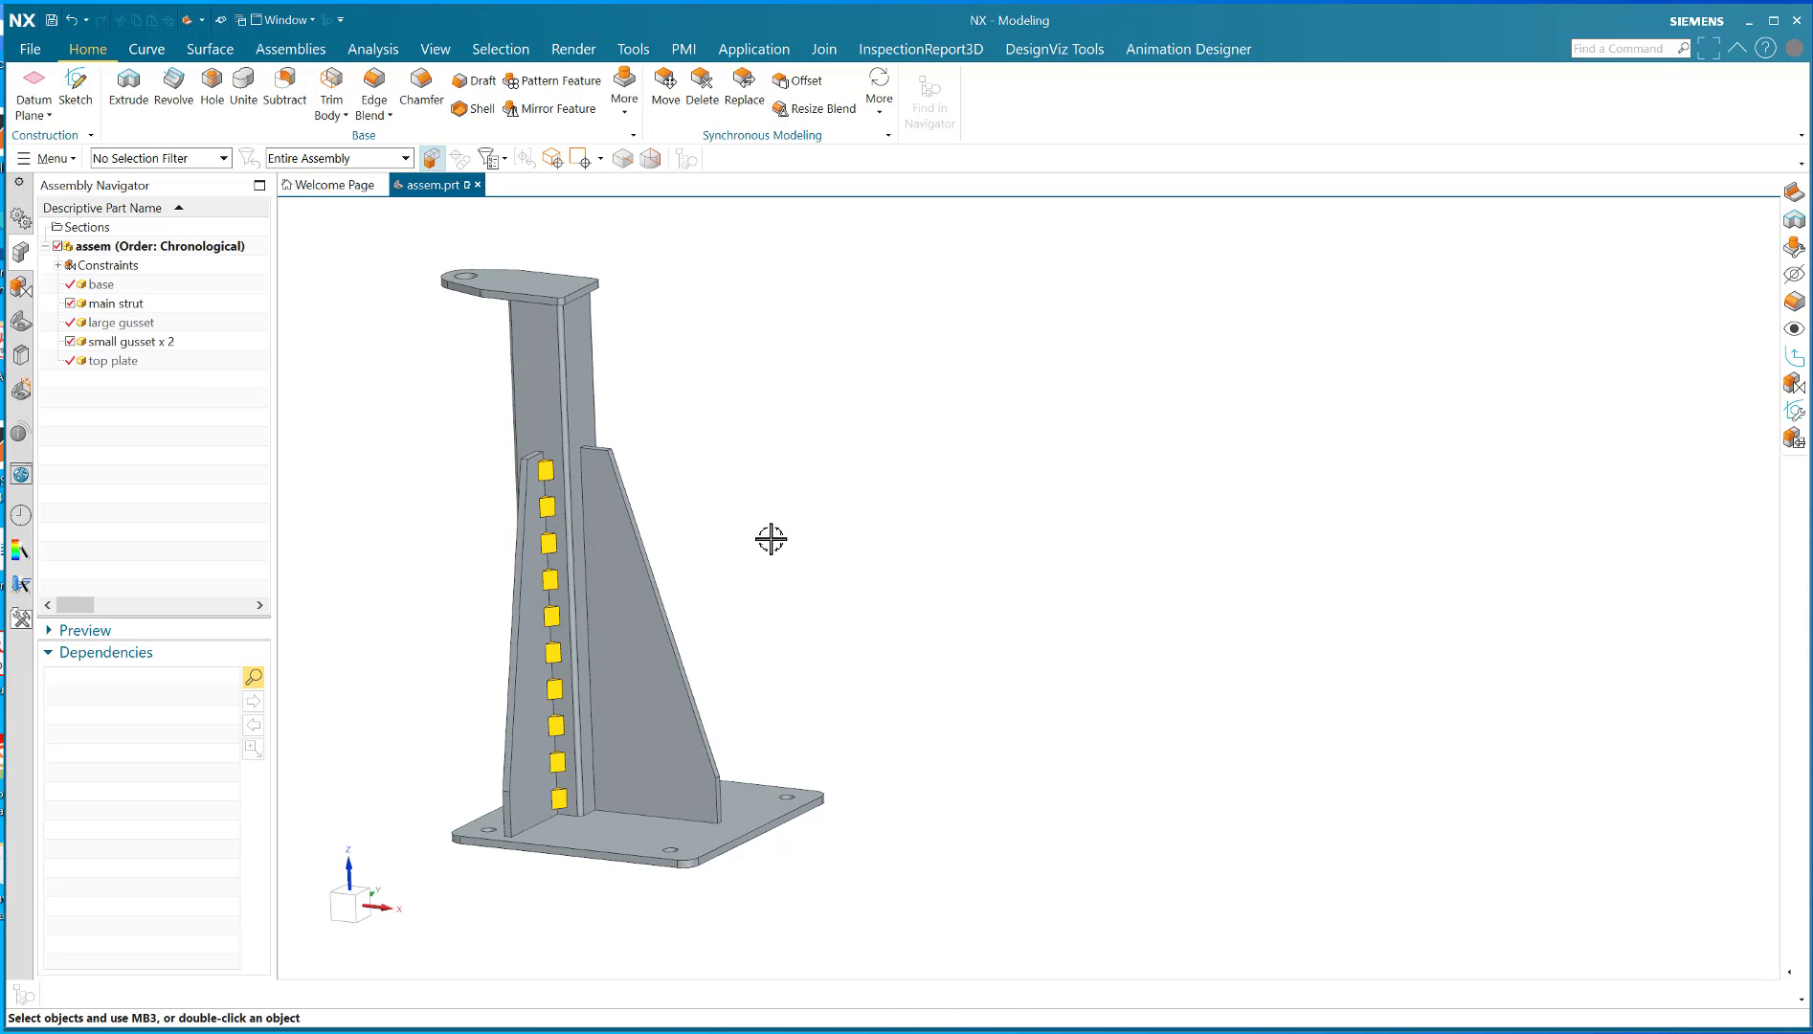
pyautogui.moveTo(796, 420)
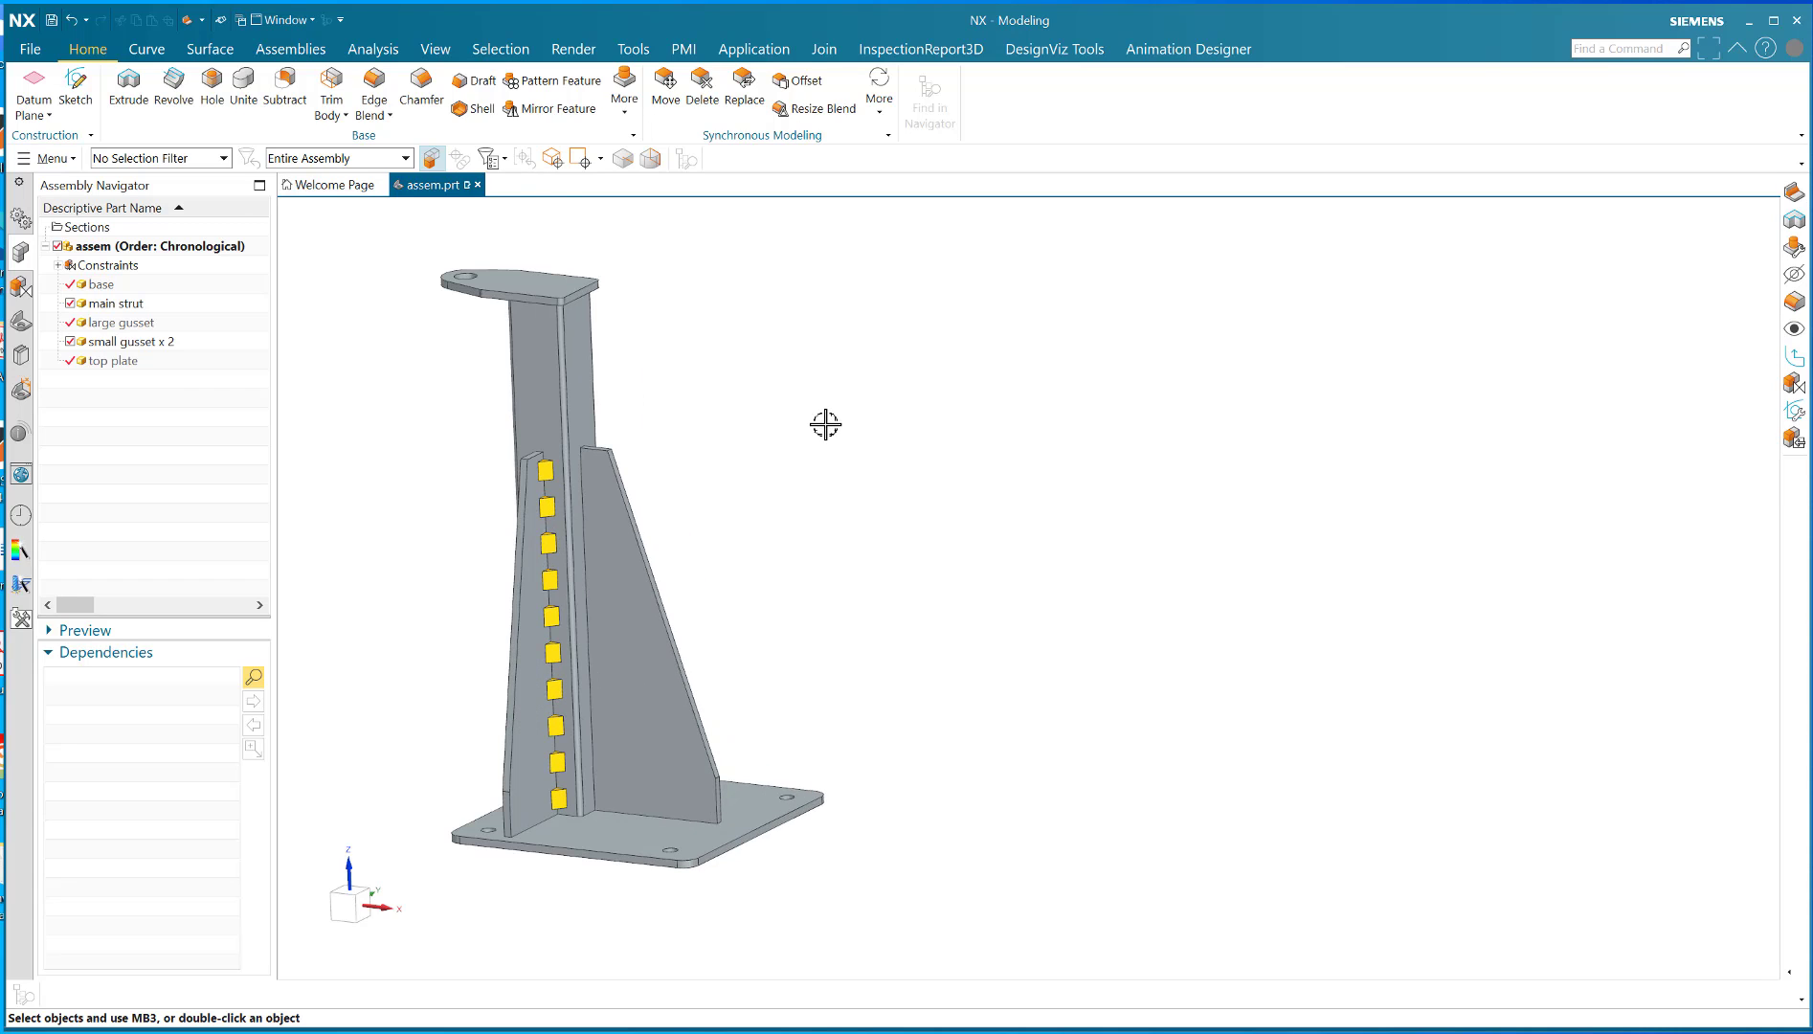
# Create the skip welds and begin a new drawing file from the File menu
pyautogui.click(28, 48)
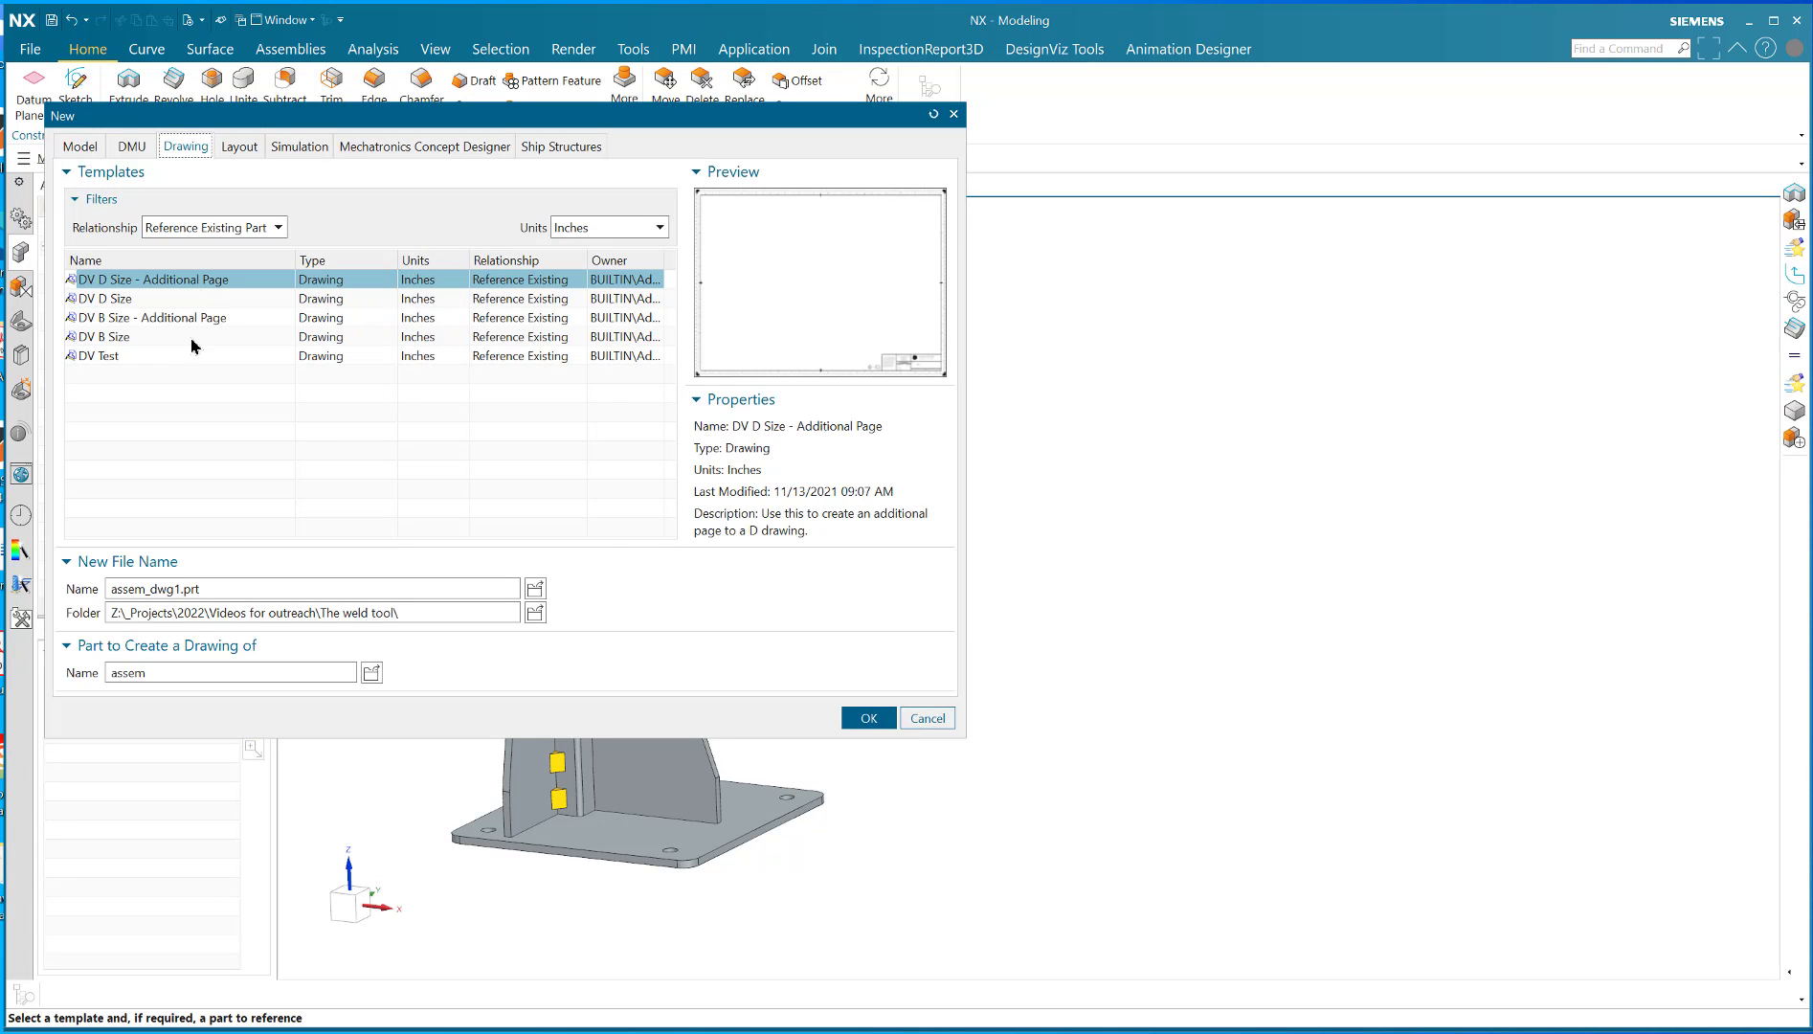
# Create drawing assem_dwg1 from the DV D Size template referencing assem
pyautogui.tripleClick(230, 672)
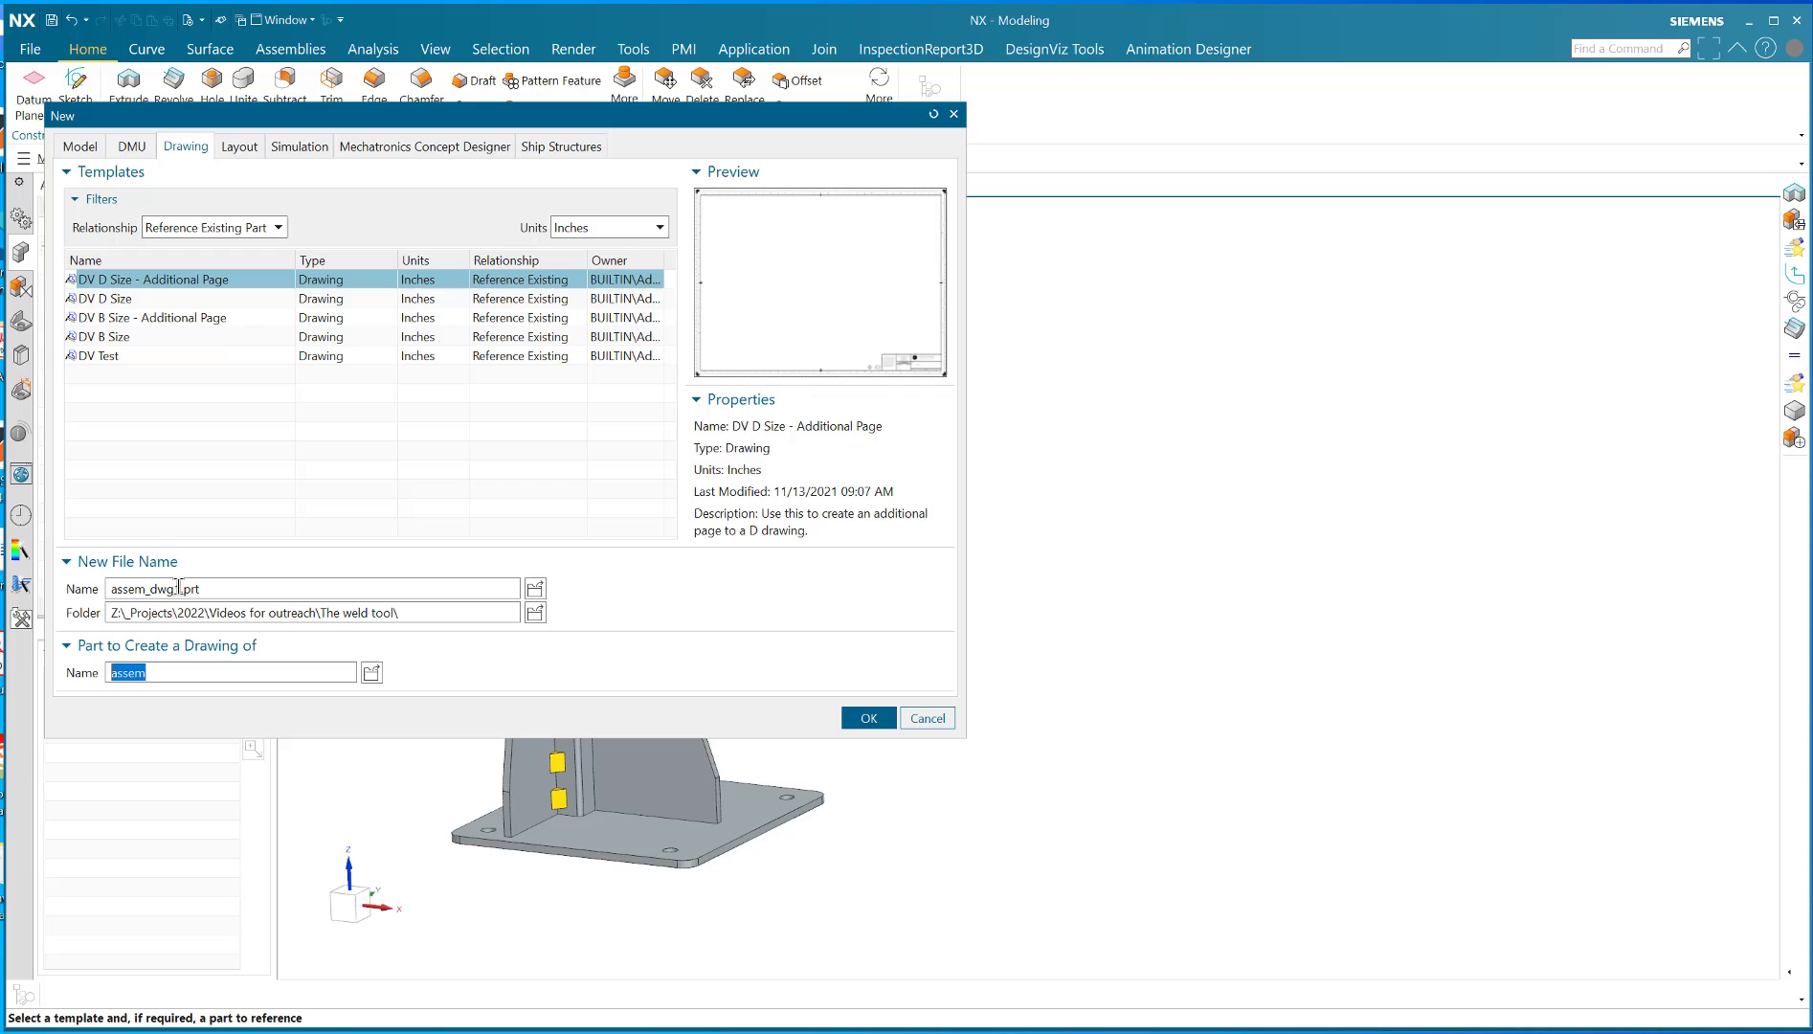
pyautogui.moveTo(110, 287)
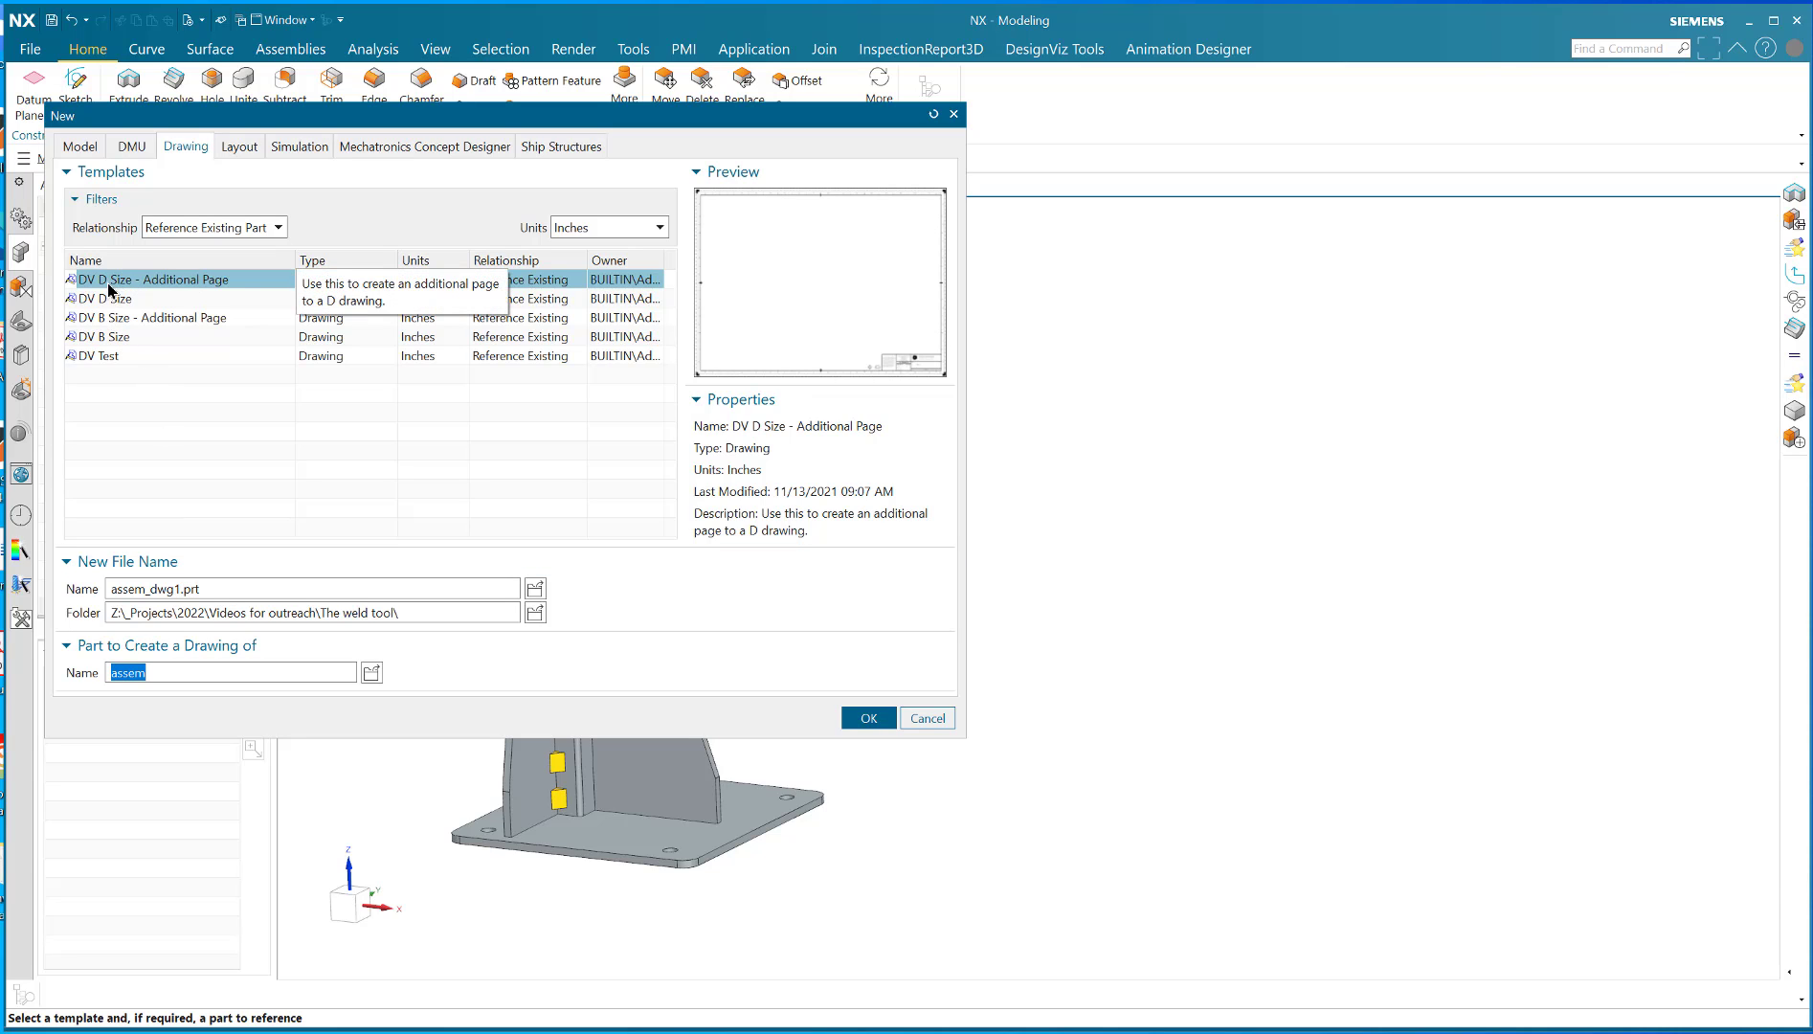
pyautogui.click(109, 299)
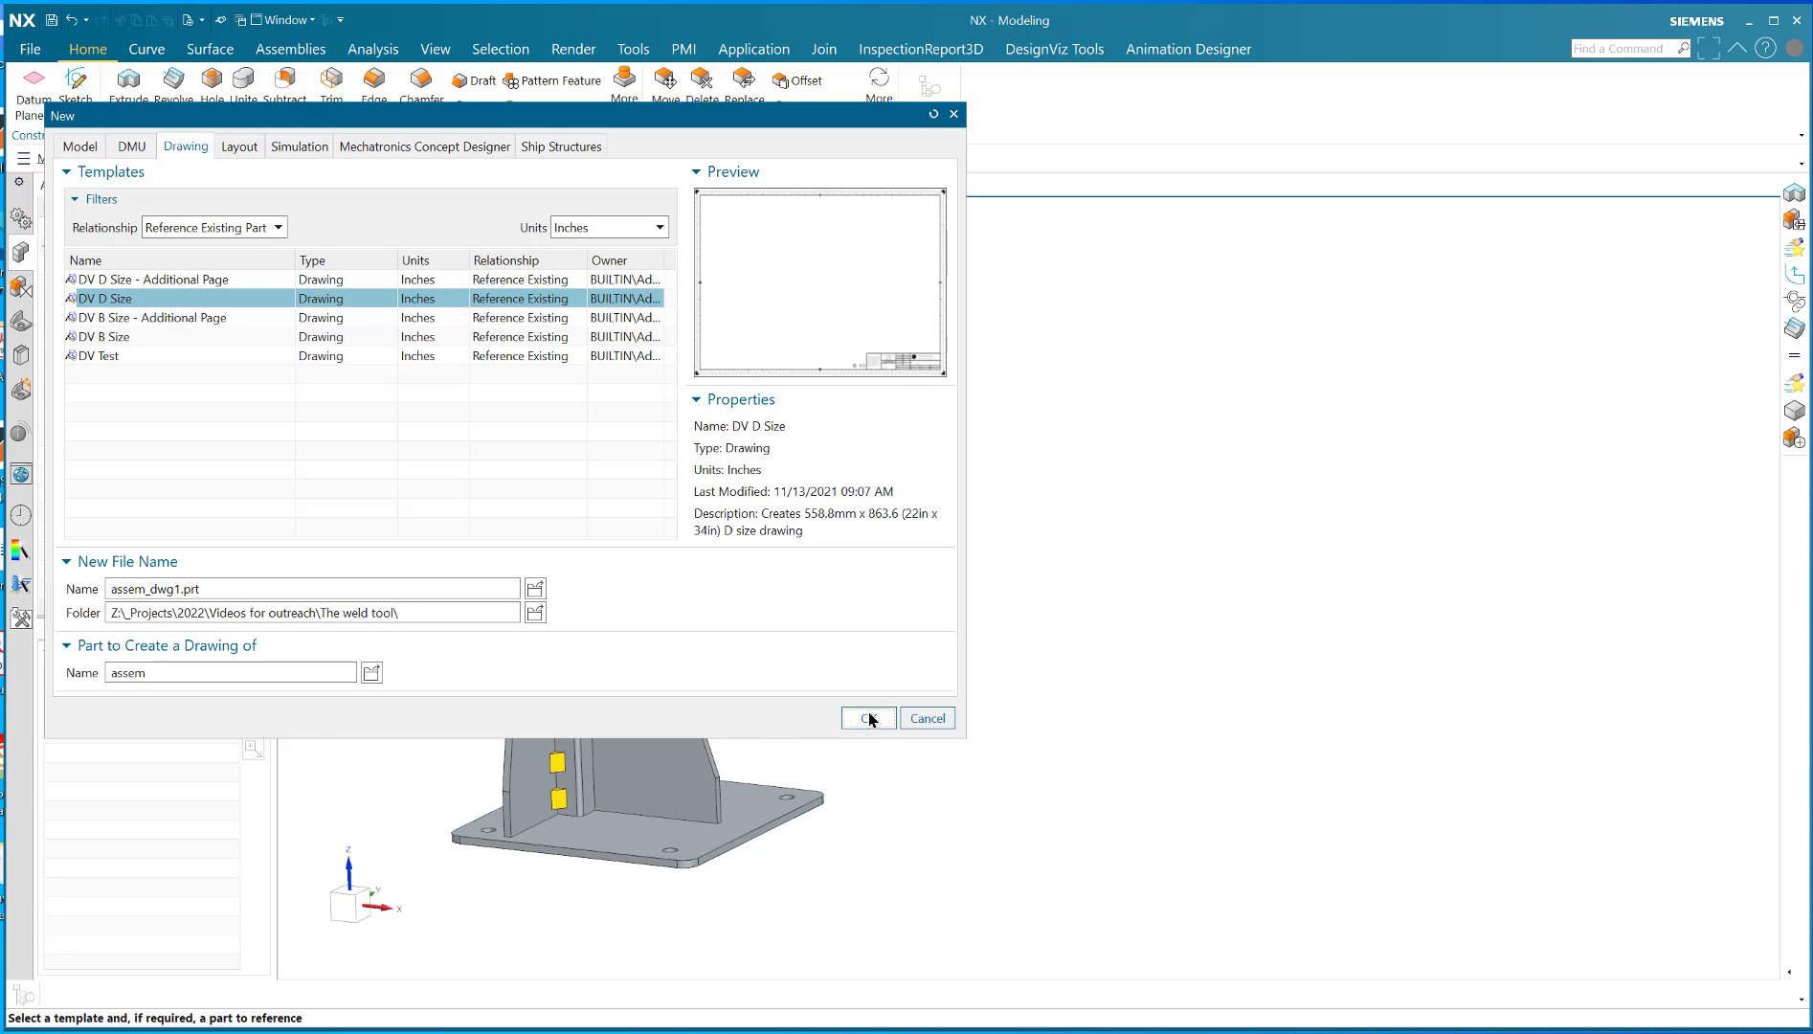
pyautogui.click(865, 716)
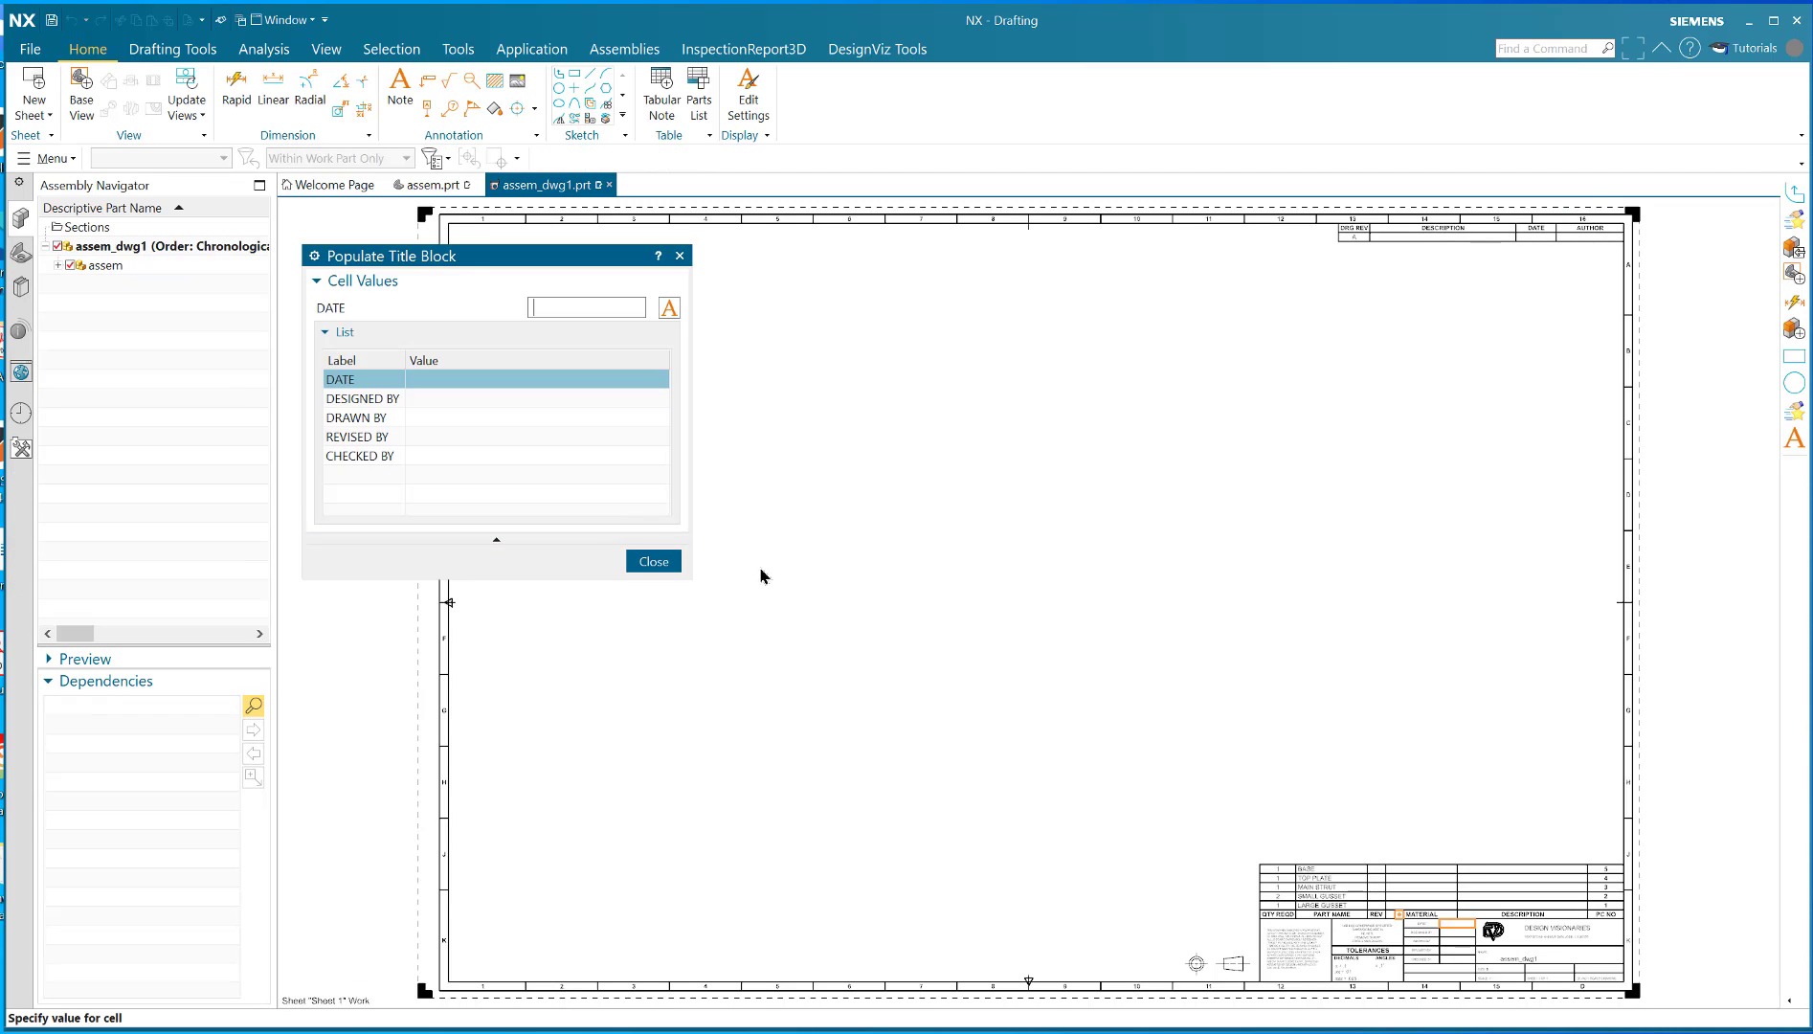
# Close Populate Title Block and orient the base view to the stand's side profile
pyautogui.click(653, 561)
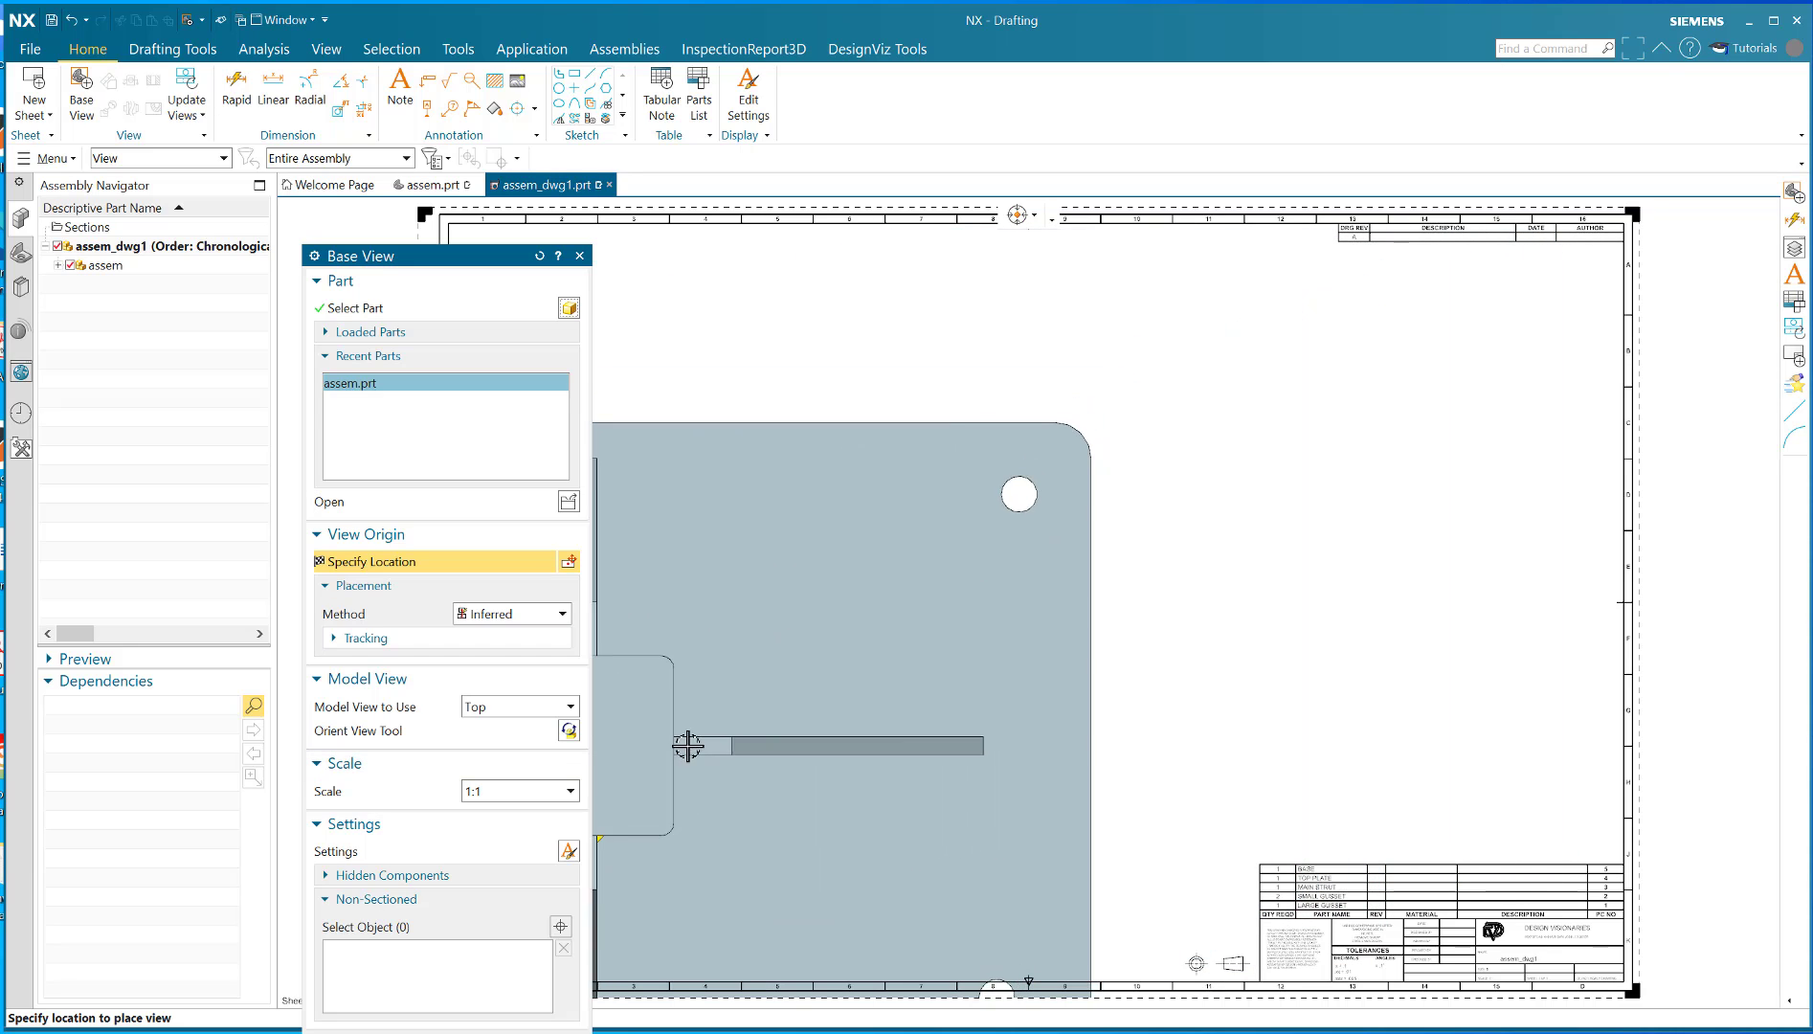
pyautogui.click(565, 791)
pyautogui.write('6')
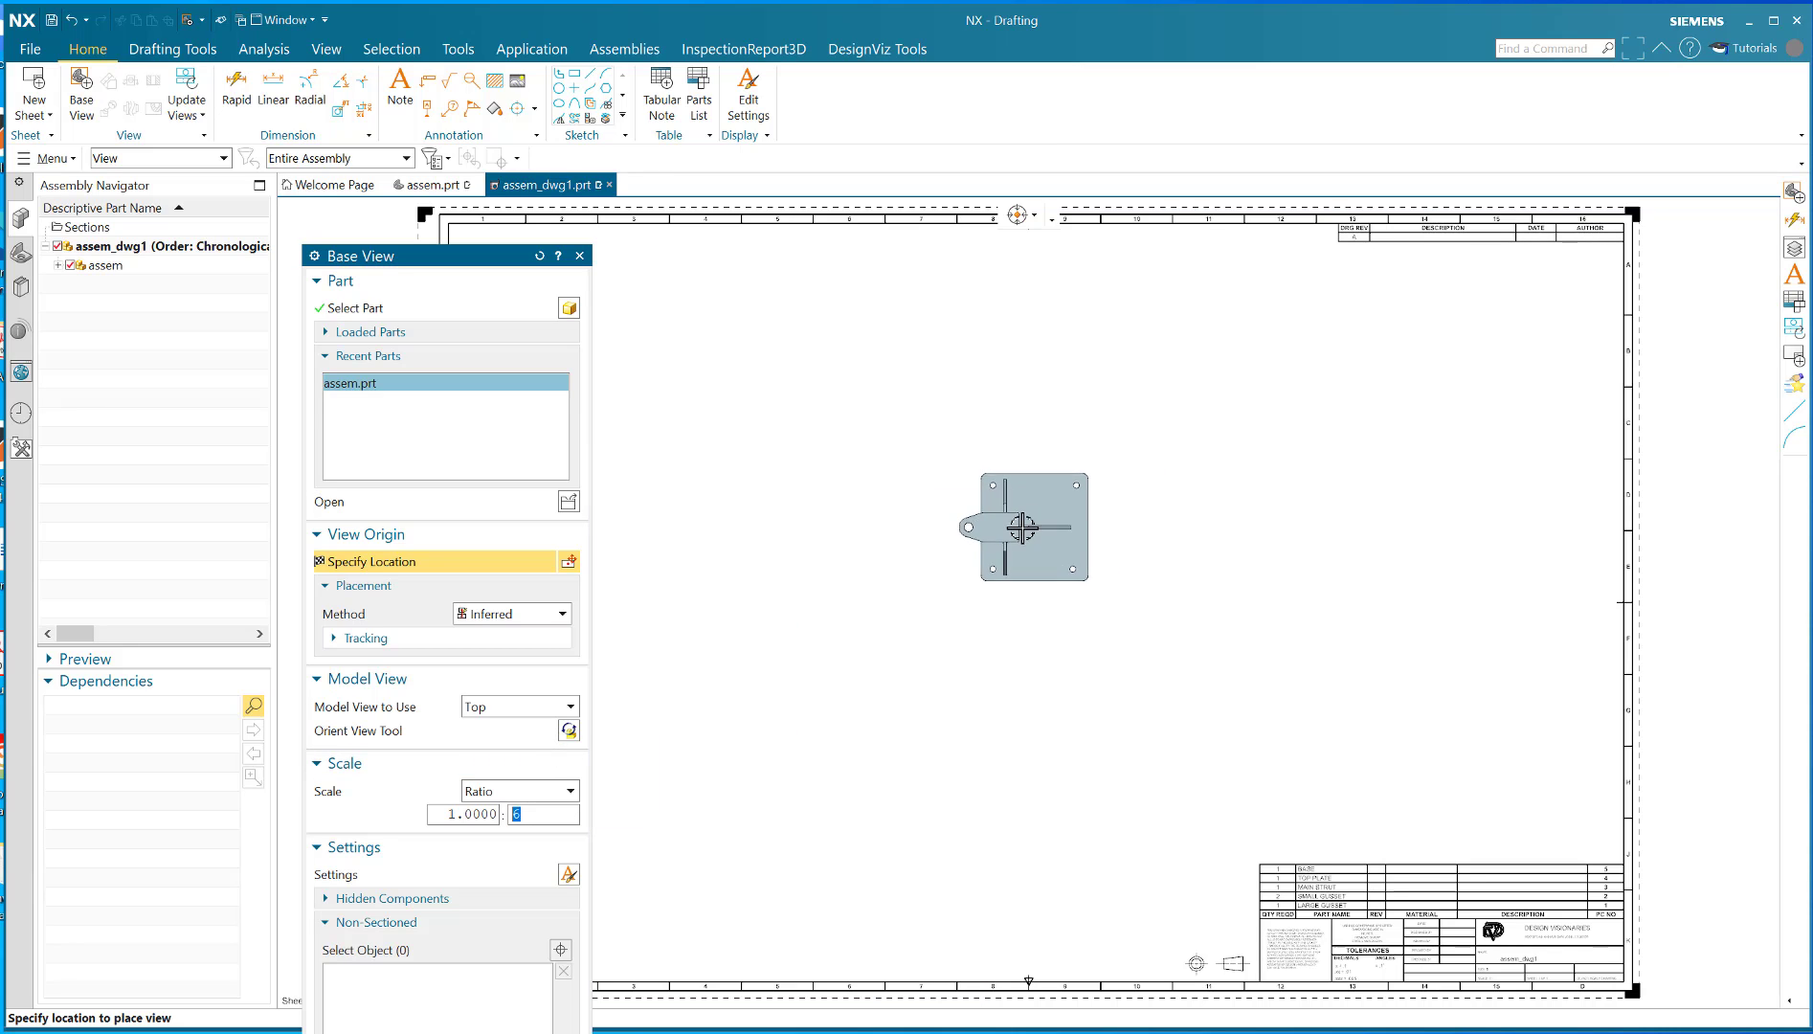
pyautogui.moveTo(544, 814)
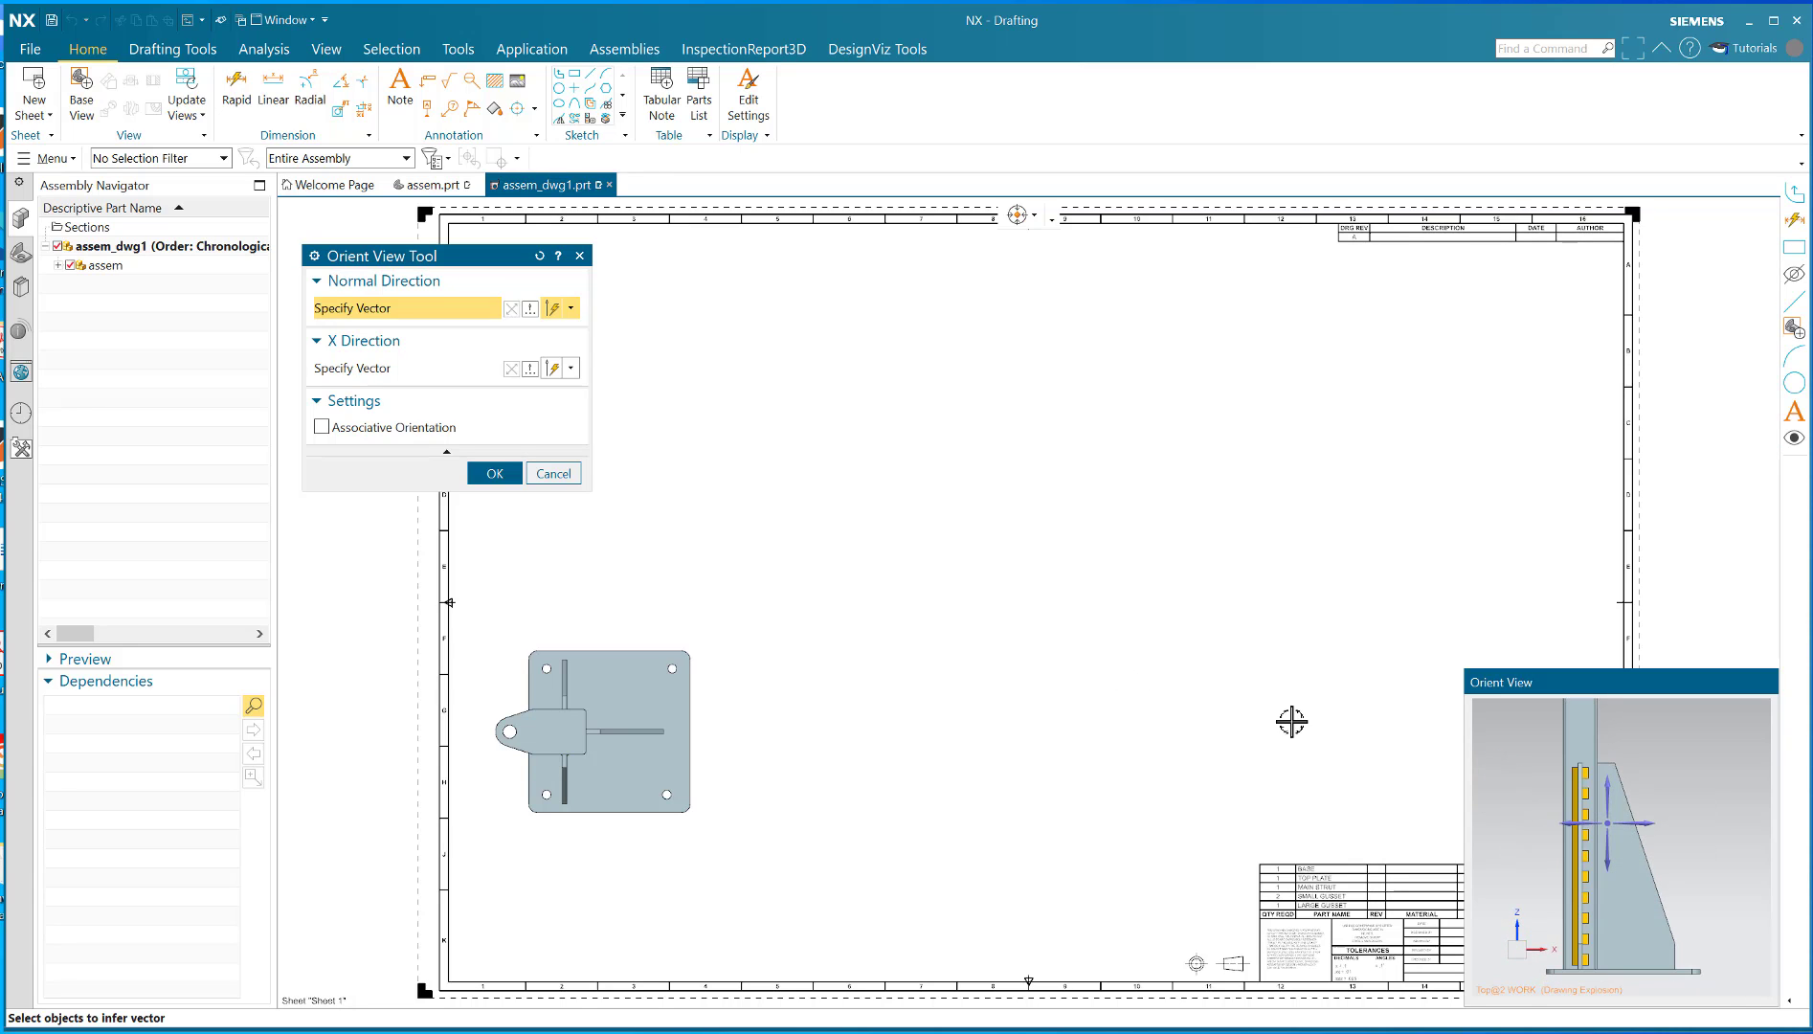
pyautogui.click(492, 473)
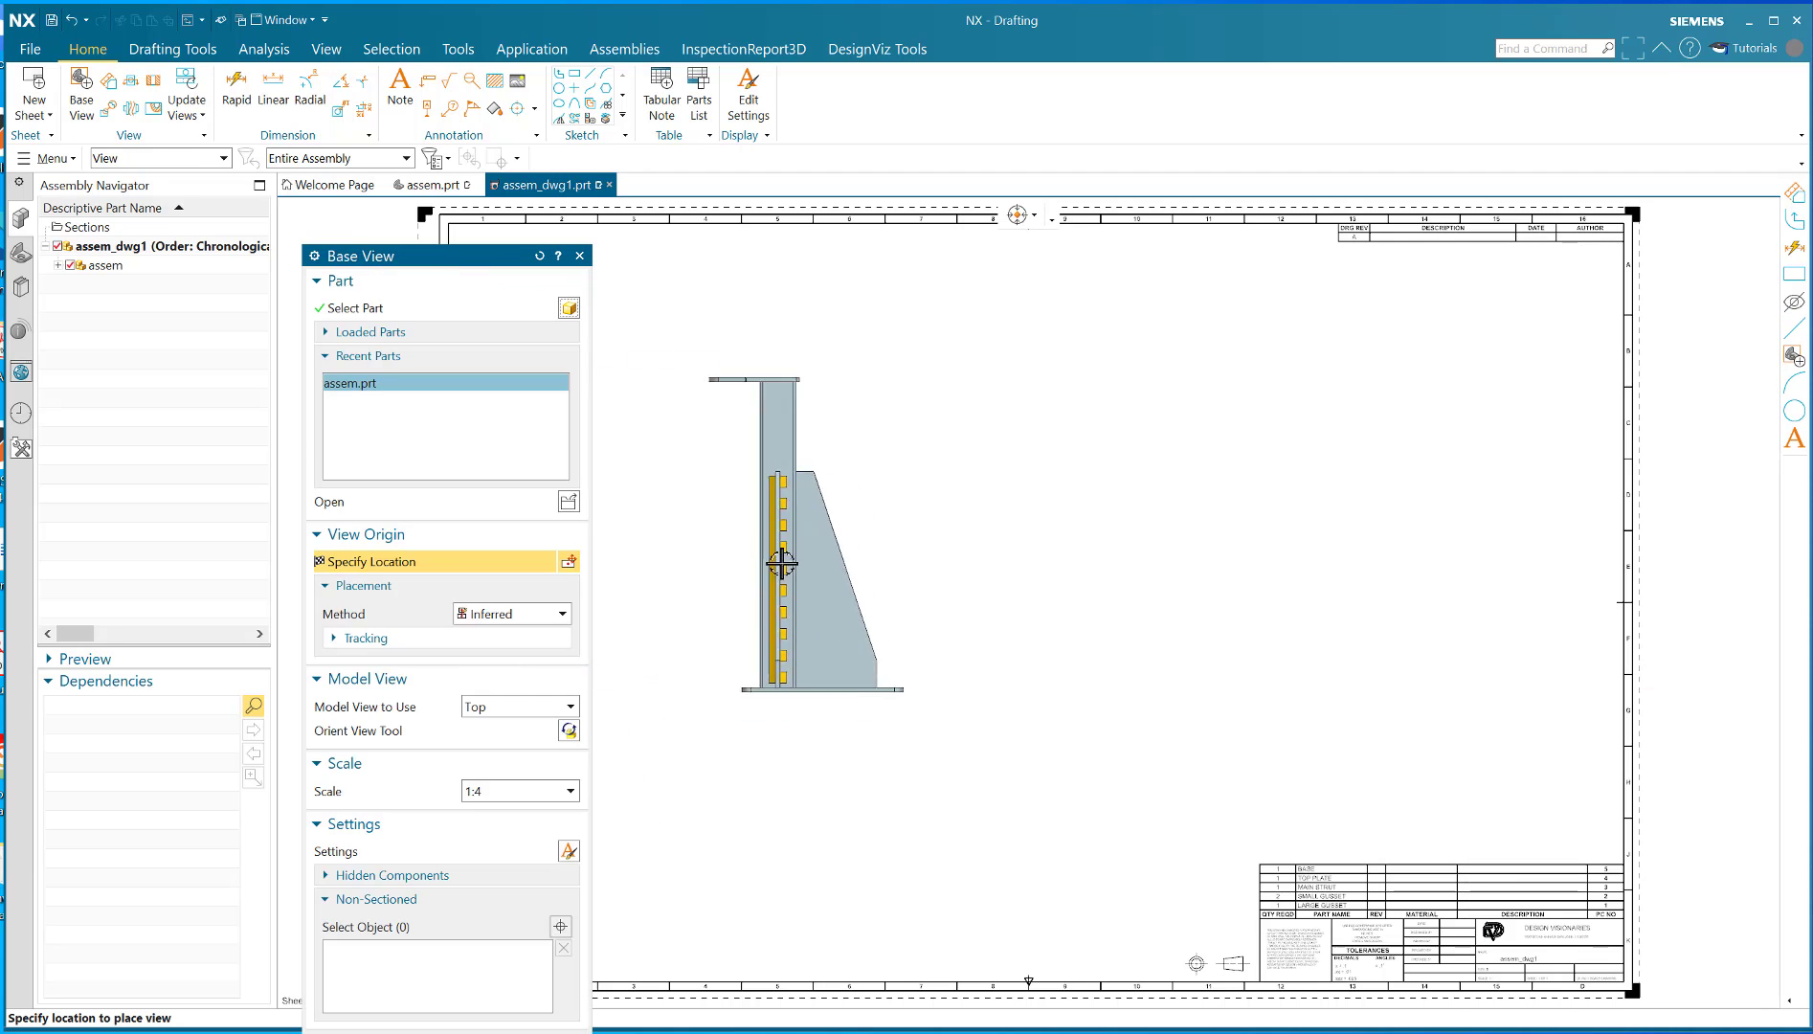
pyautogui.moveTo(519, 730)
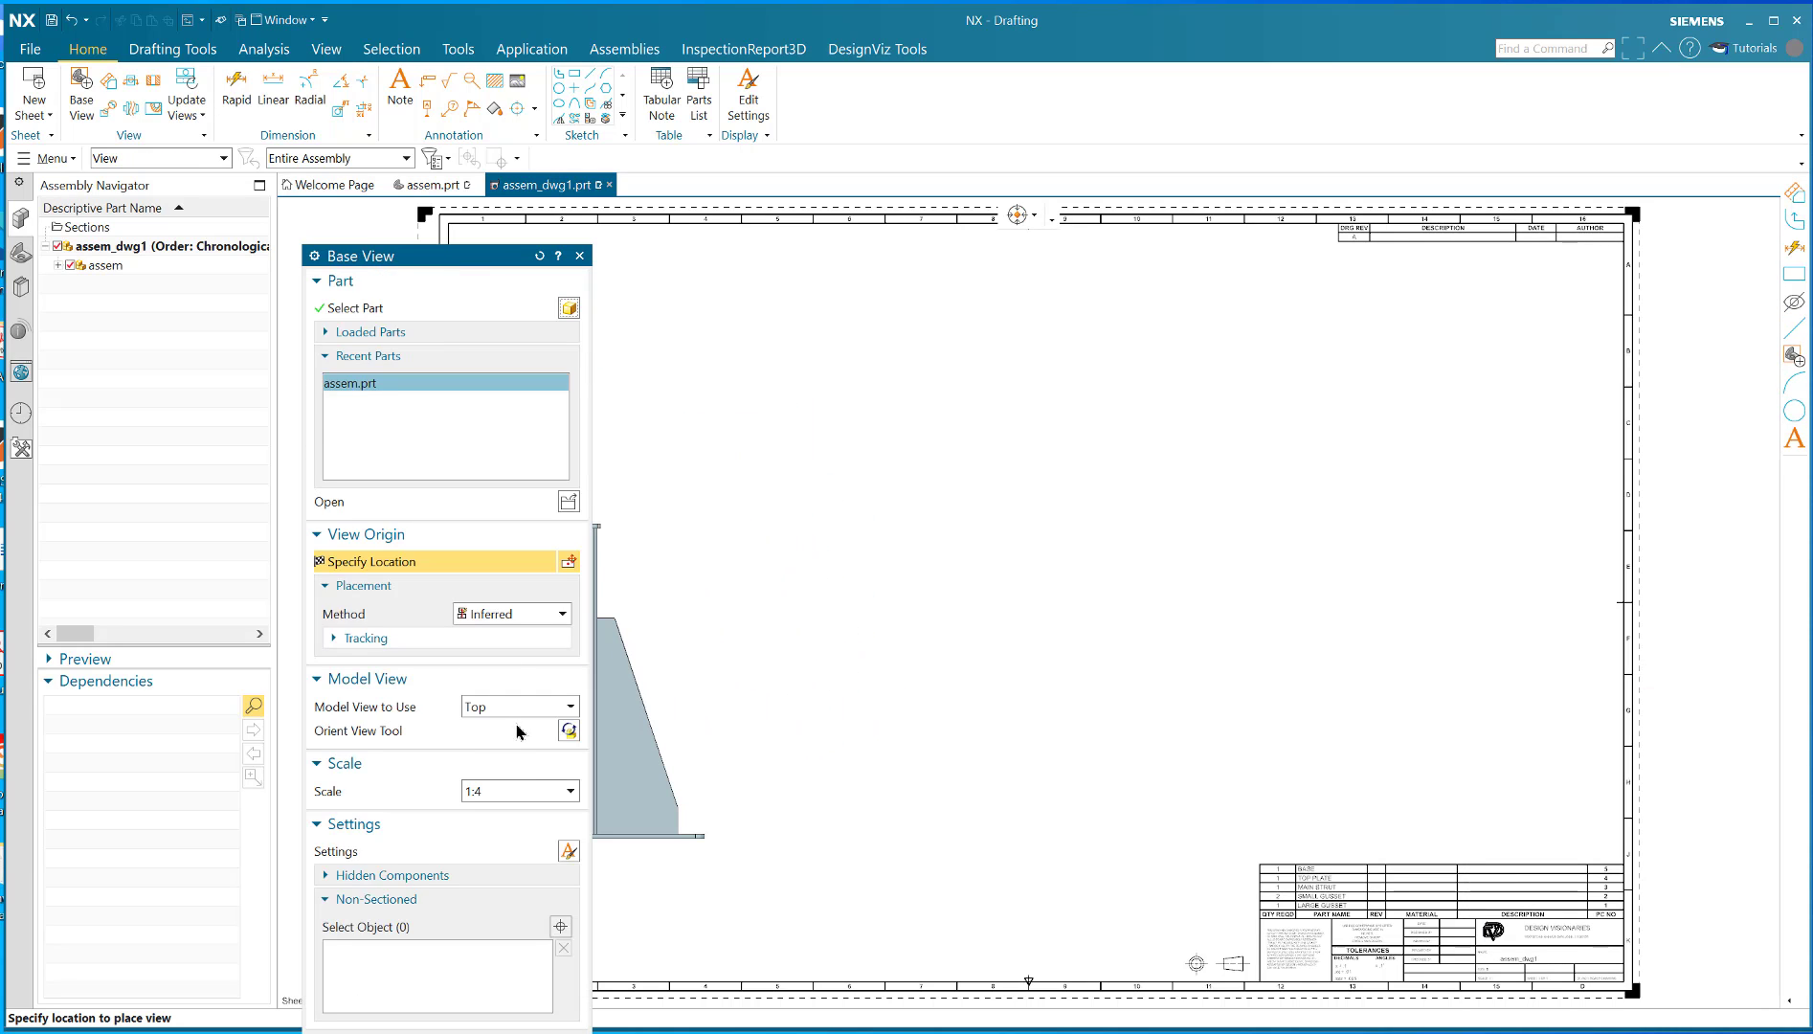
# Set the base view scale to a custom ratio of 1:3
pyautogui.click(566, 791)
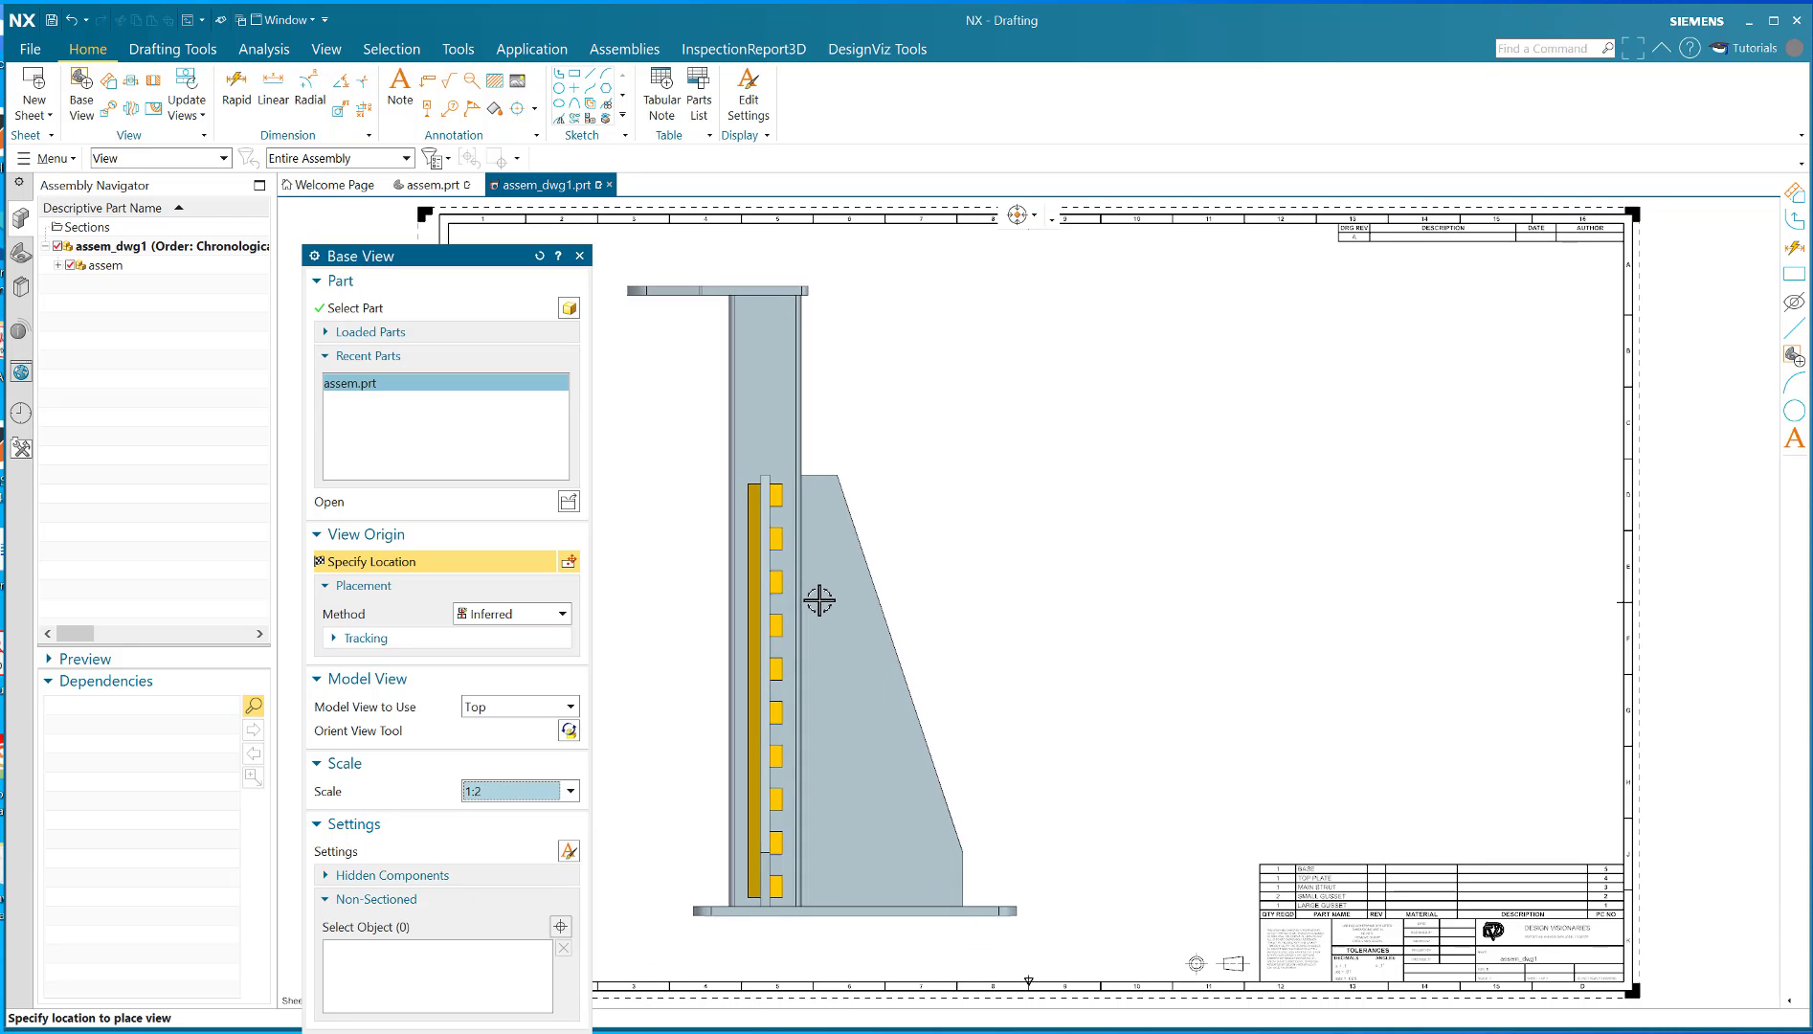
pyautogui.click(568, 791)
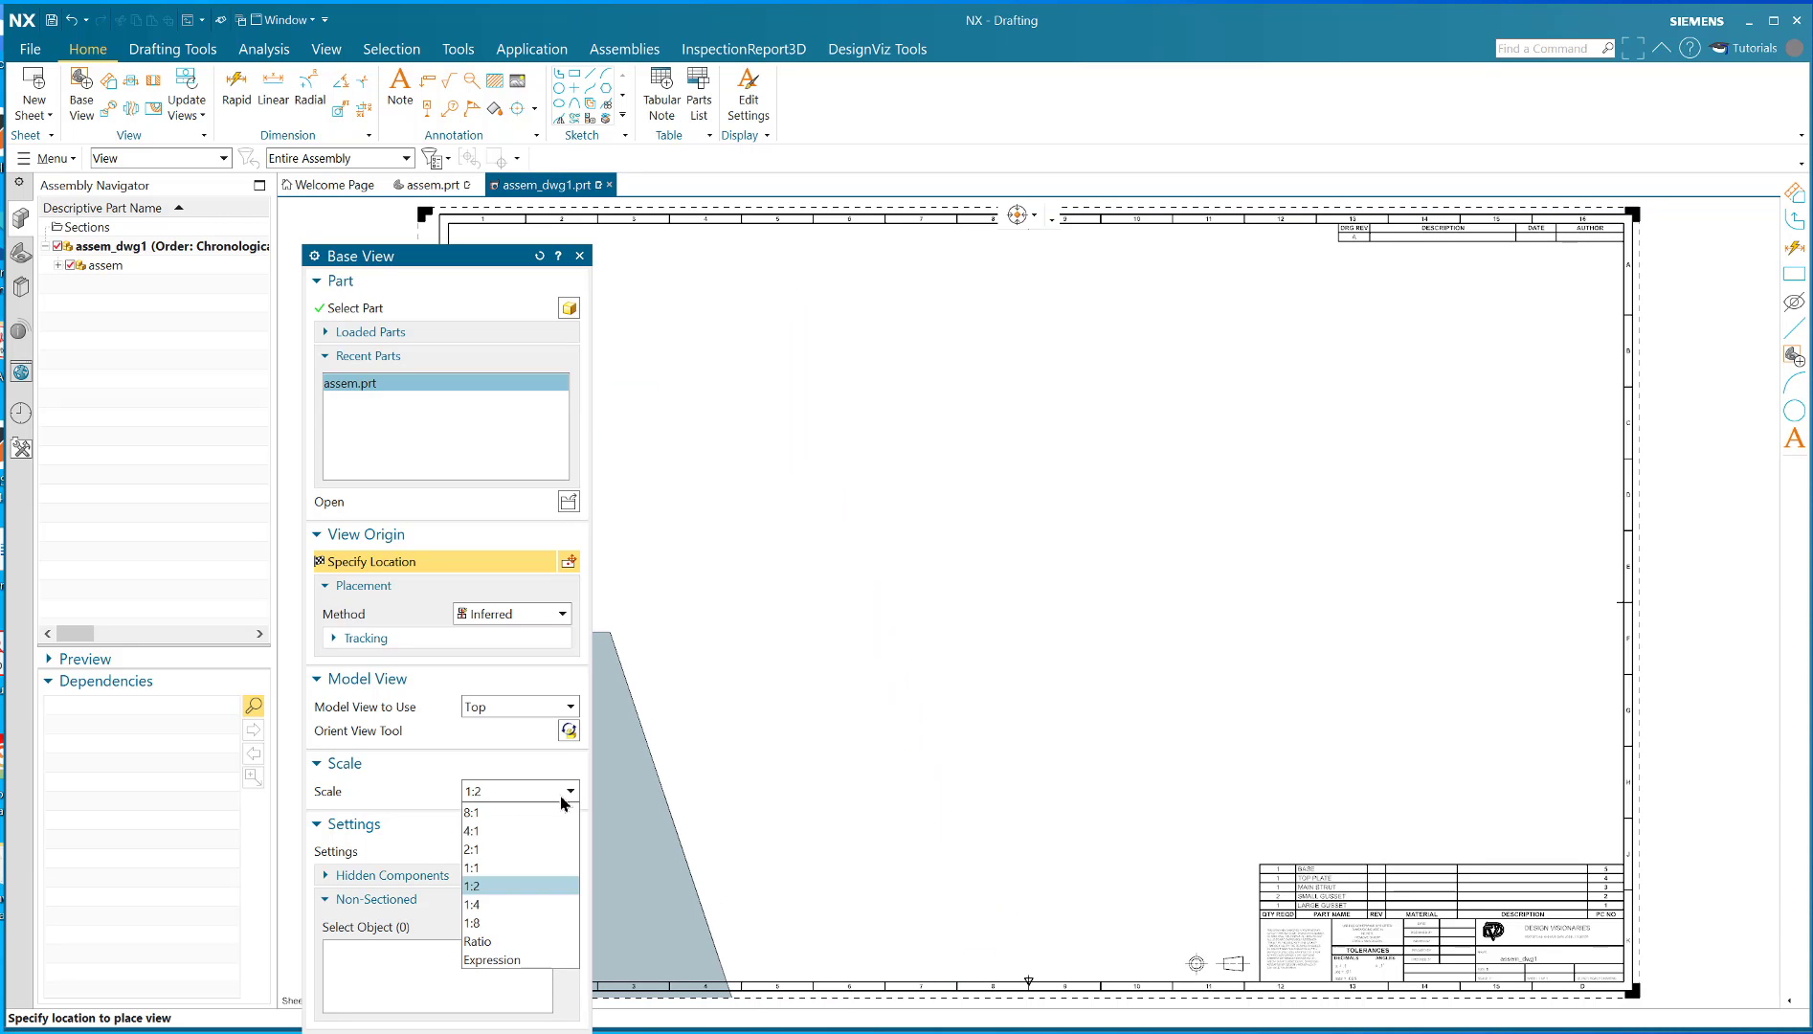
pyautogui.click(477, 940)
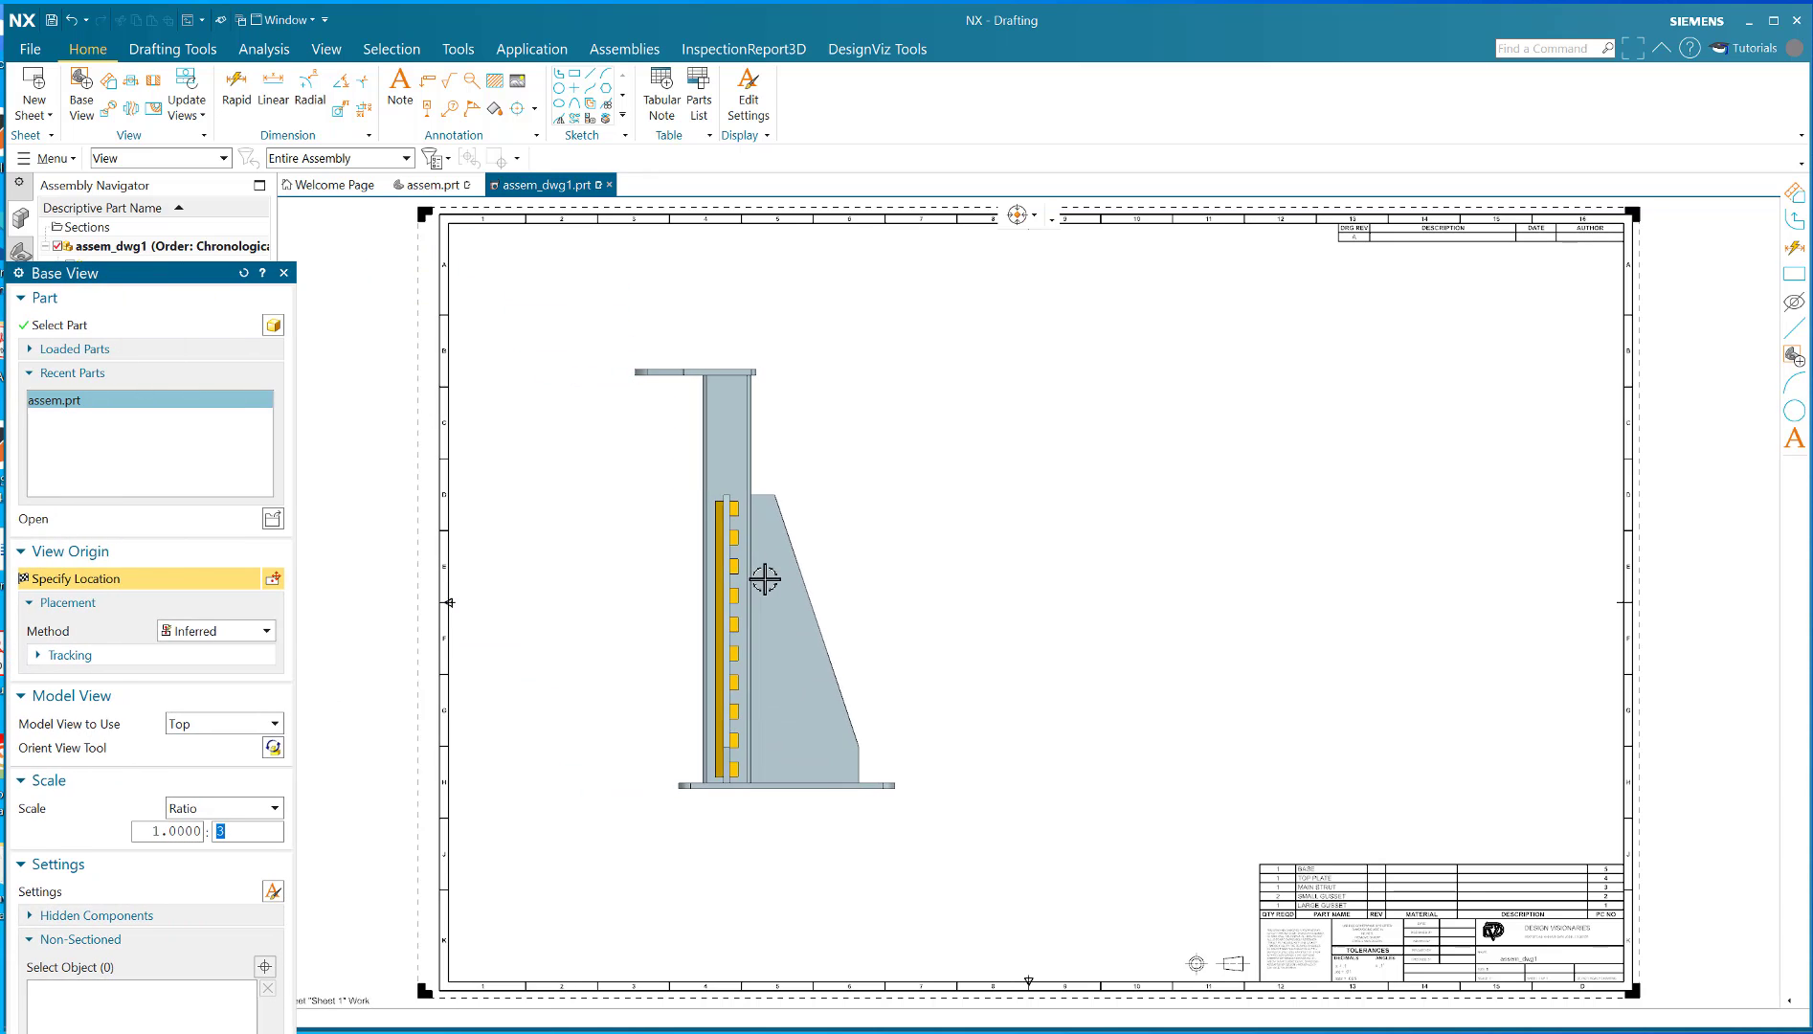
pyautogui.write('3.0000')
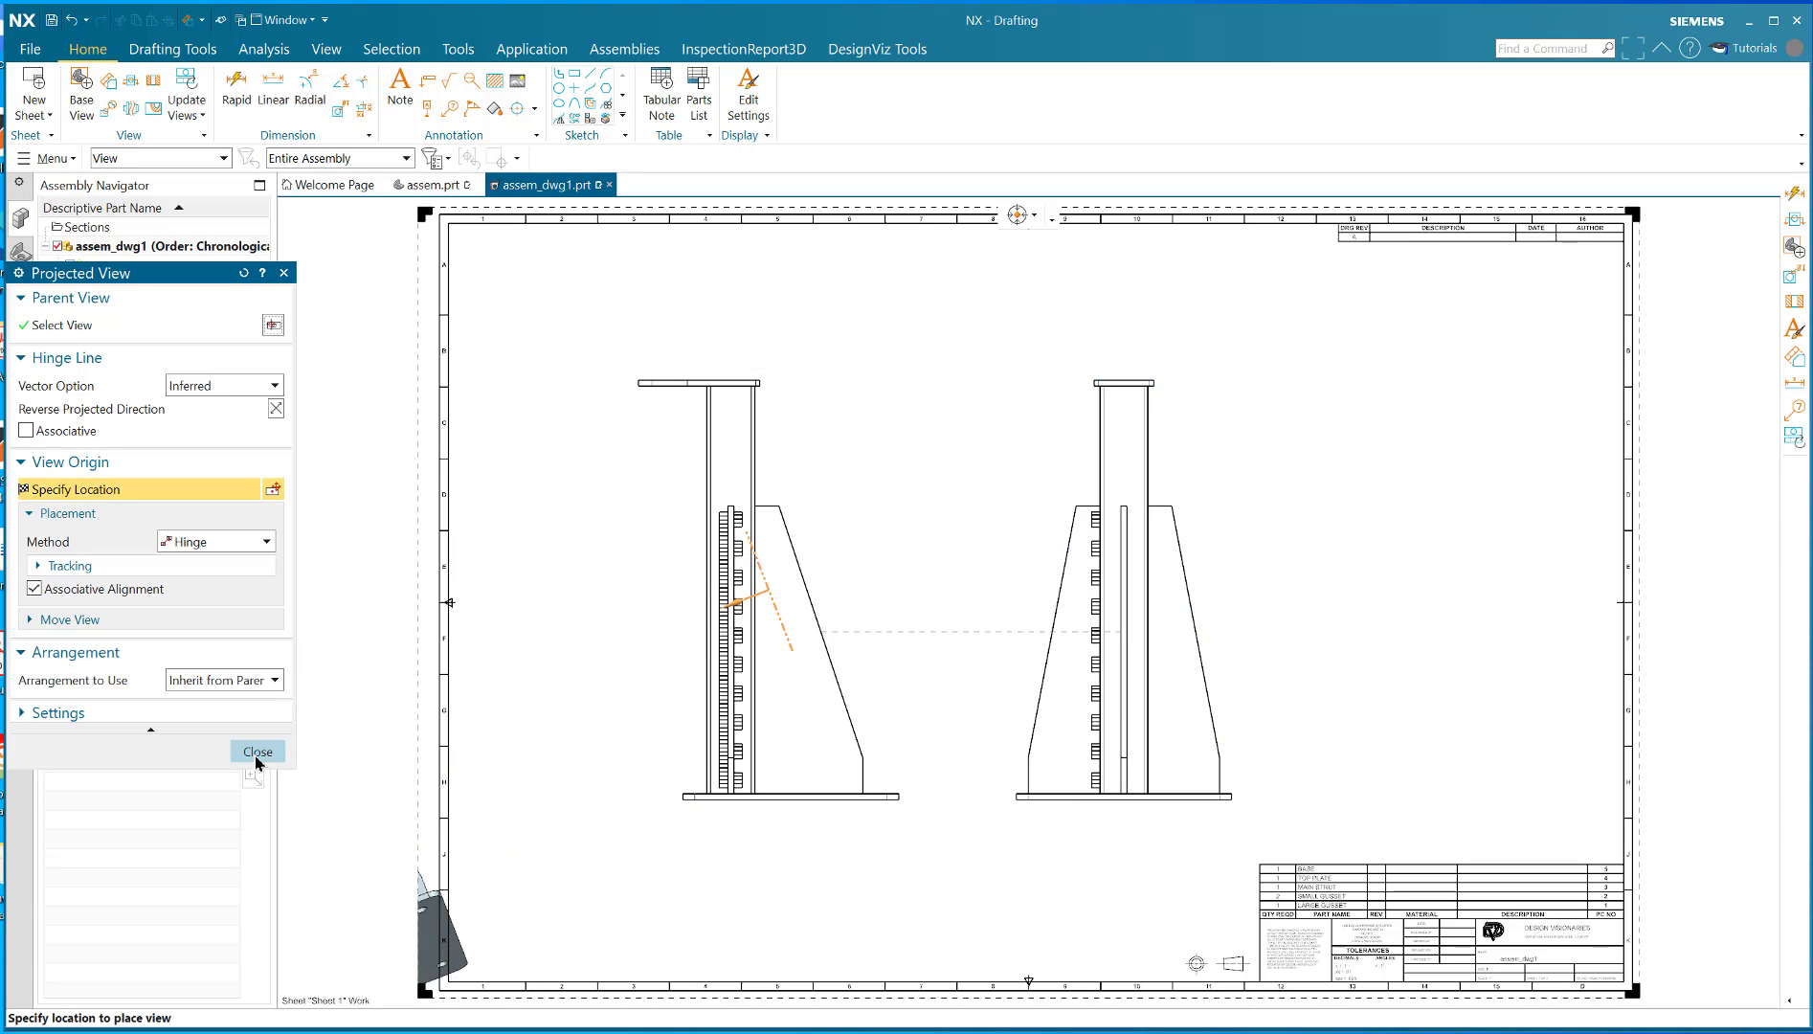
# Place the base view and a projected end view to its right, then finish view placement
pyautogui.click(257, 753)
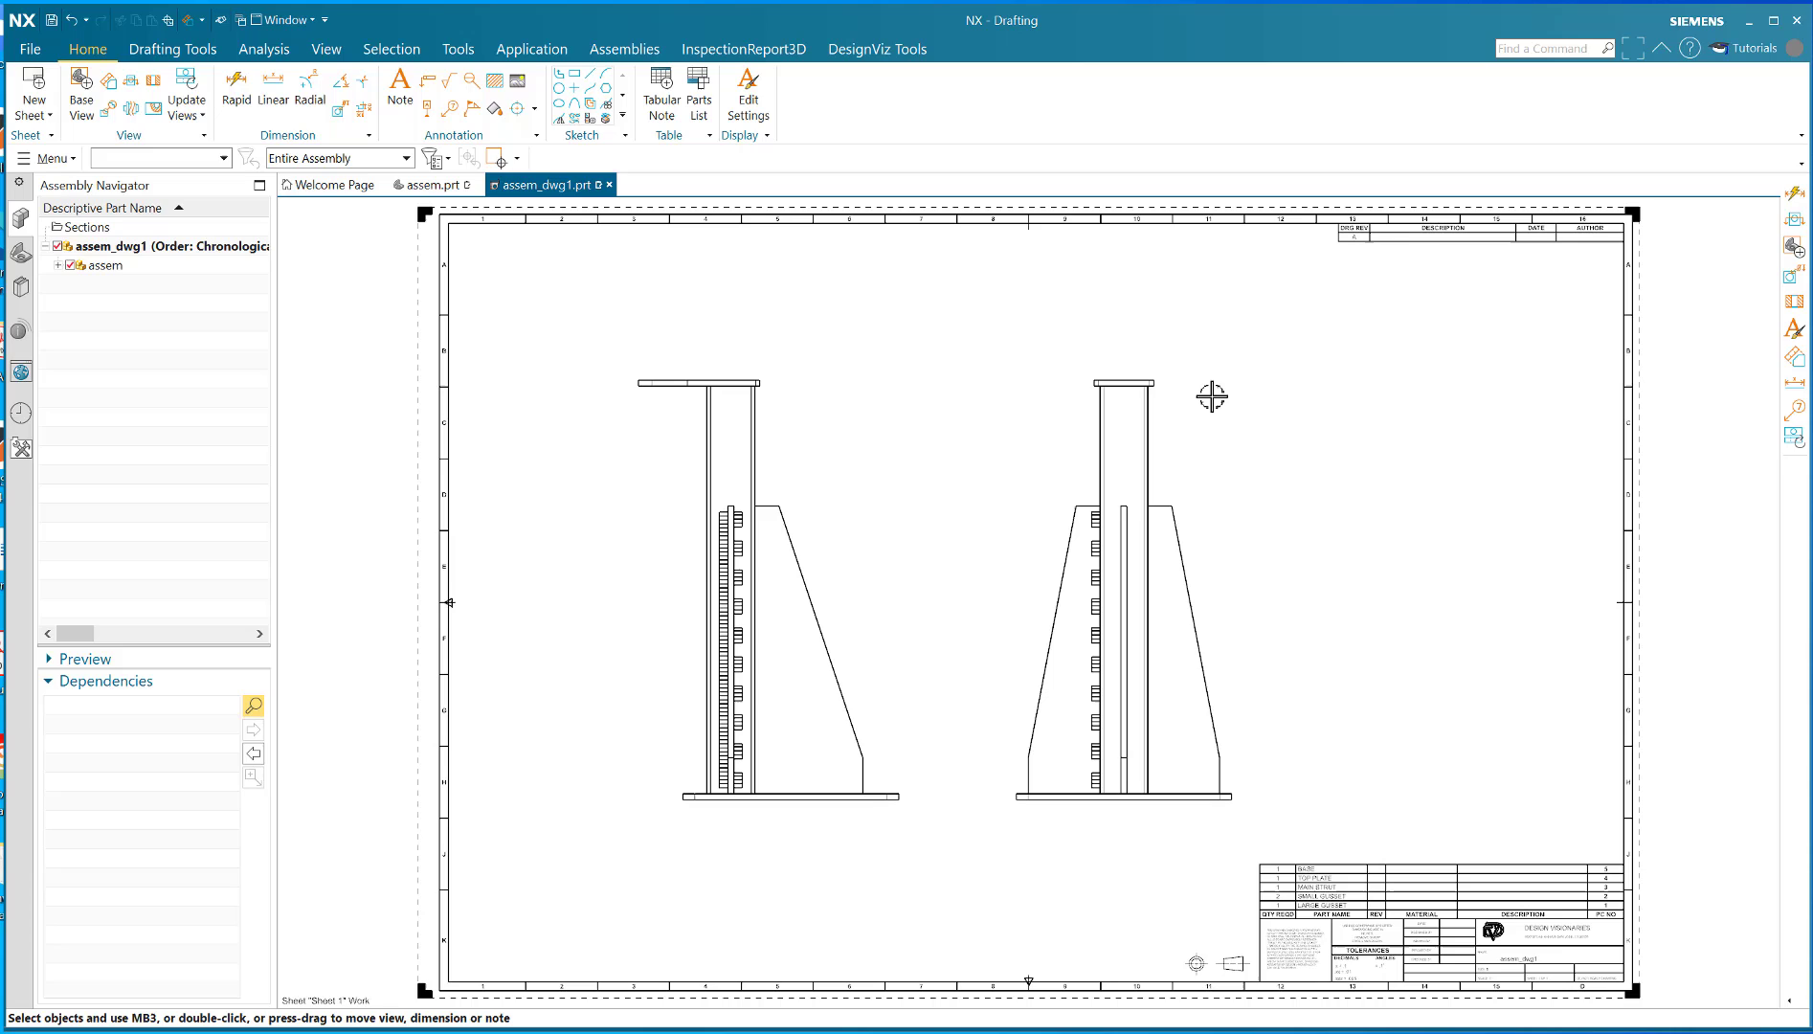
pyautogui.moveTo(850, 460)
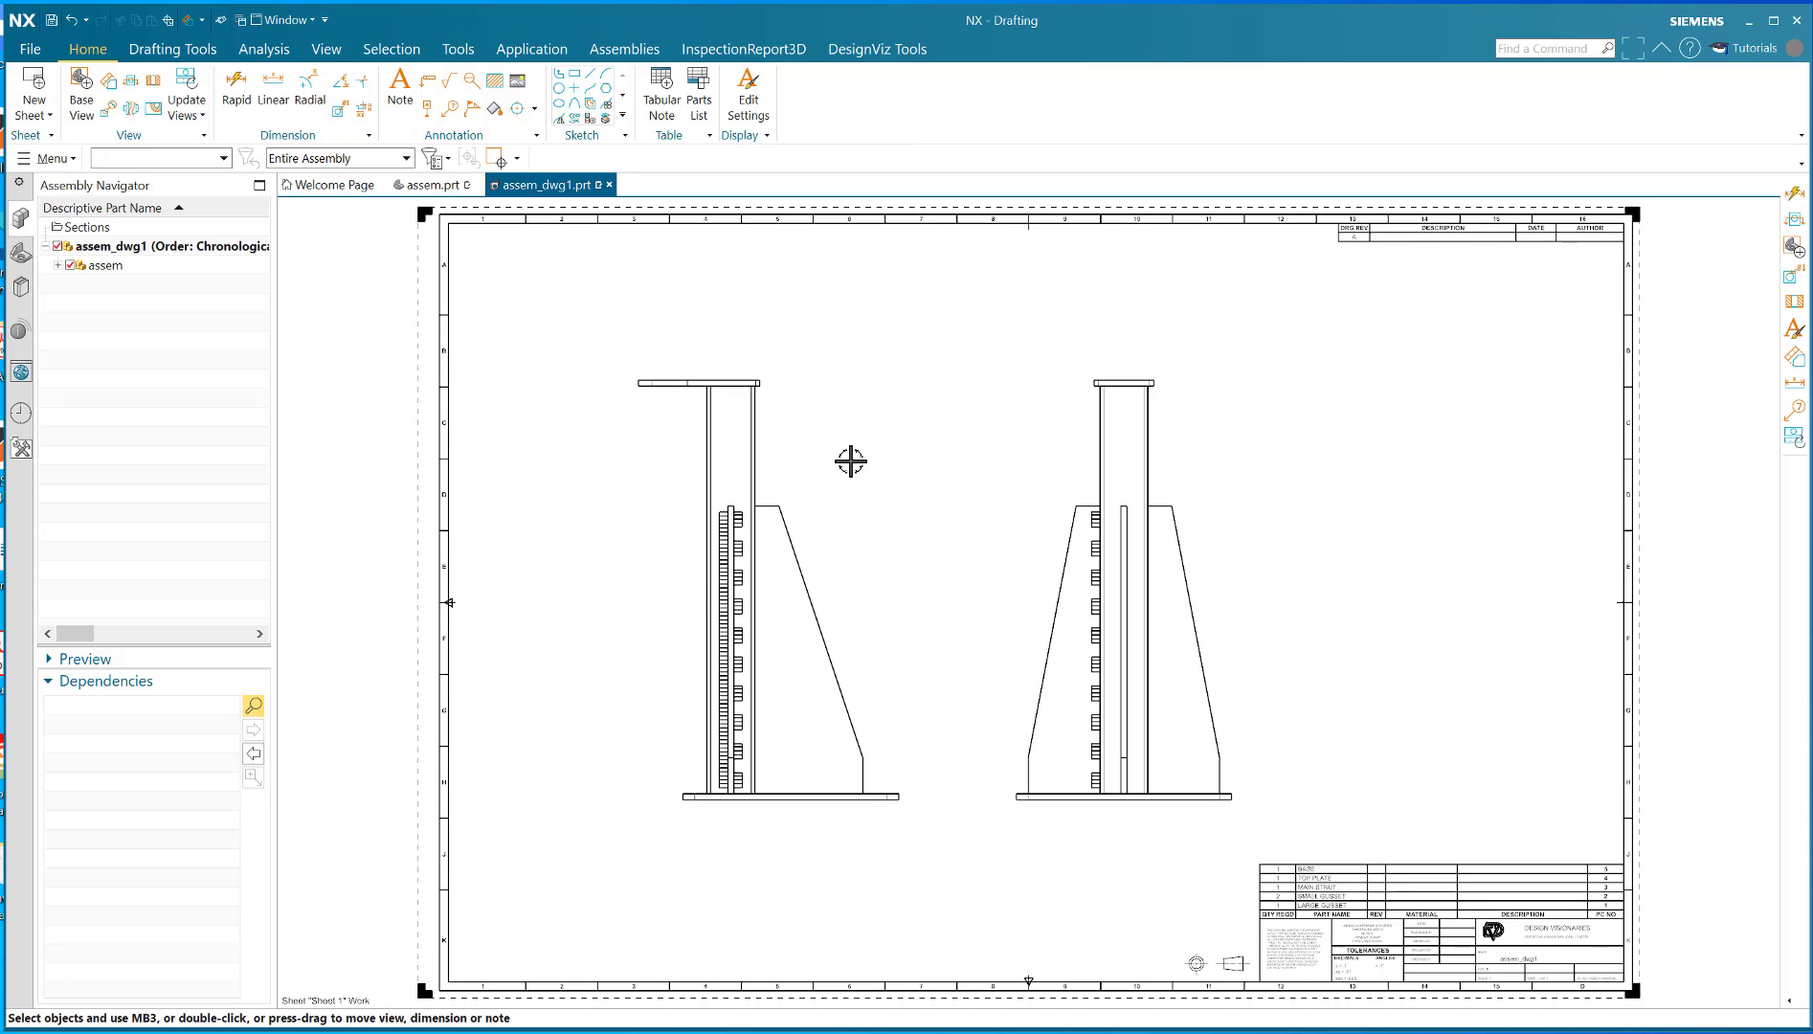
pyautogui.moveTo(48, 143)
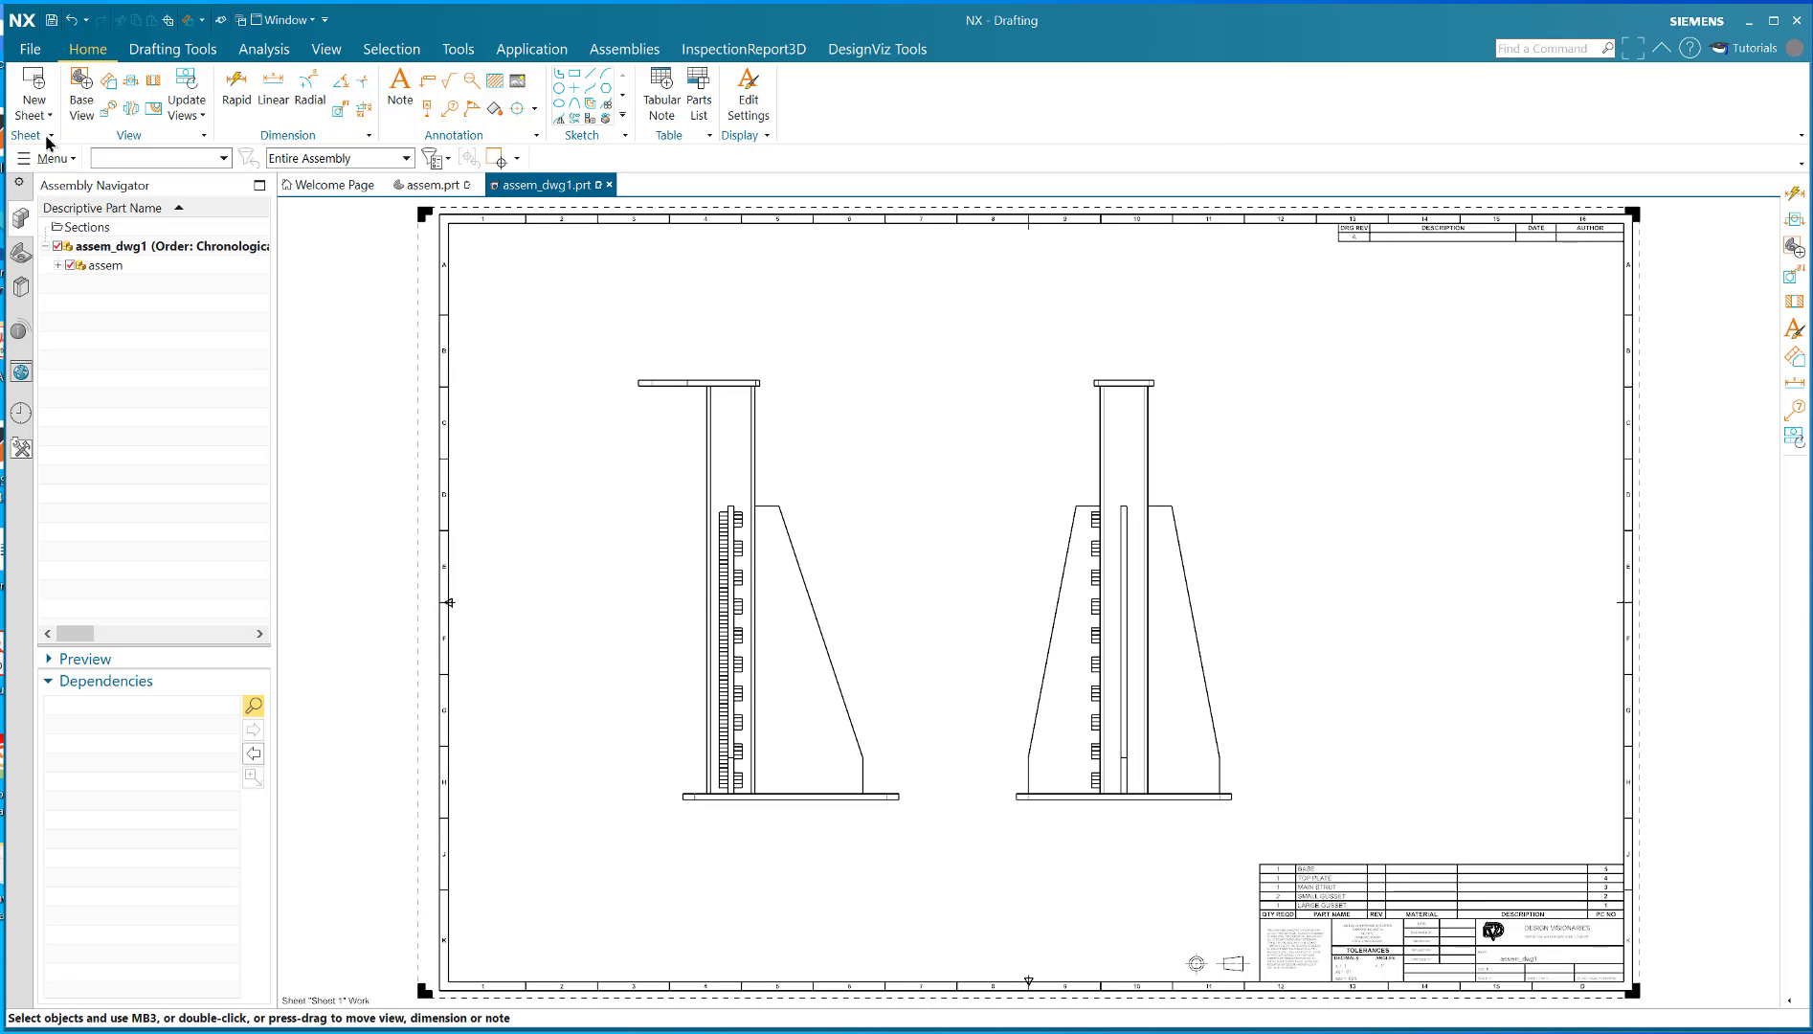
pyautogui.moveTo(498, 75)
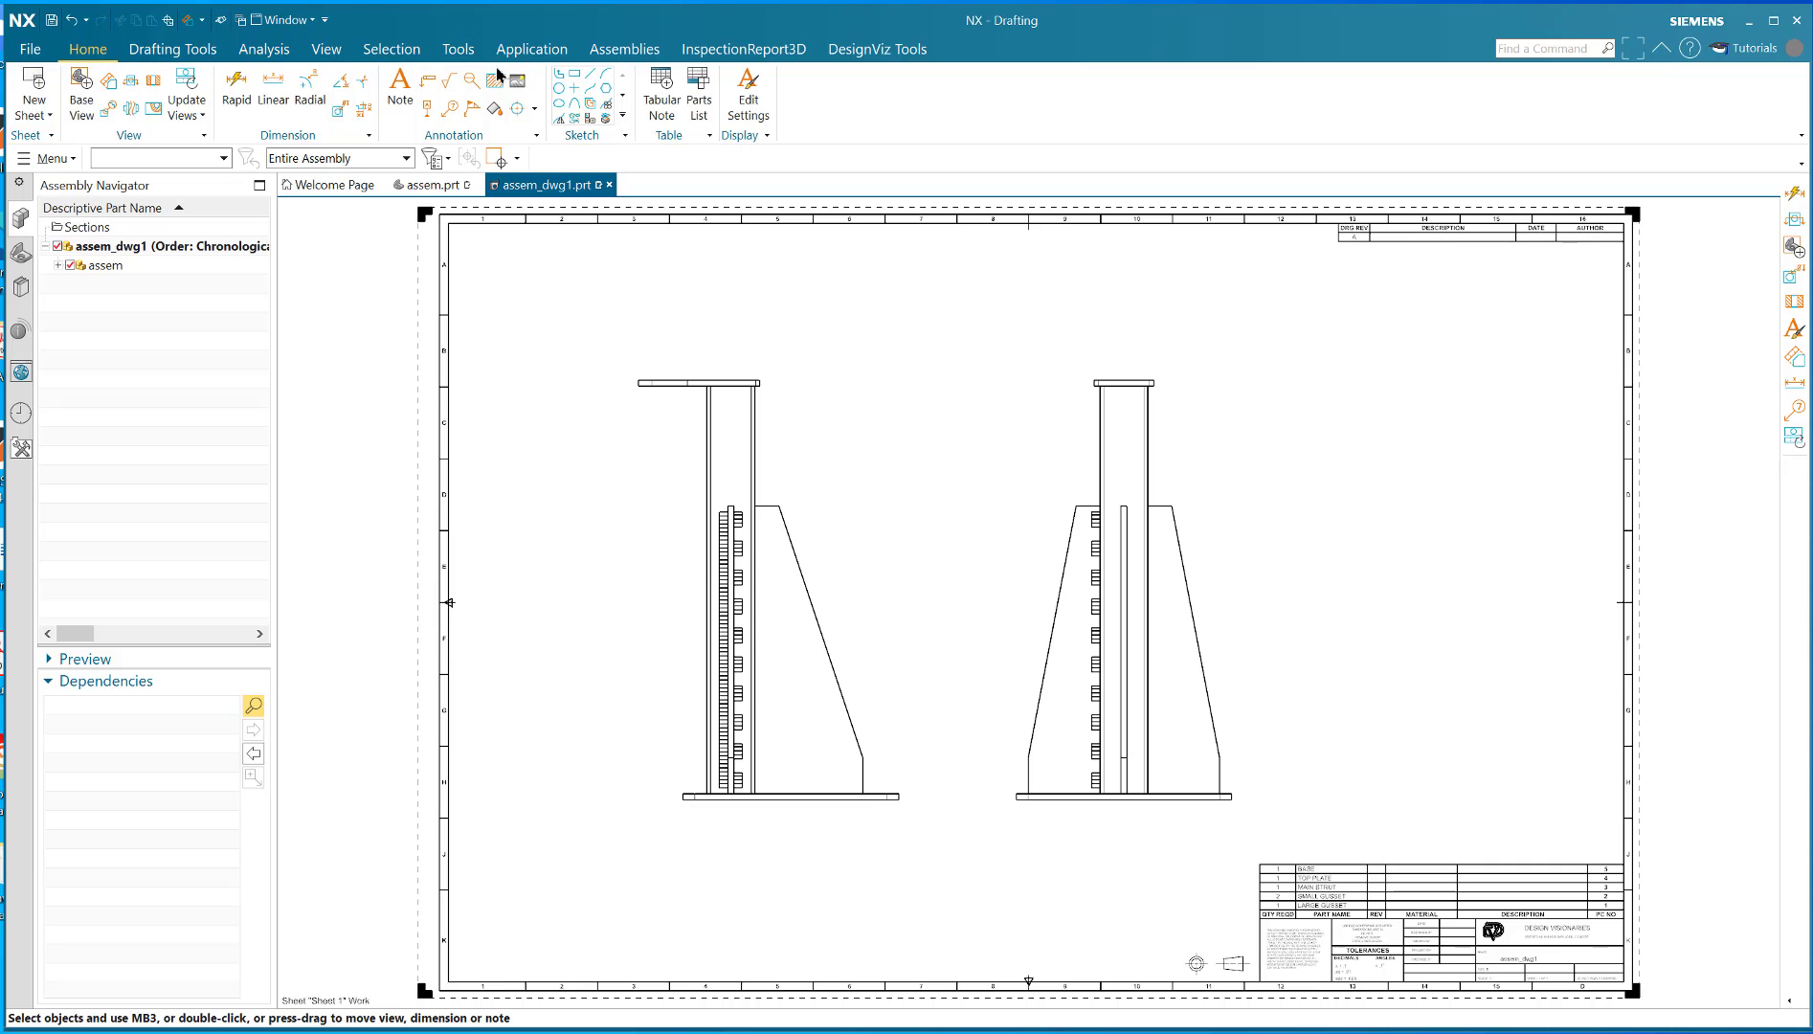
# Auto-generate the weld symbol (a 0.5, 10X1.25(1.167)) for the FILLET T-JOINT weld in the left view
pyautogui.click(458, 48)
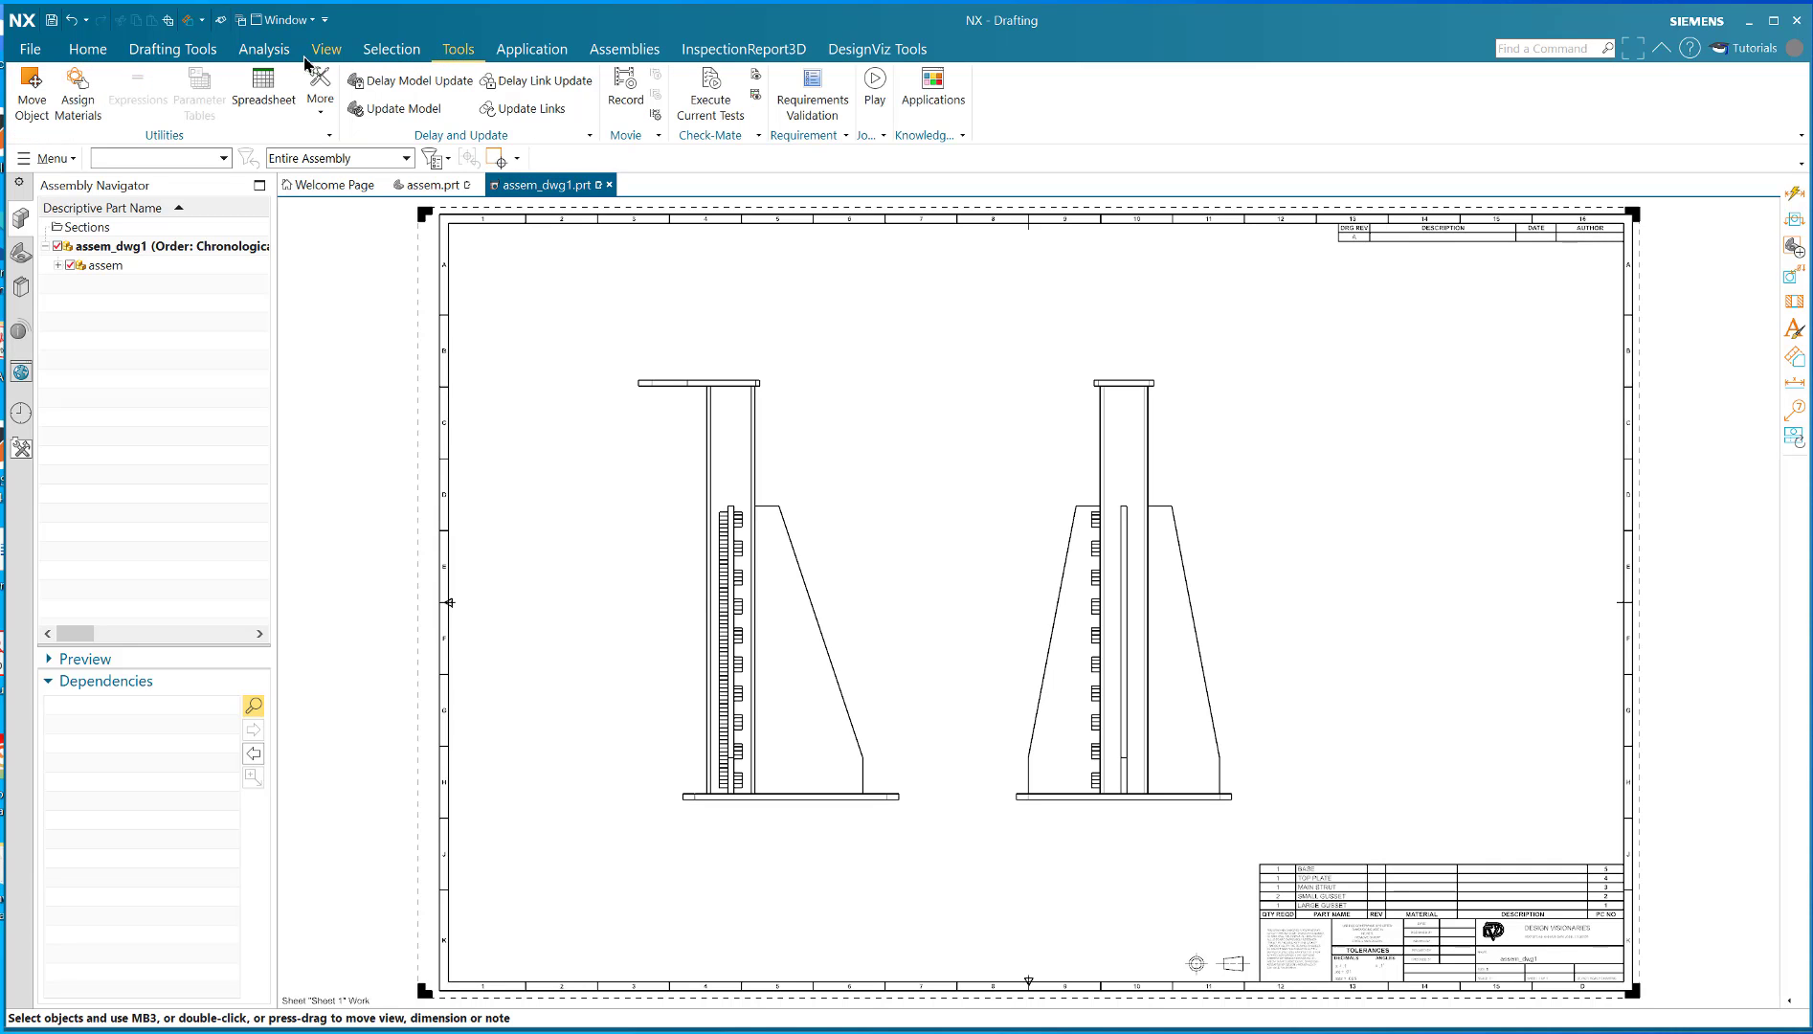
pyautogui.click(45, 157)
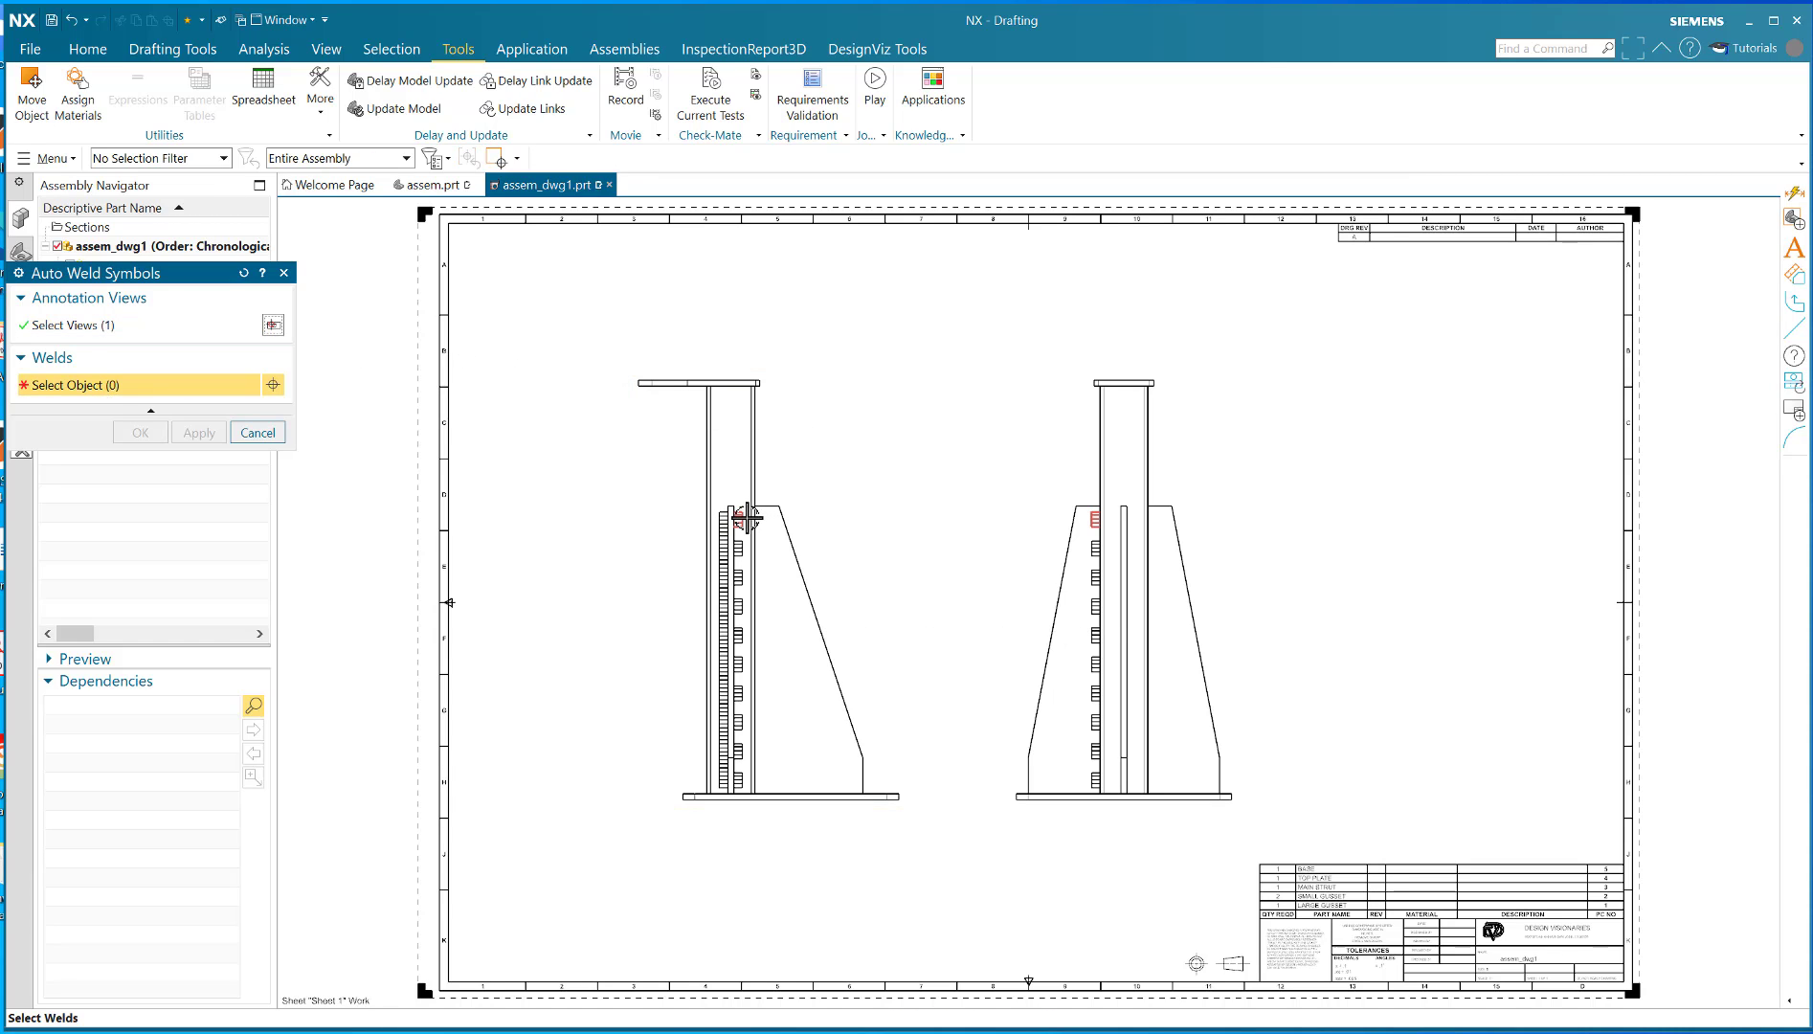
pyautogui.click(722, 521)
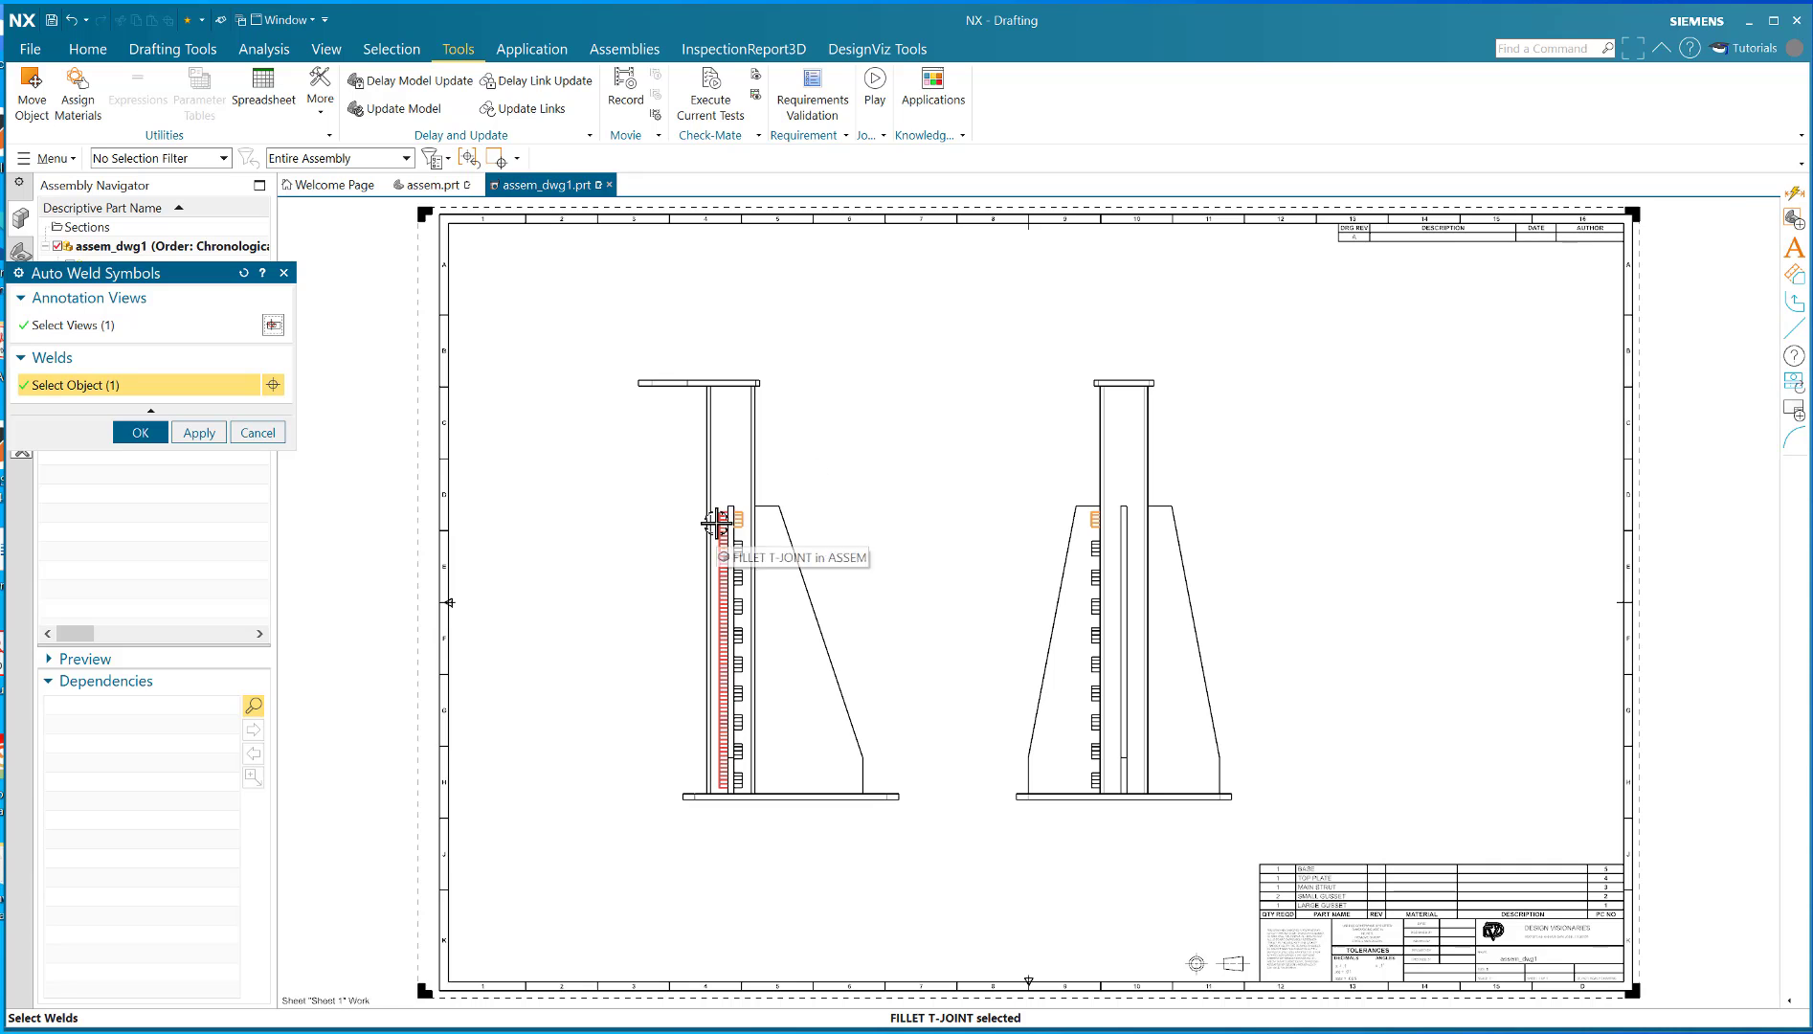
pyautogui.click(138, 431)
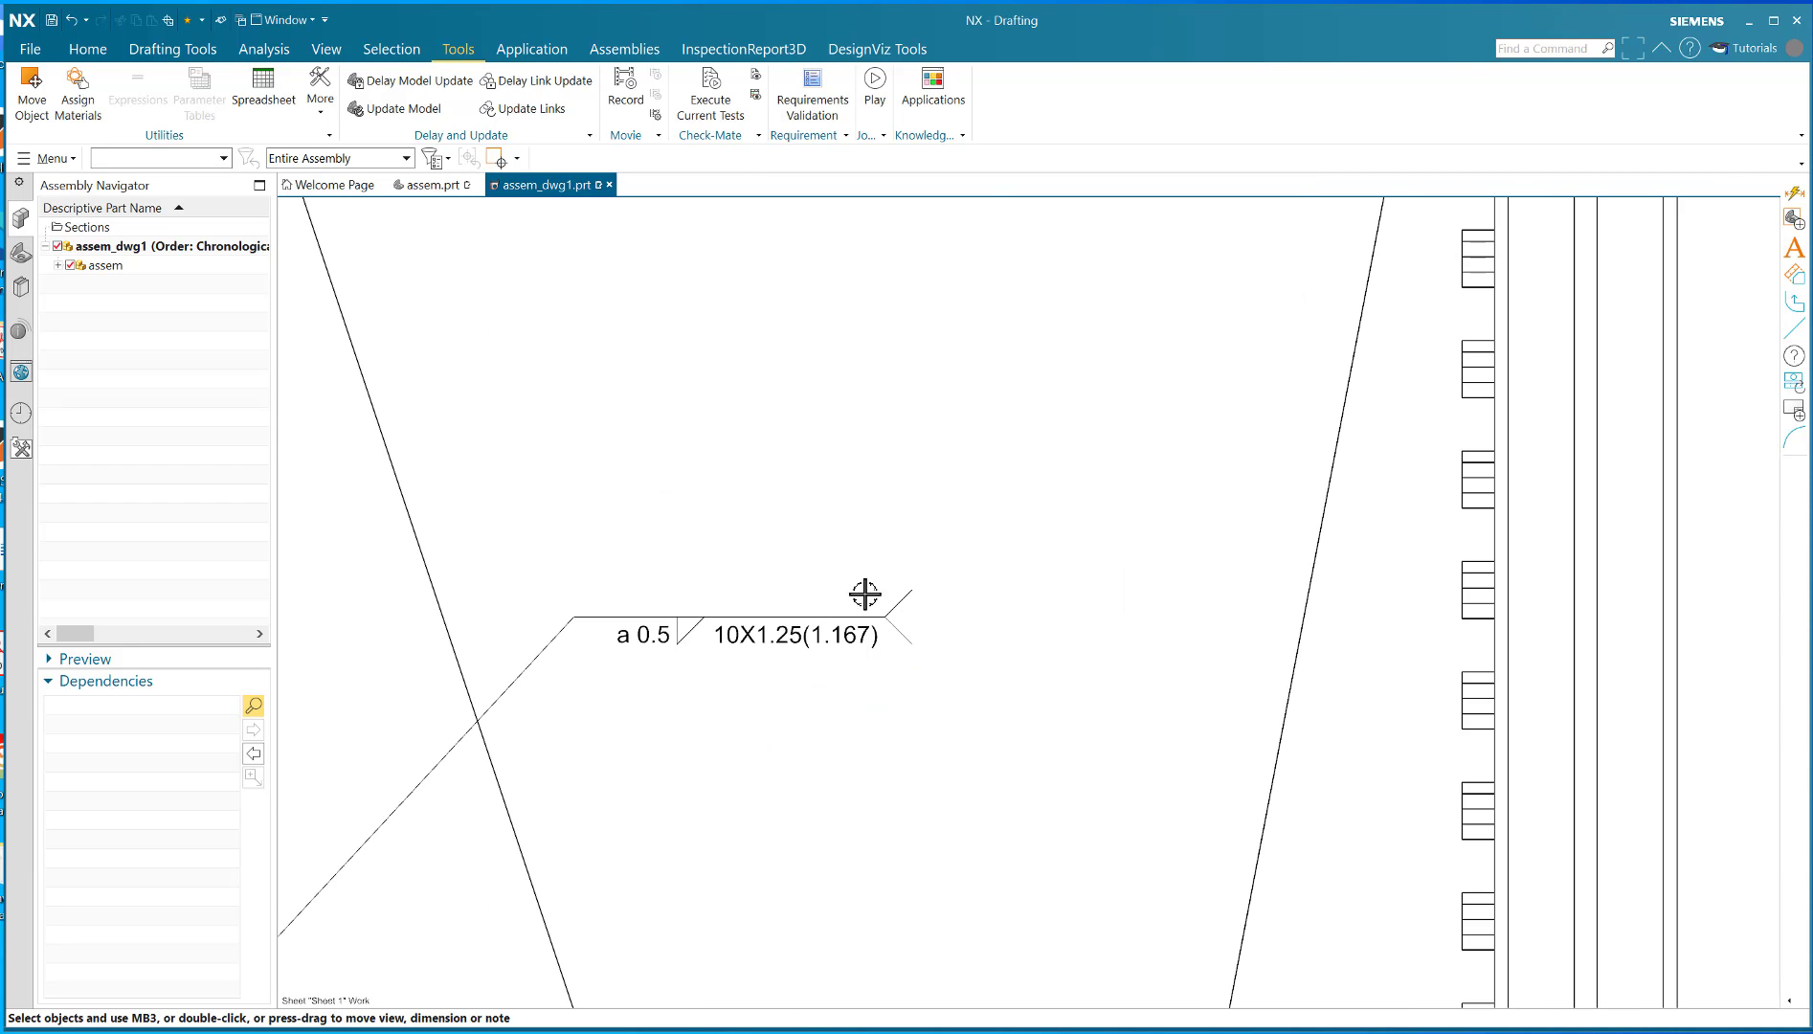
pyautogui.moveTo(769, 655)
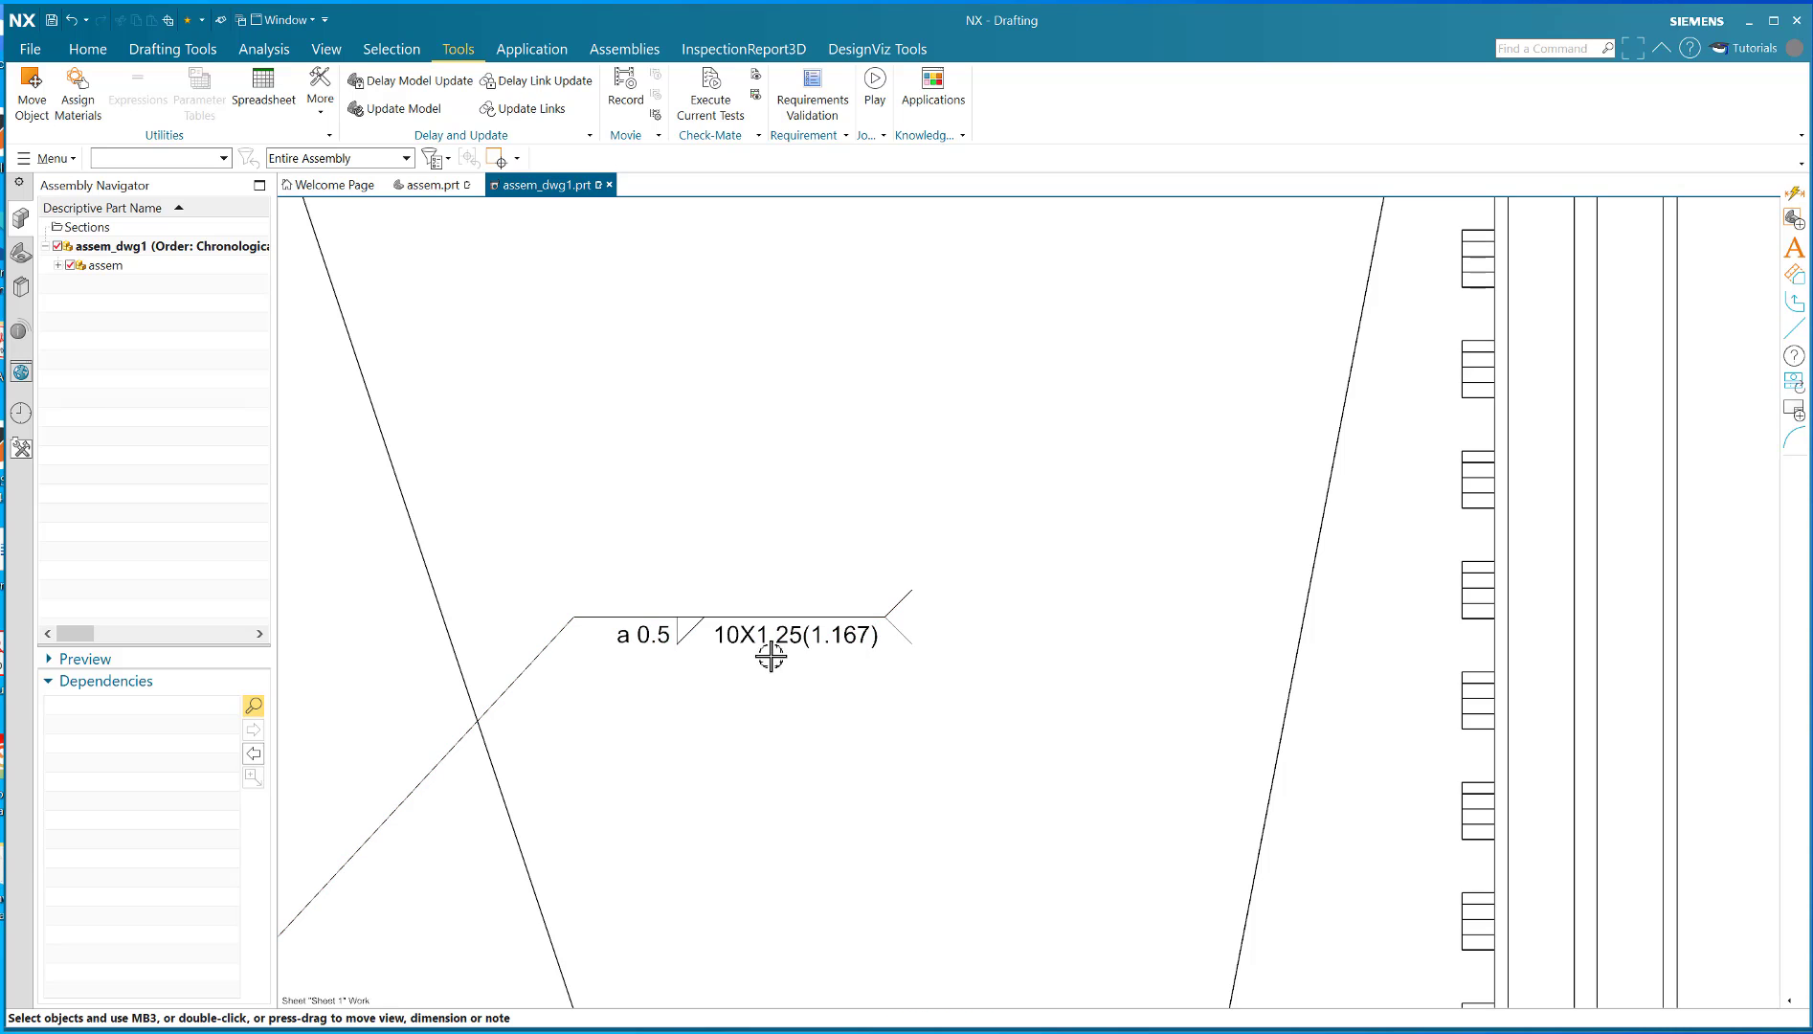
pyautogui.moveTo(799, 664)
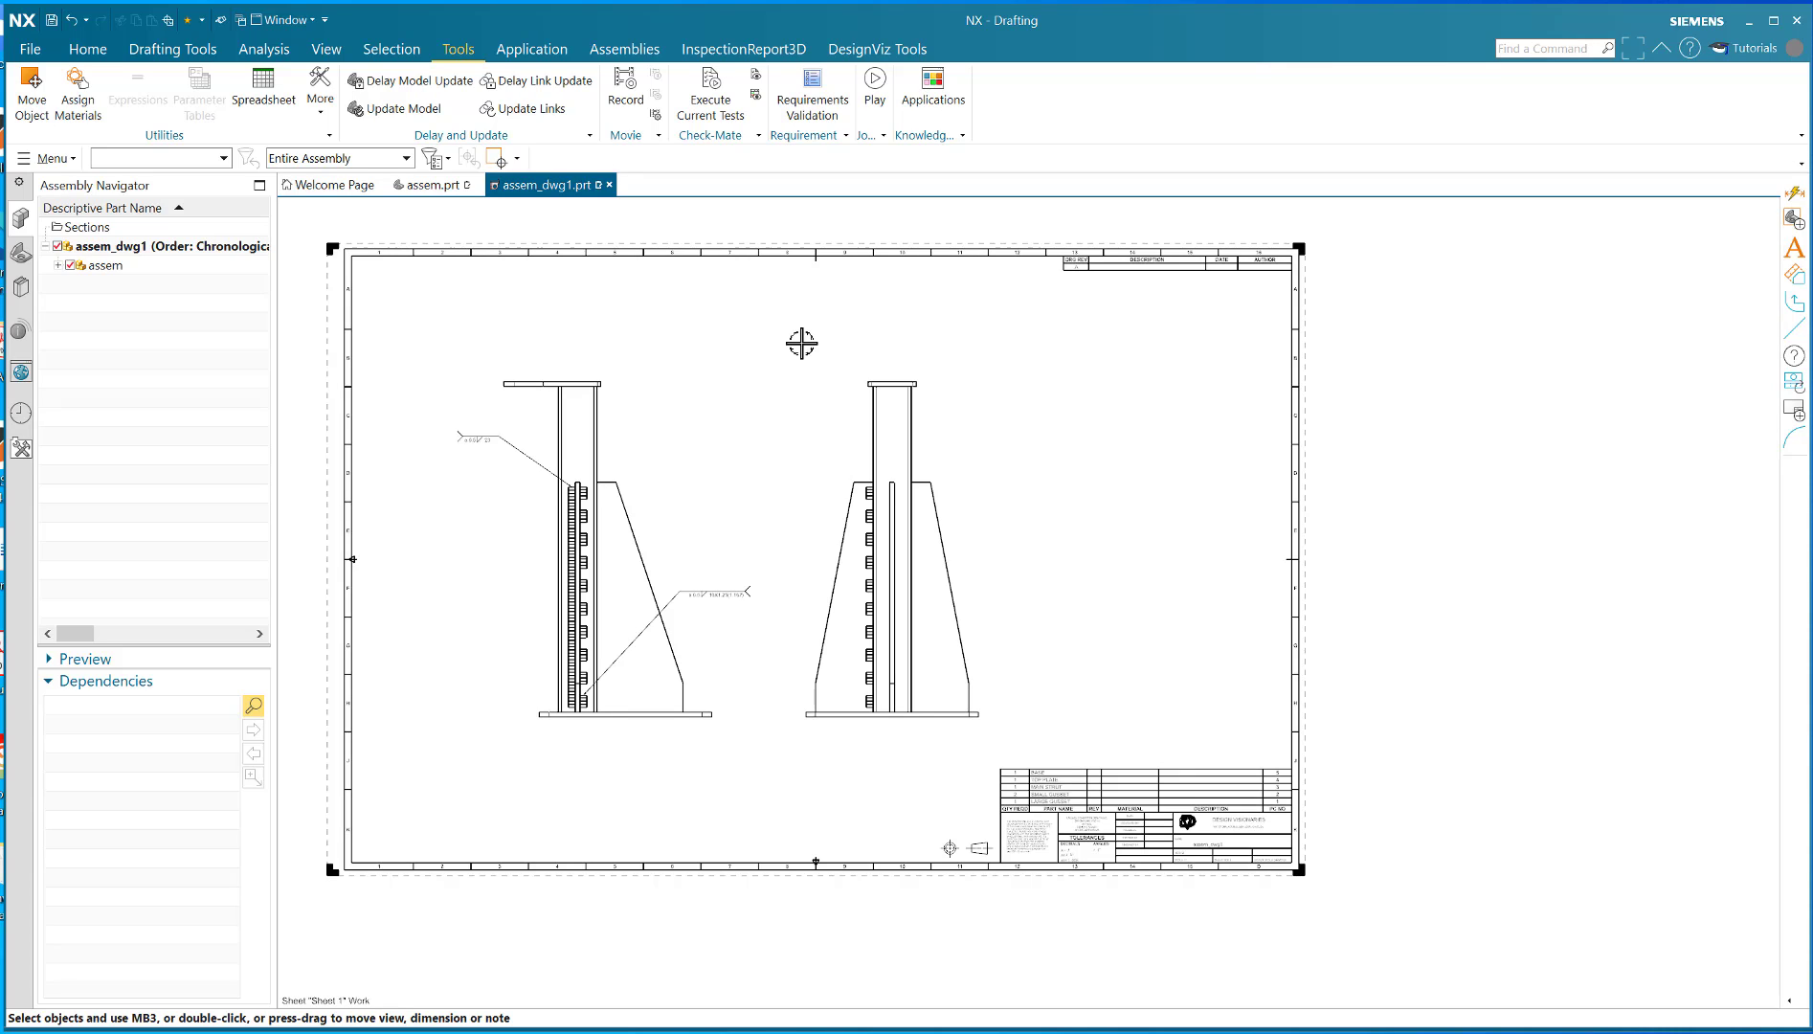
pyautogui.moveTo(982, 414)
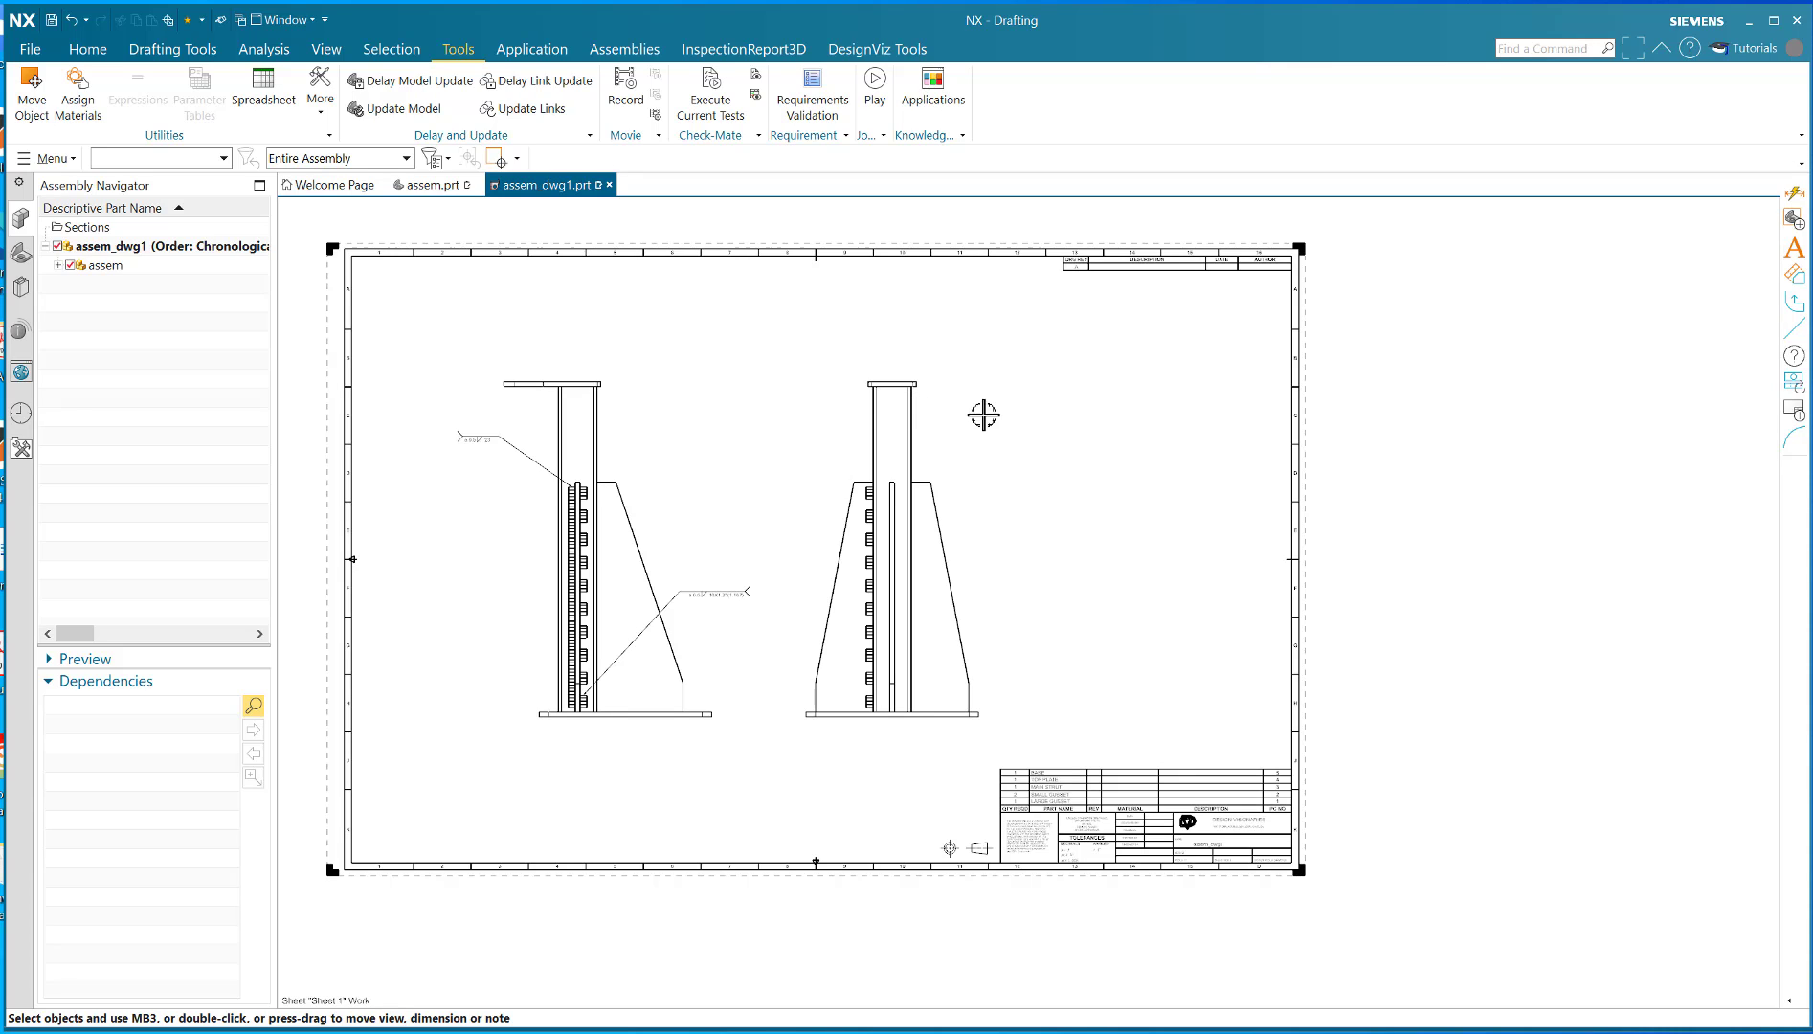
pyautogui.moveTo(1312, 440)
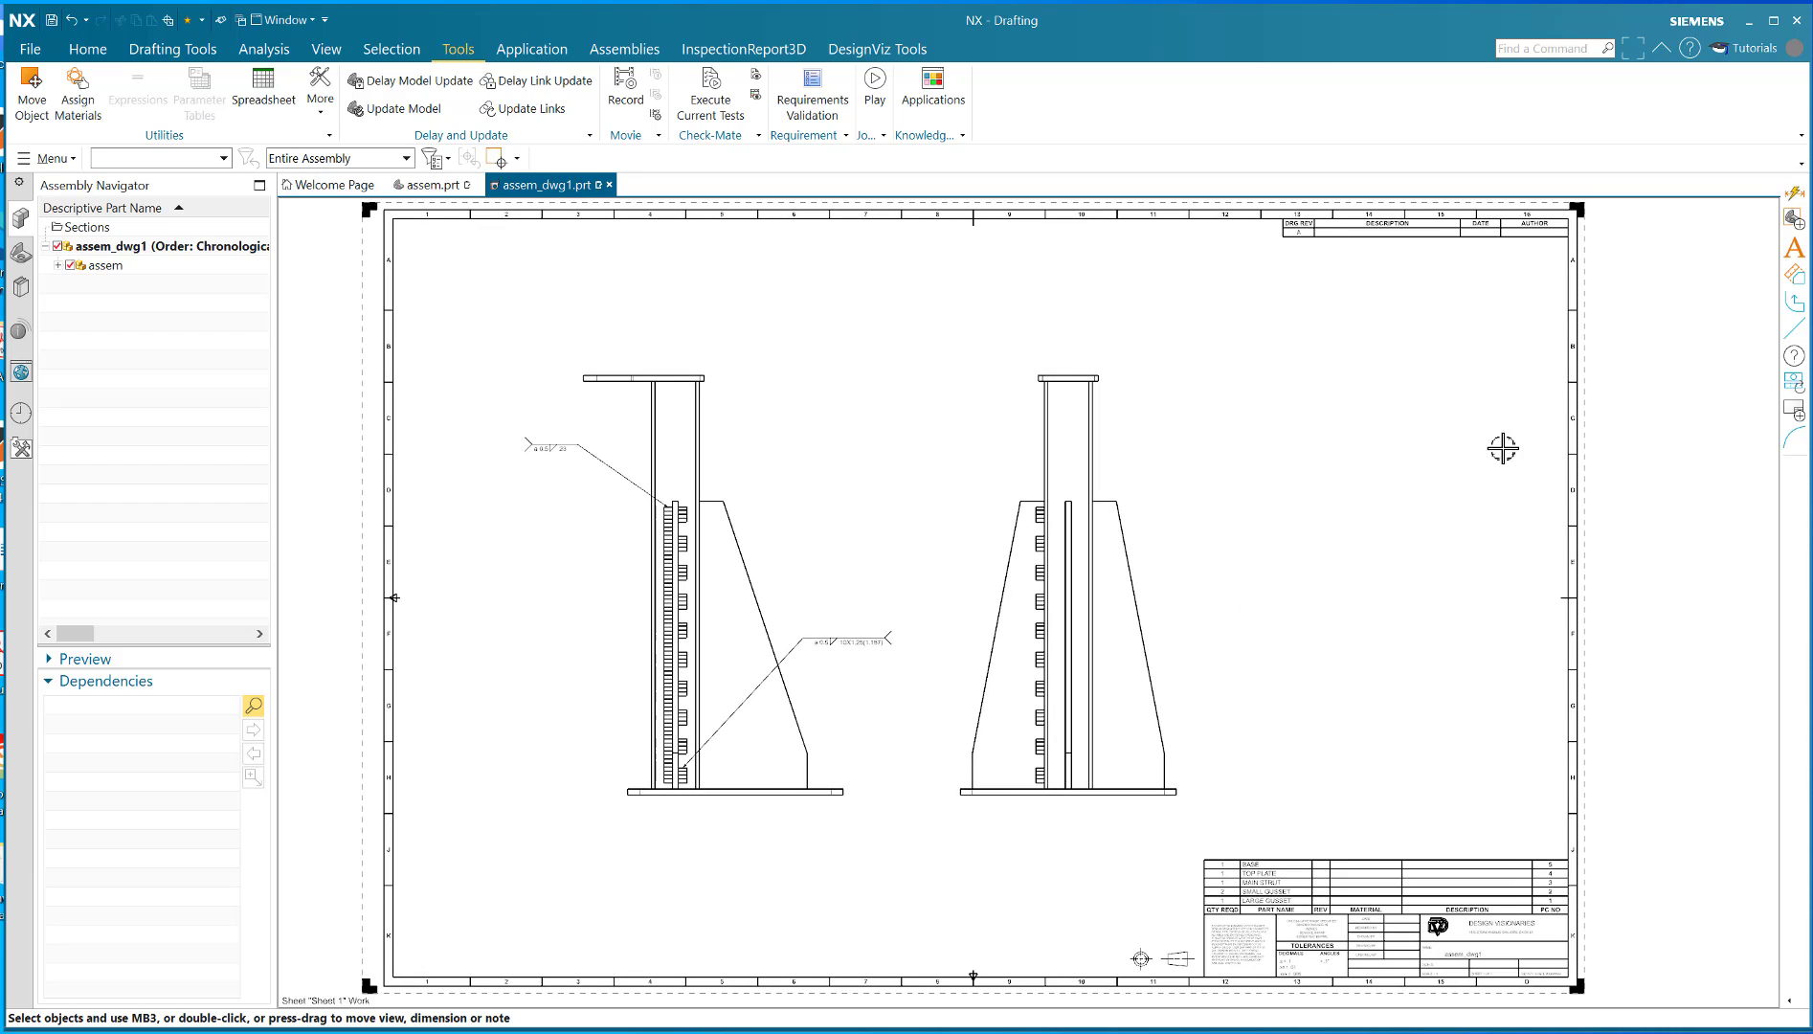
pyautogui.moveTo(1622, 419)
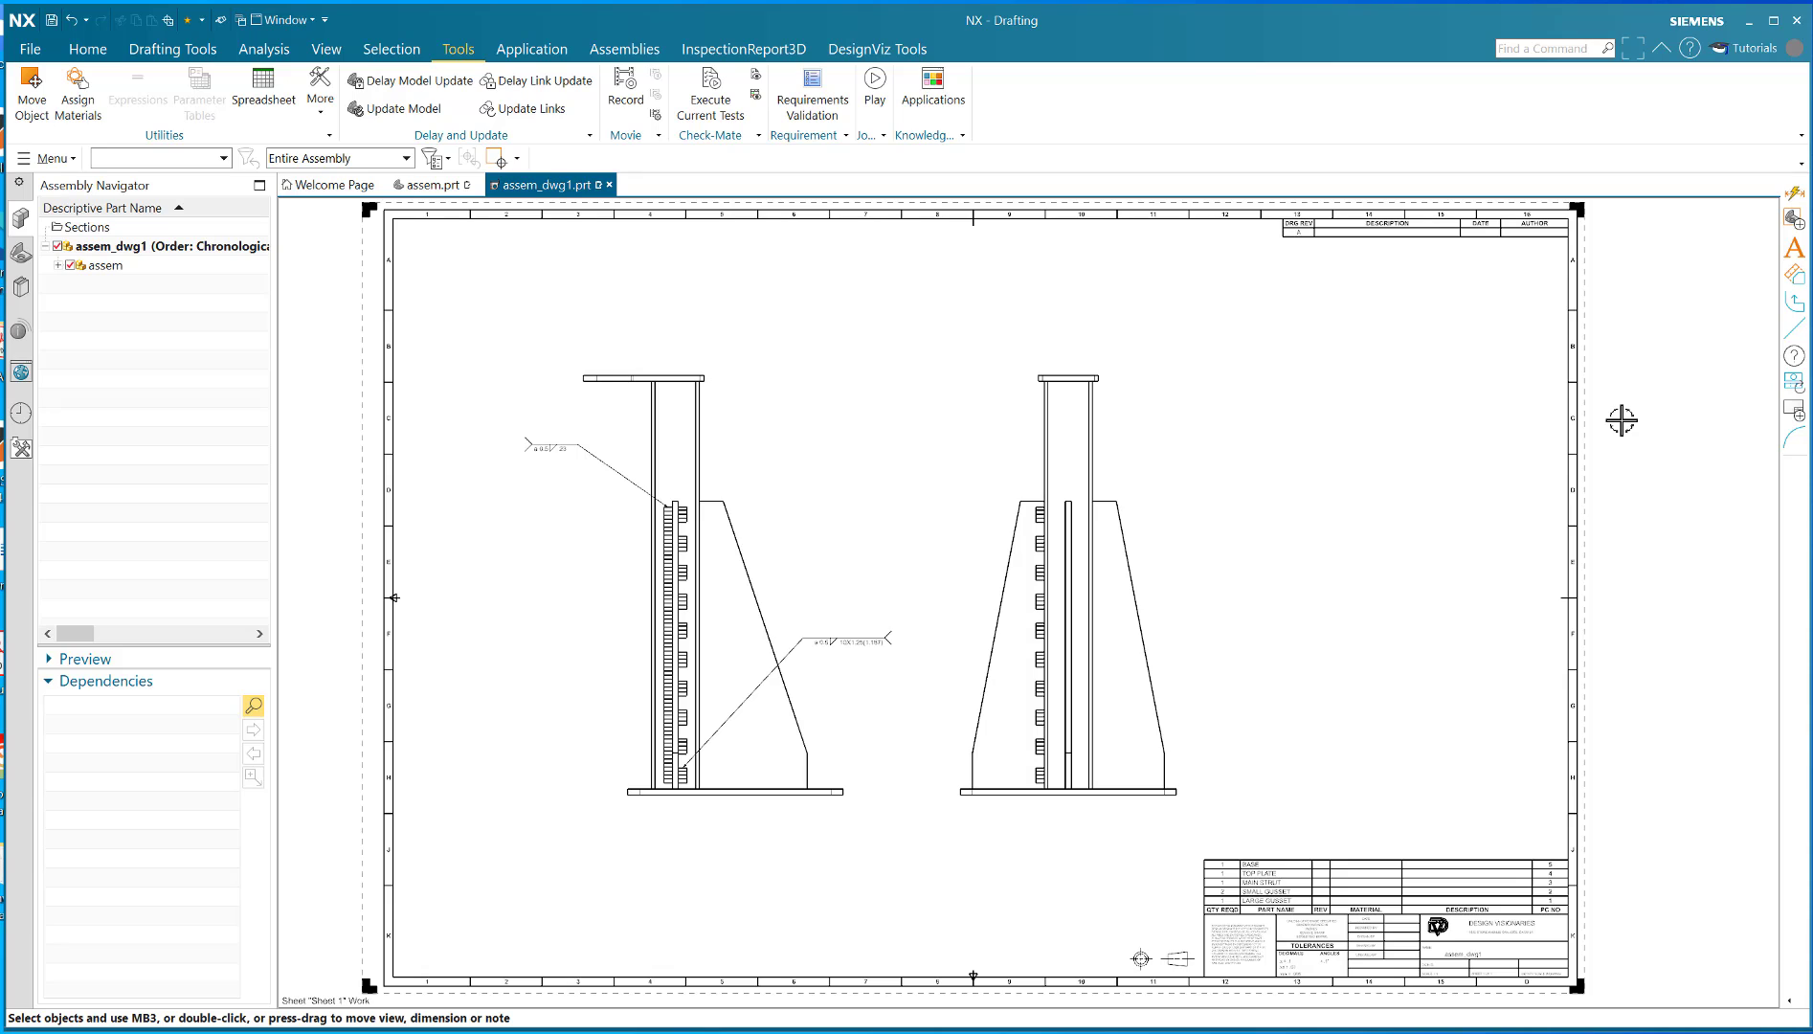
pyautogui.moveTo(1662, 427)
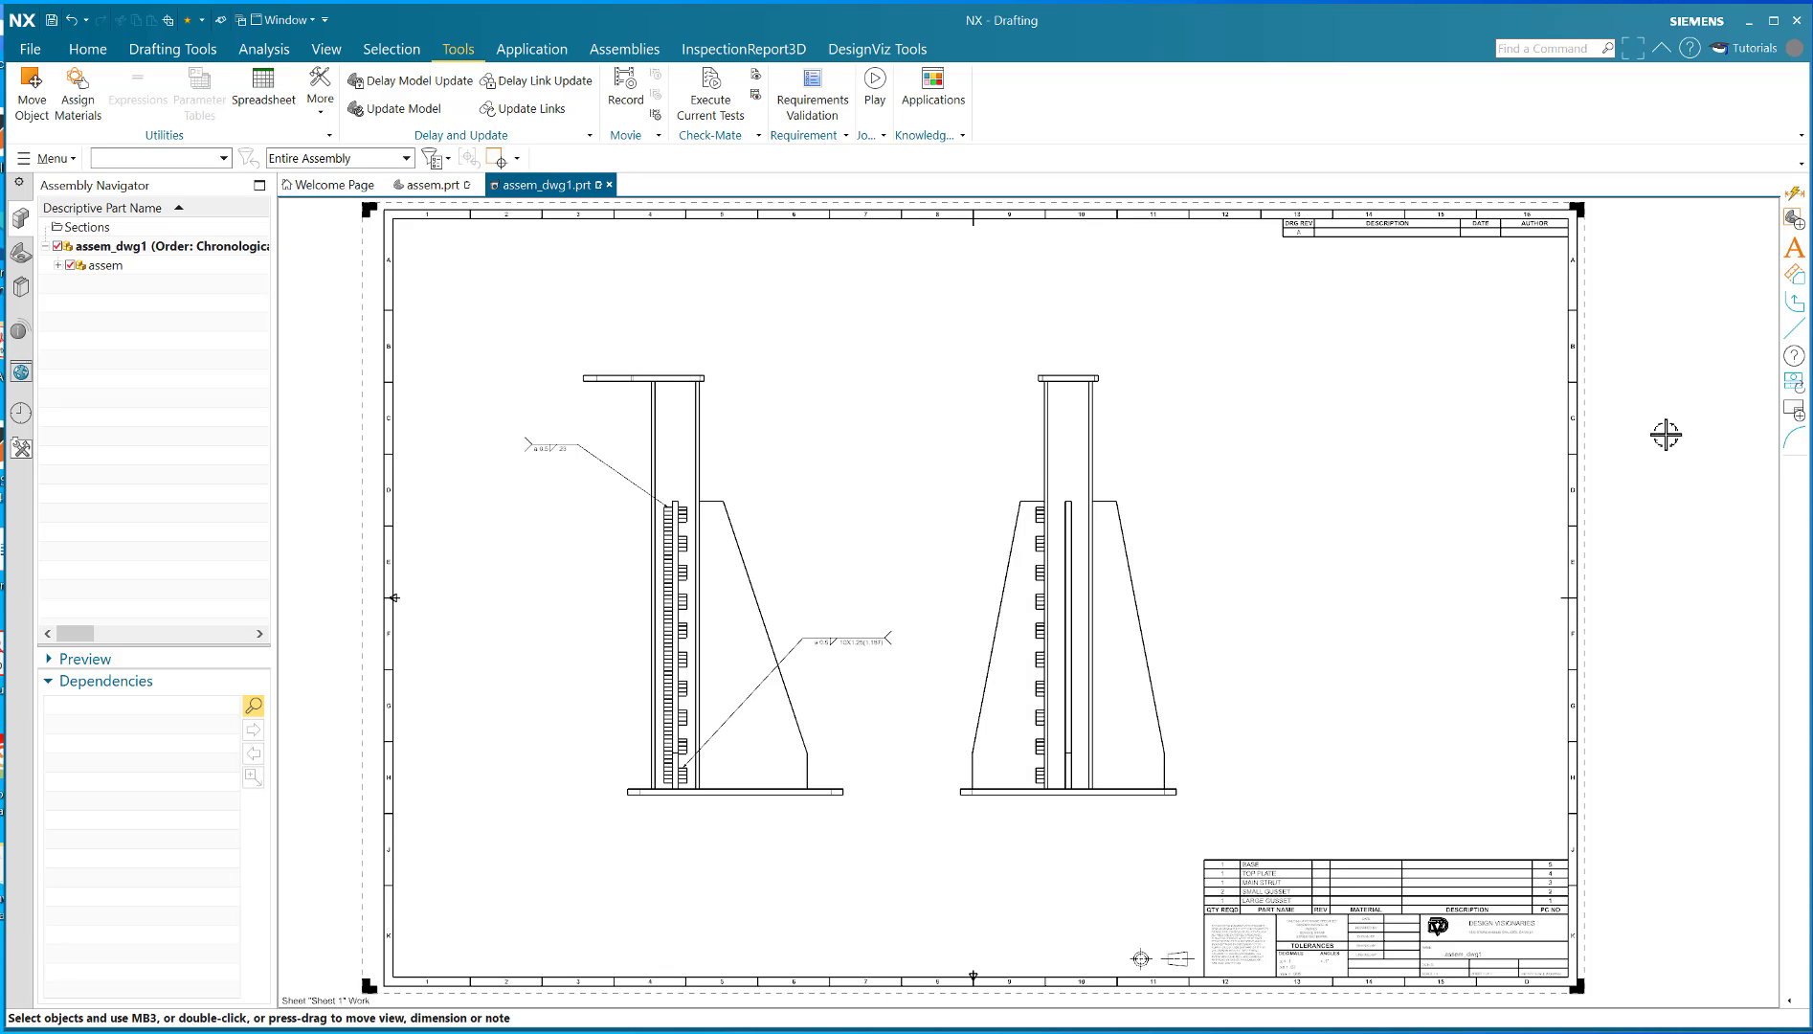
pyautogui.moveTo(1676, 452)
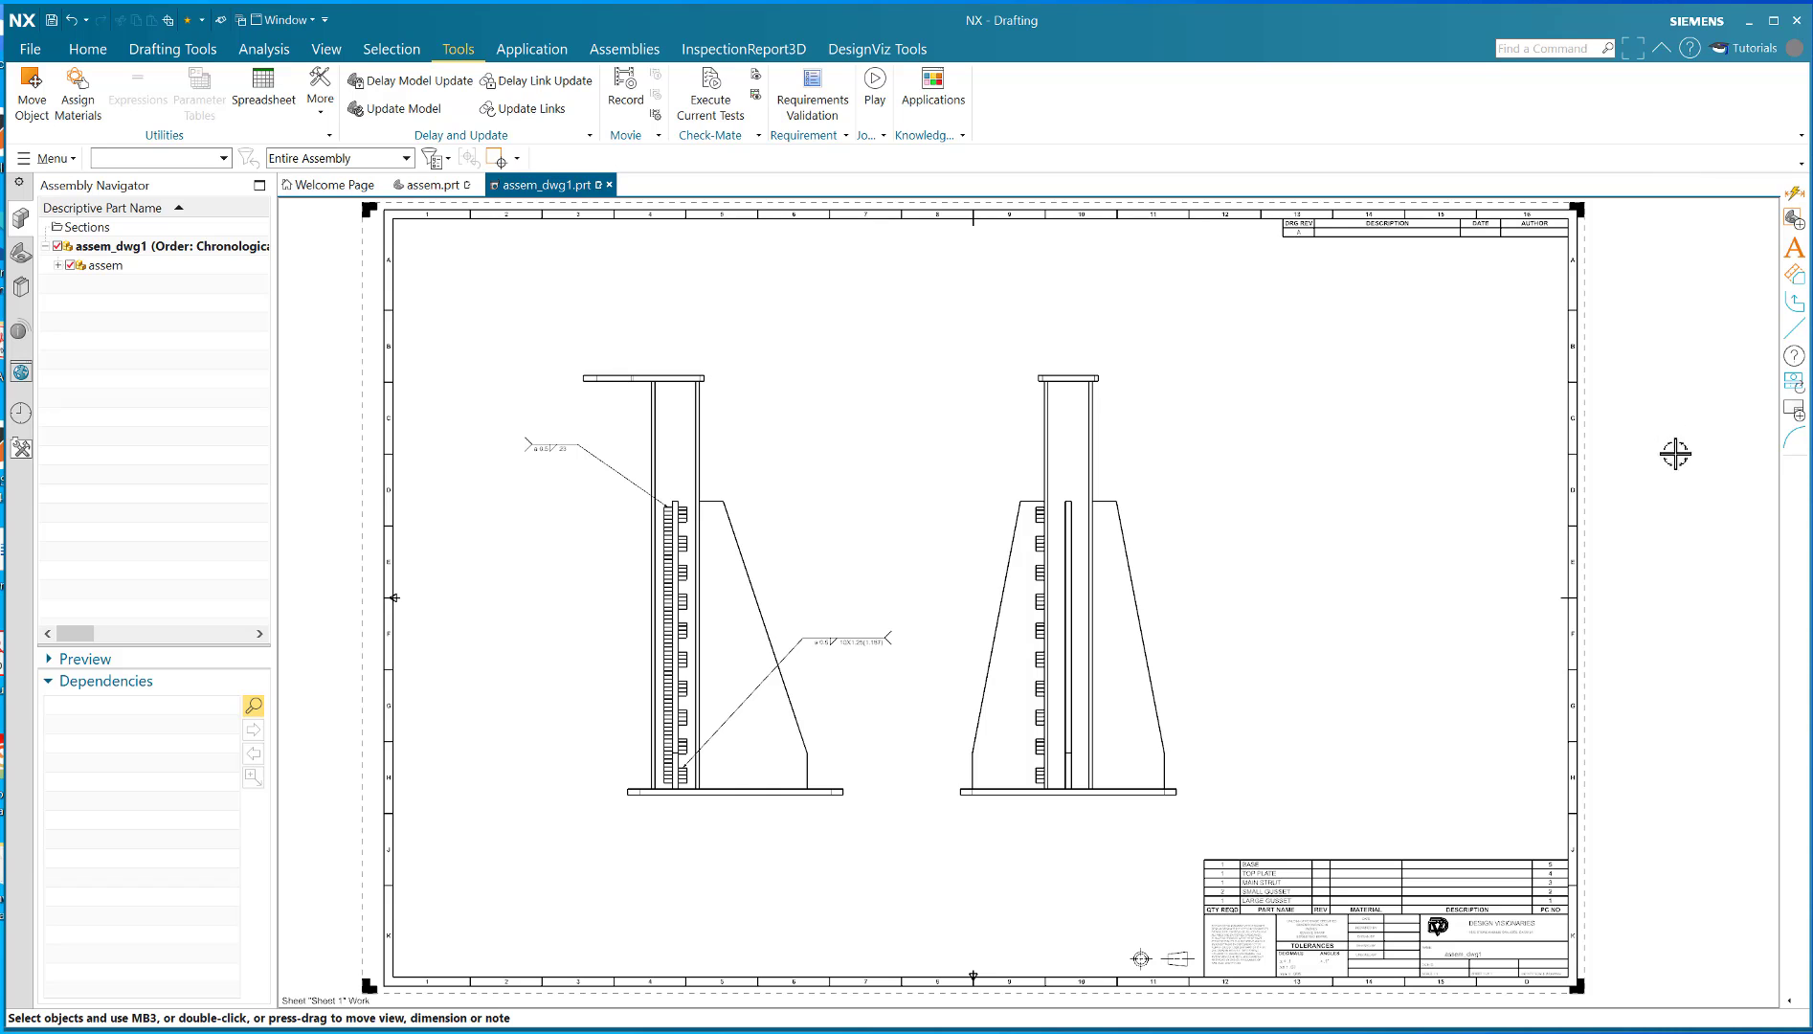